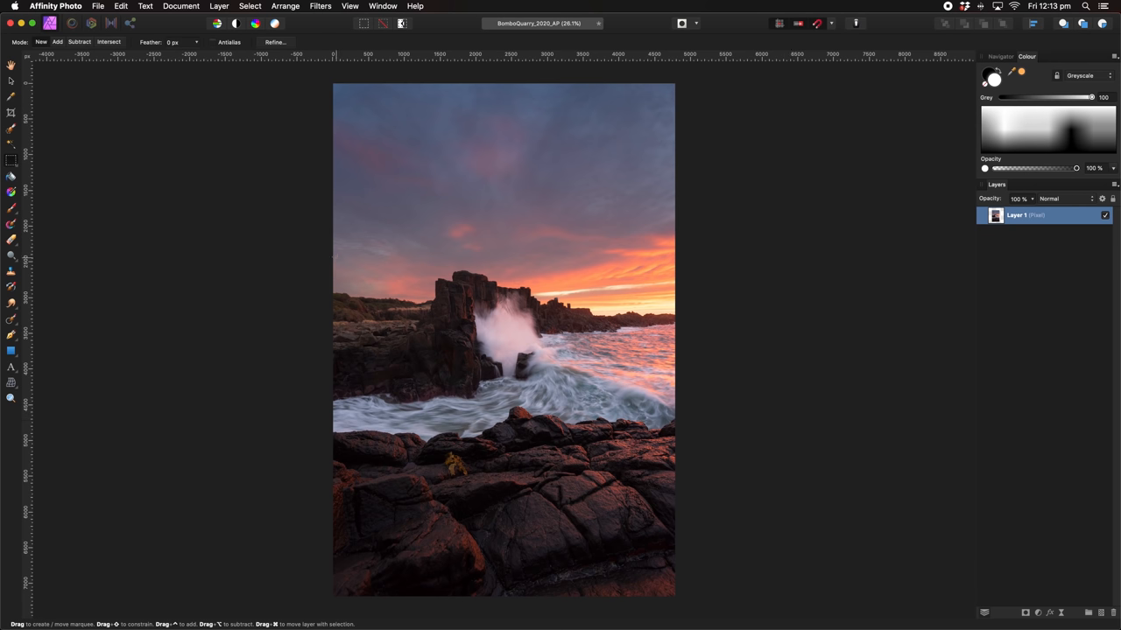
Ready the Inpainting Brush at 85% hardness, sampling Current Layer & Below
left_click_drag(333, 235, 600, 437)
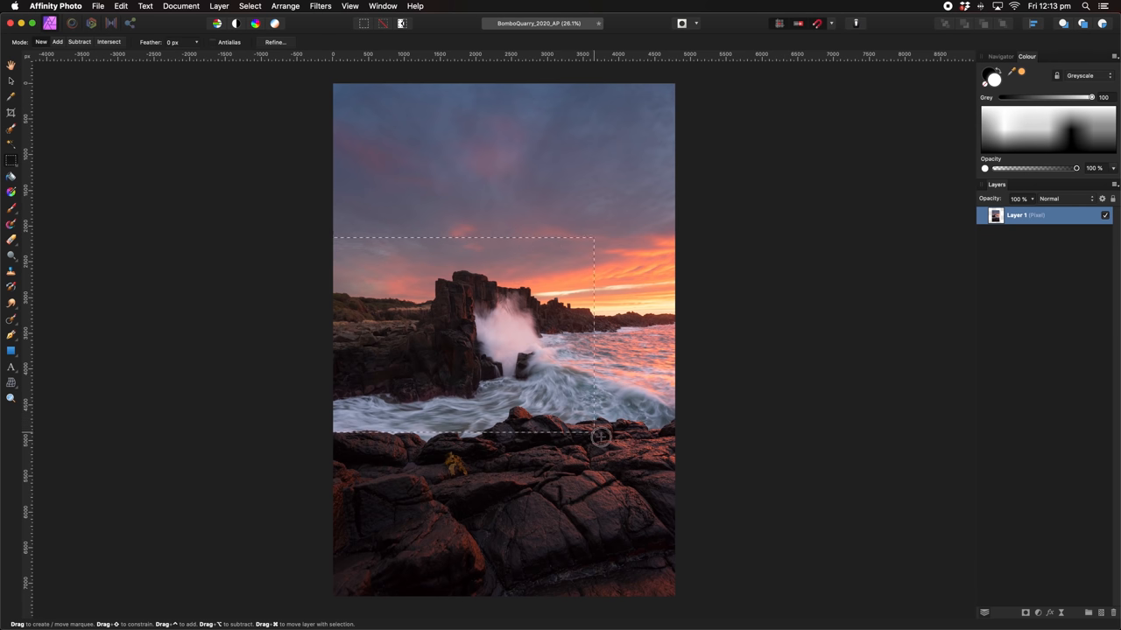
left_click_drag(602, 438, 682, 473)
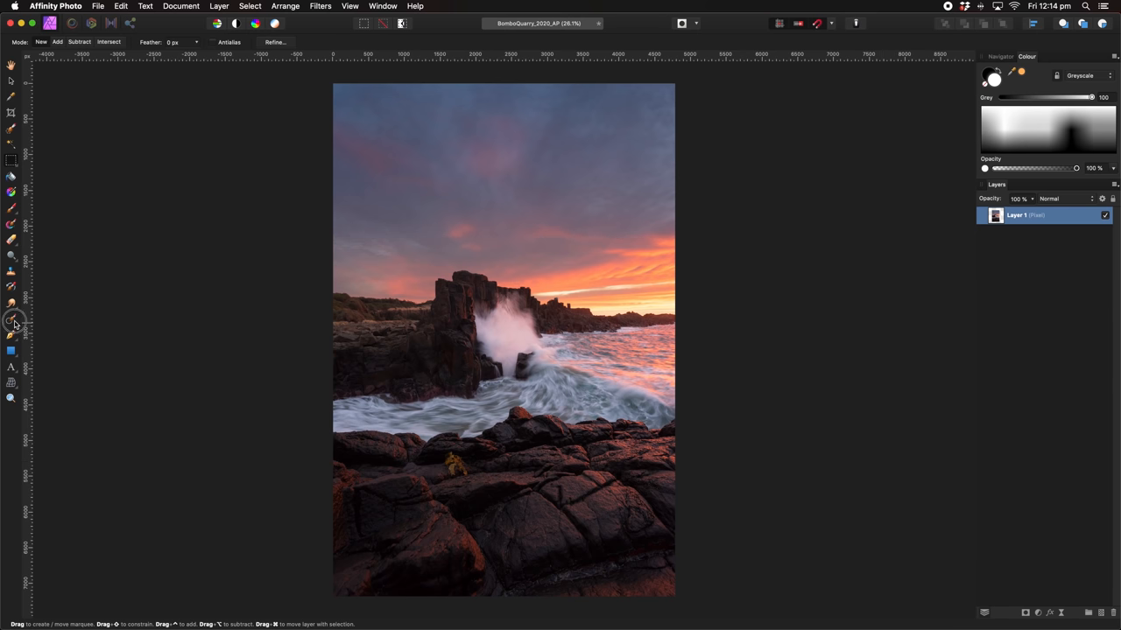
left_click(12, 322)
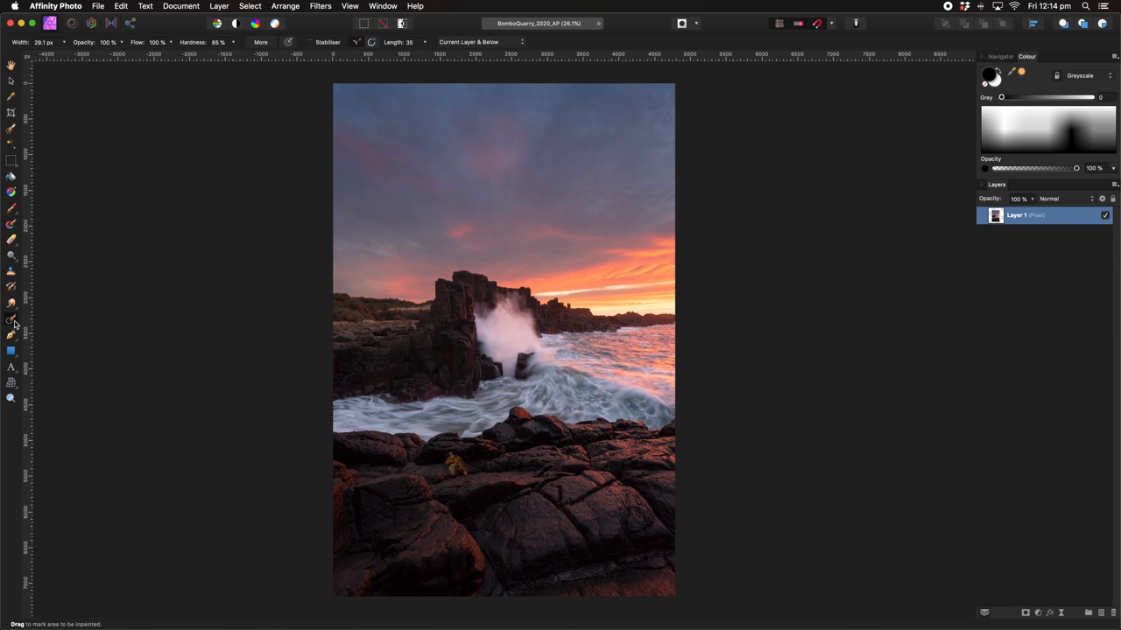
mouse_move(133, 42)
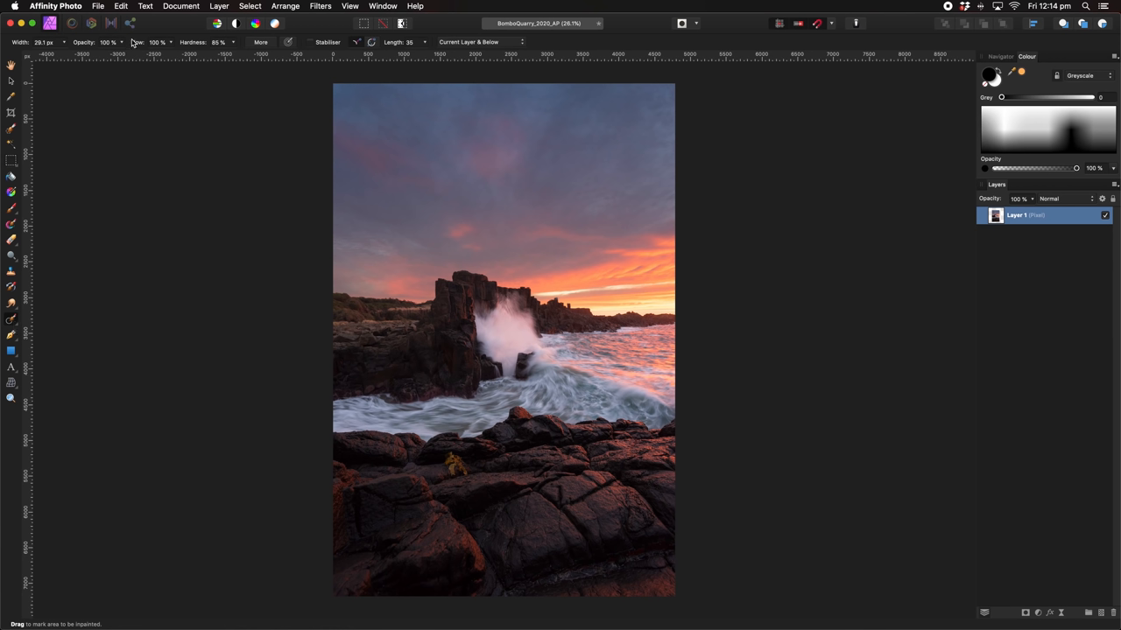
mouse_move(211, 48)
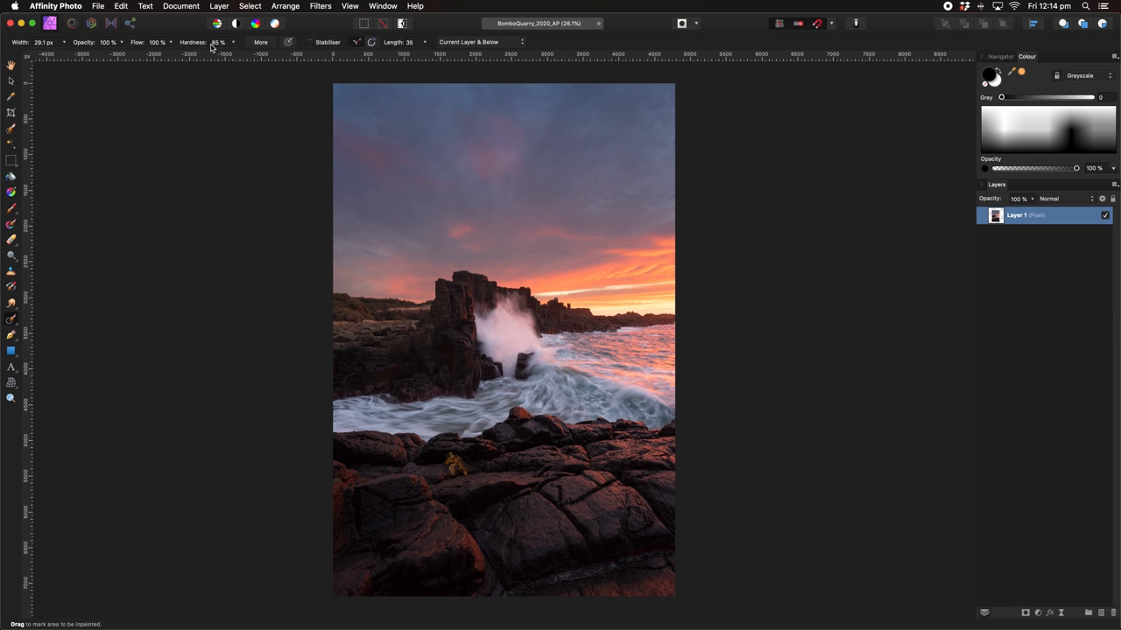
mouse_move(219, 42)
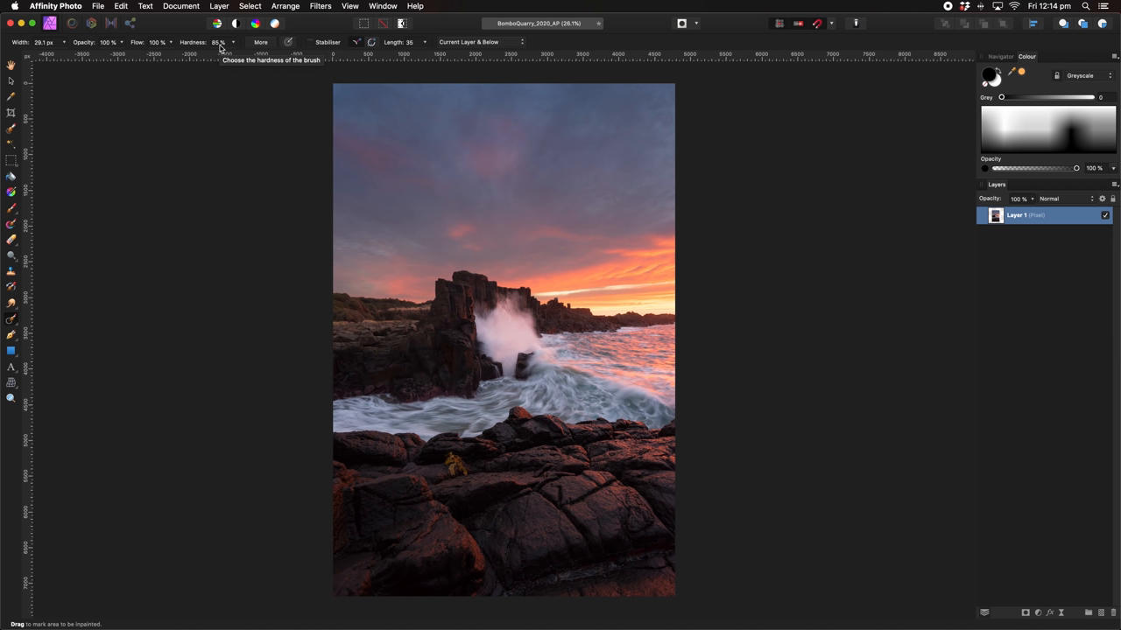
left_click(468, 42)
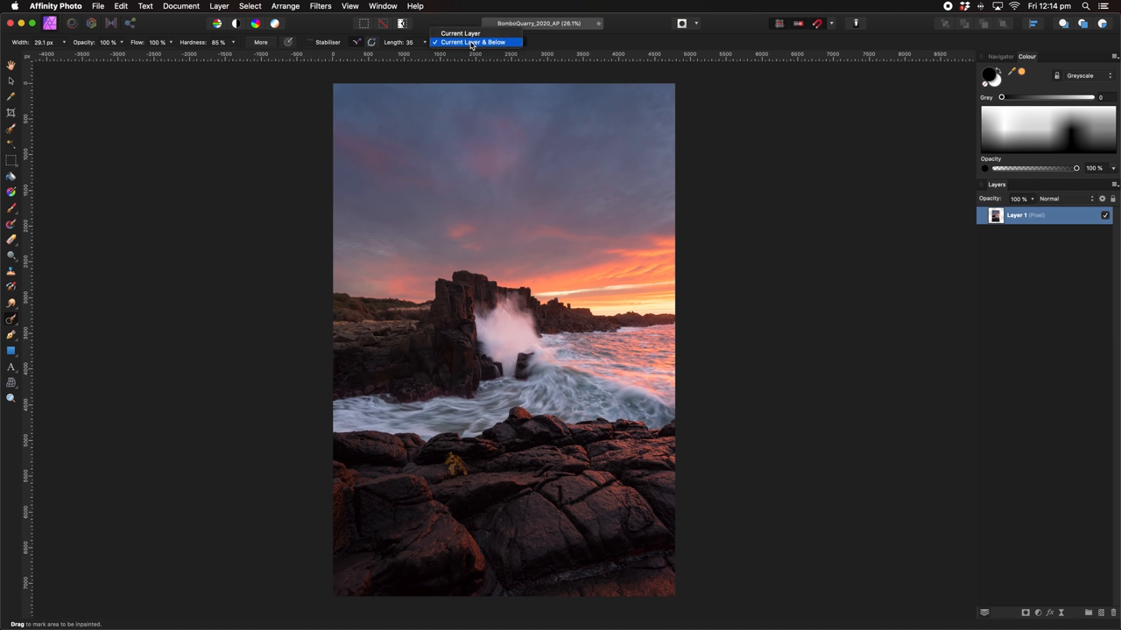
left_click(473, 42)
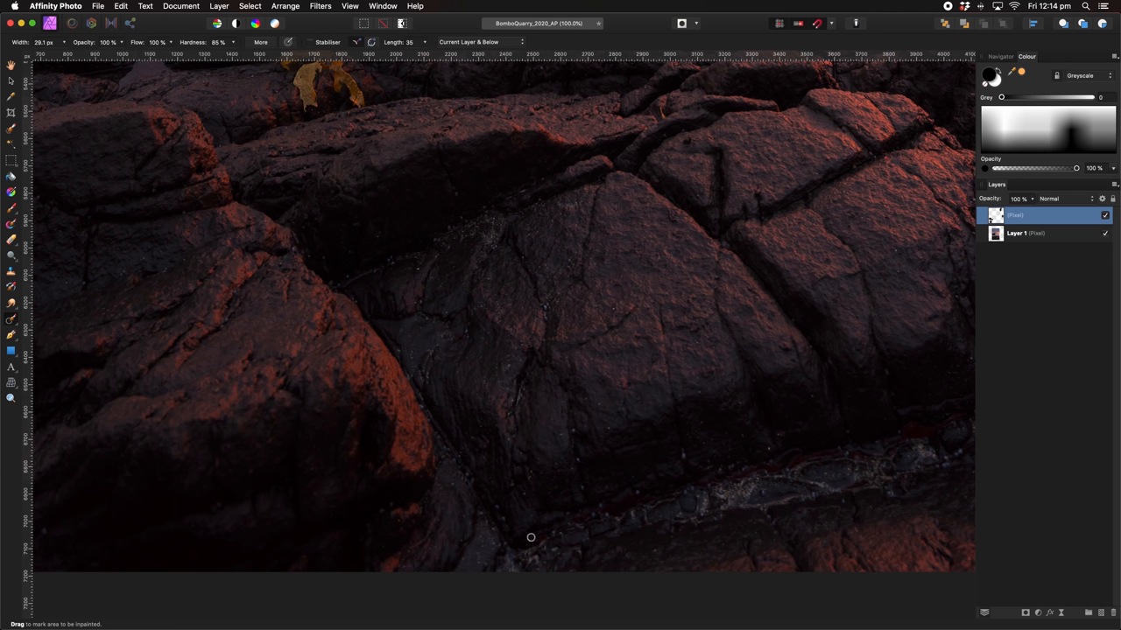
mouse_move(505, 556)
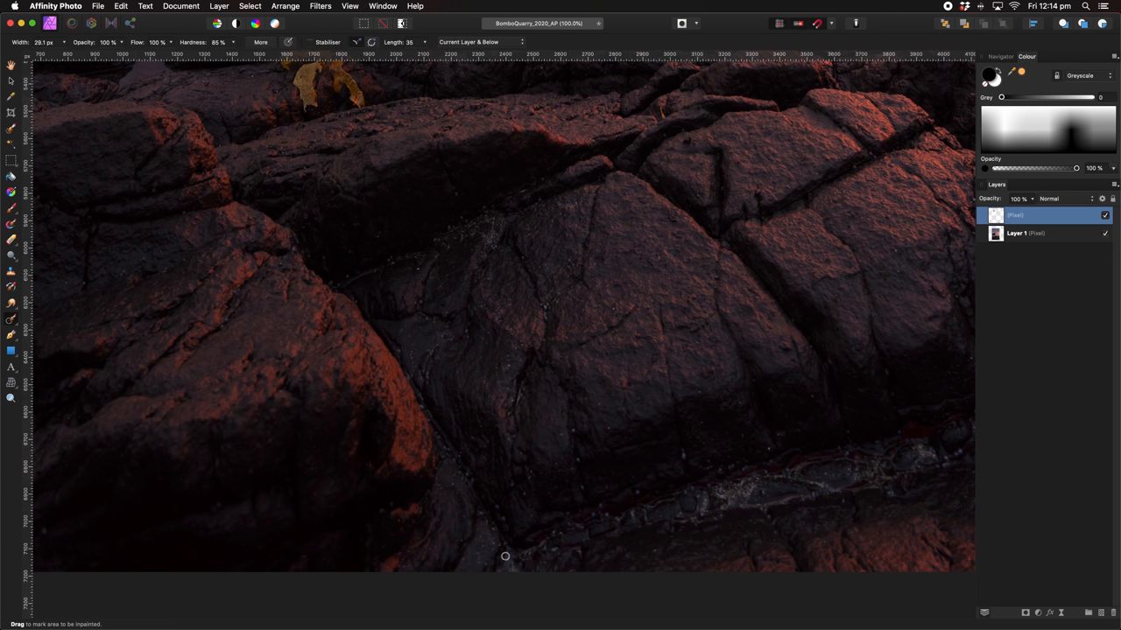
mouse_move(528, 553)
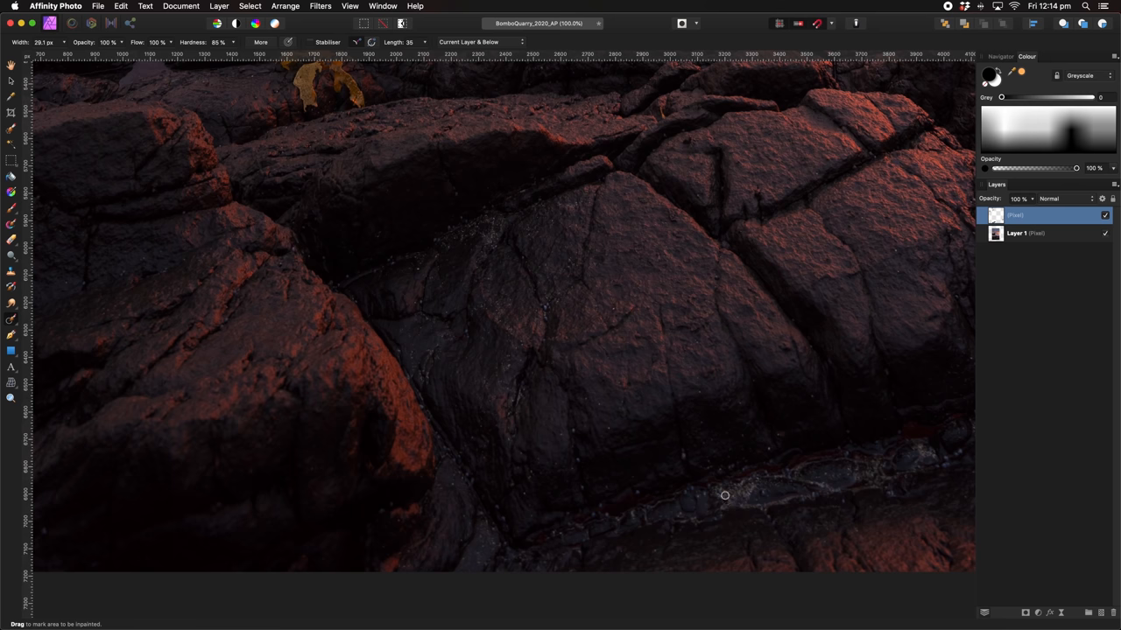
Paint out two distractions along the foreground rock crevices
left_click_drag(721, 490, 763, 508)
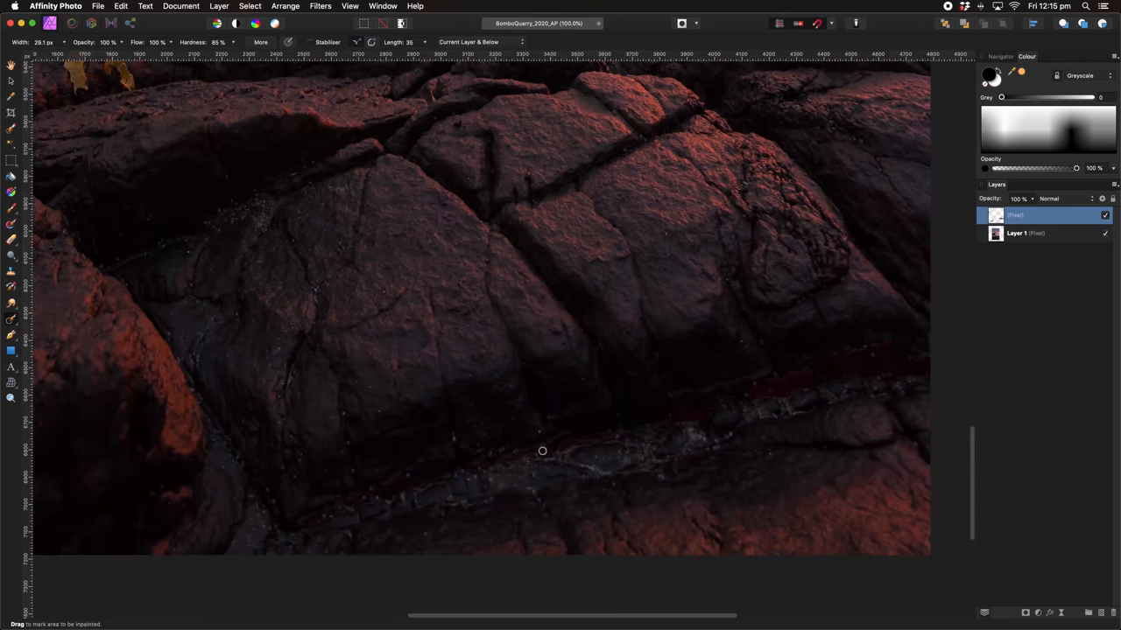
left_click_drag(542, 451, 429, 490)
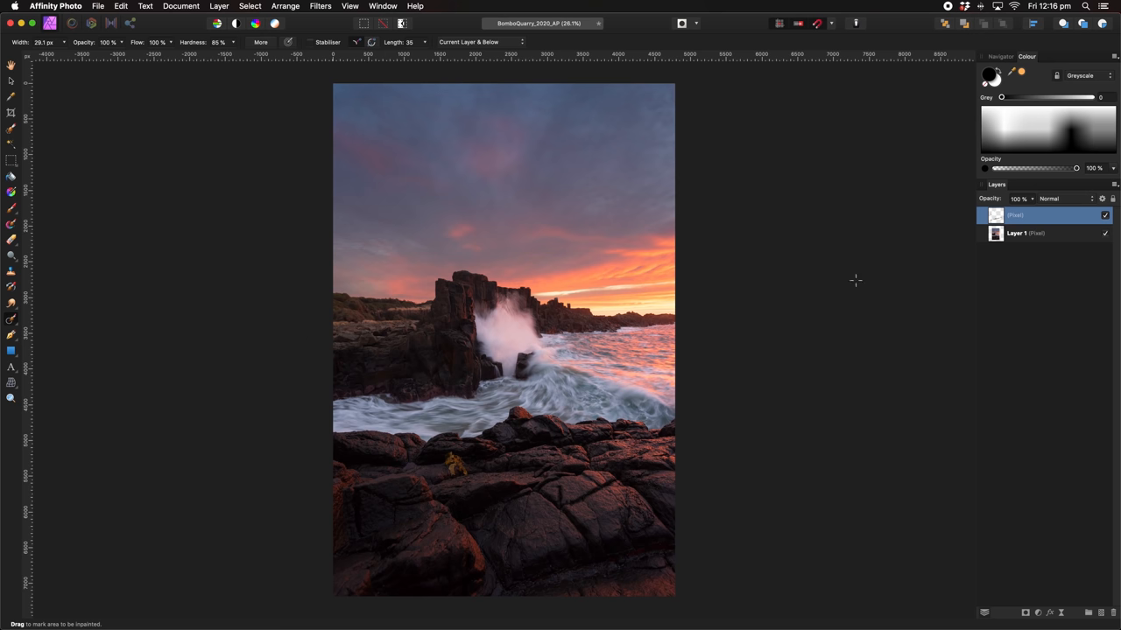
left_click(12, 66)
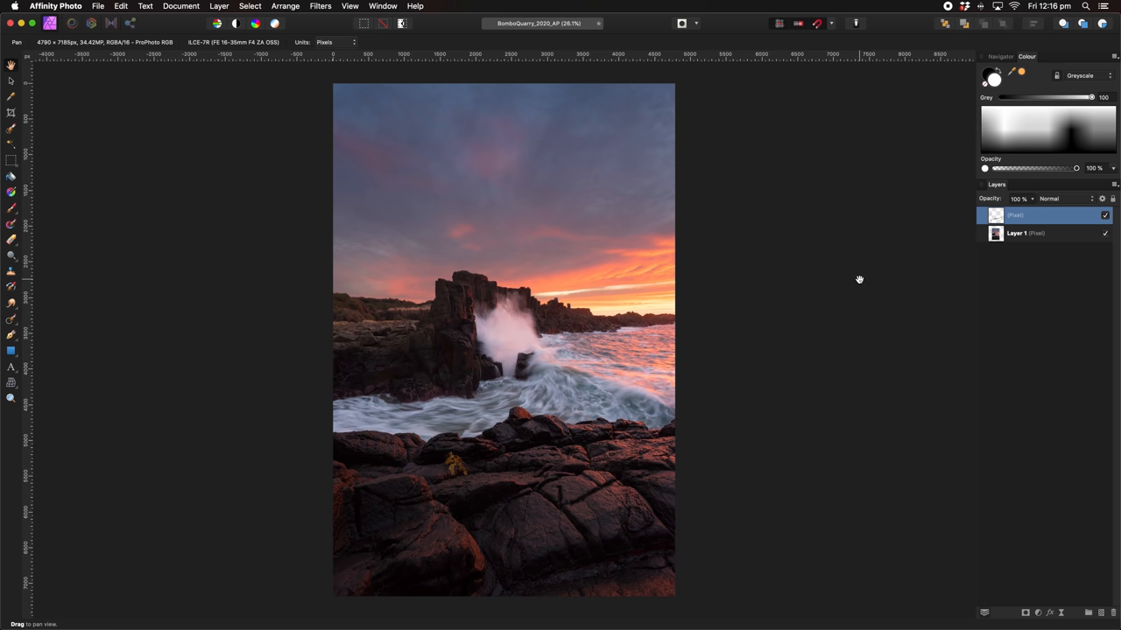
left_click(1101, 199)
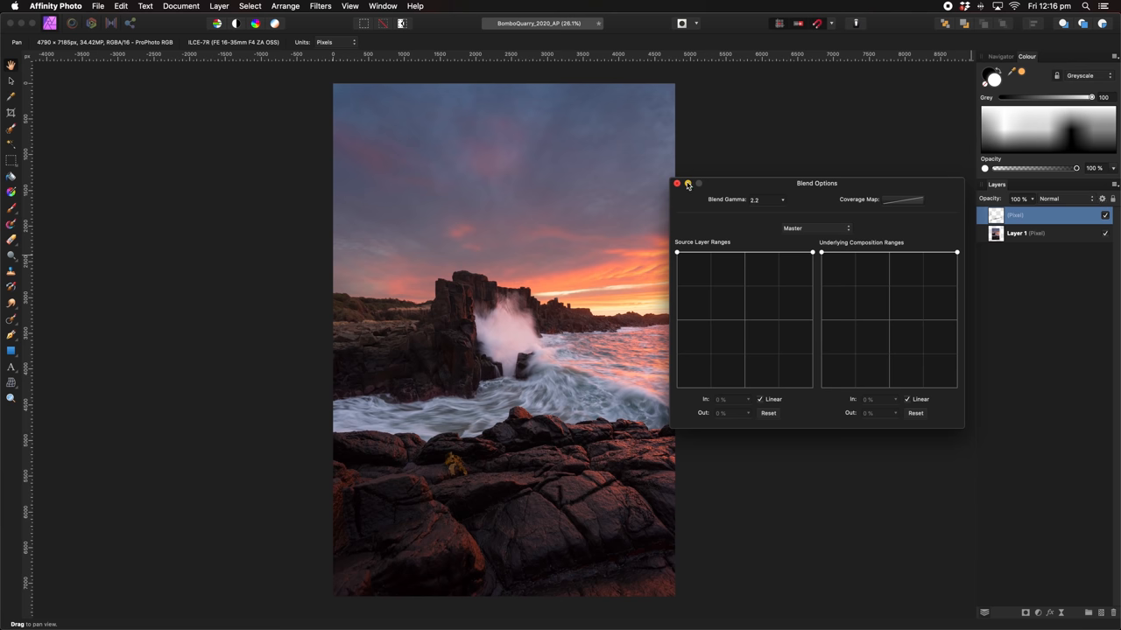
left_click(677, 183)
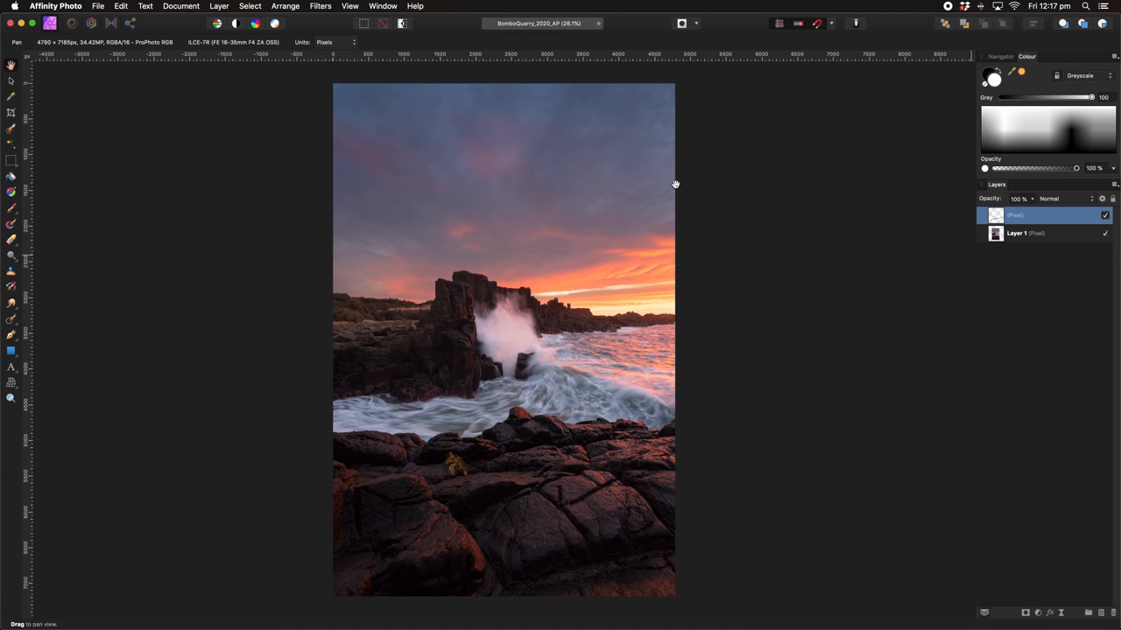
mouse_move(731, 191)
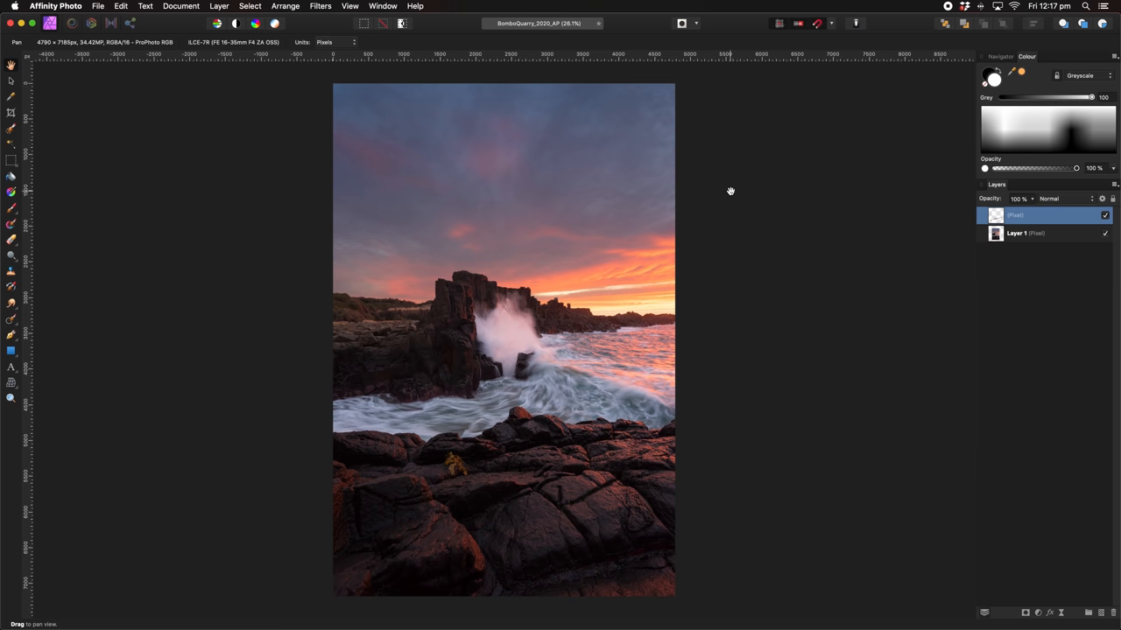
mouse_move(630, 160)
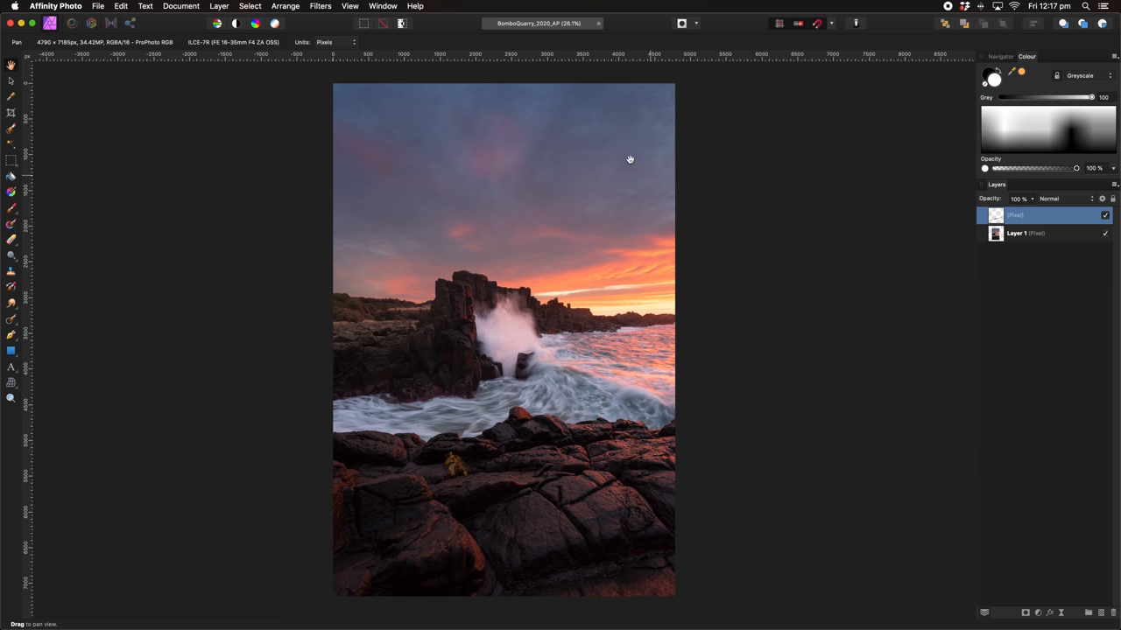
Open the Channels panel via View > Studio > Channels
left_click(349, 6)
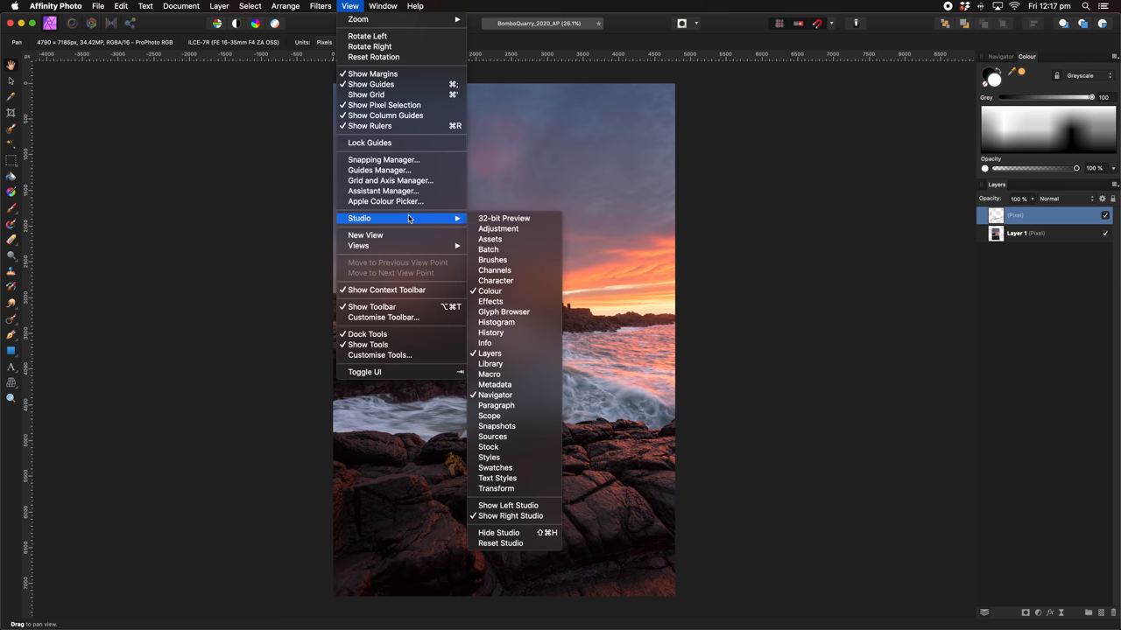
left_click(494, 270)
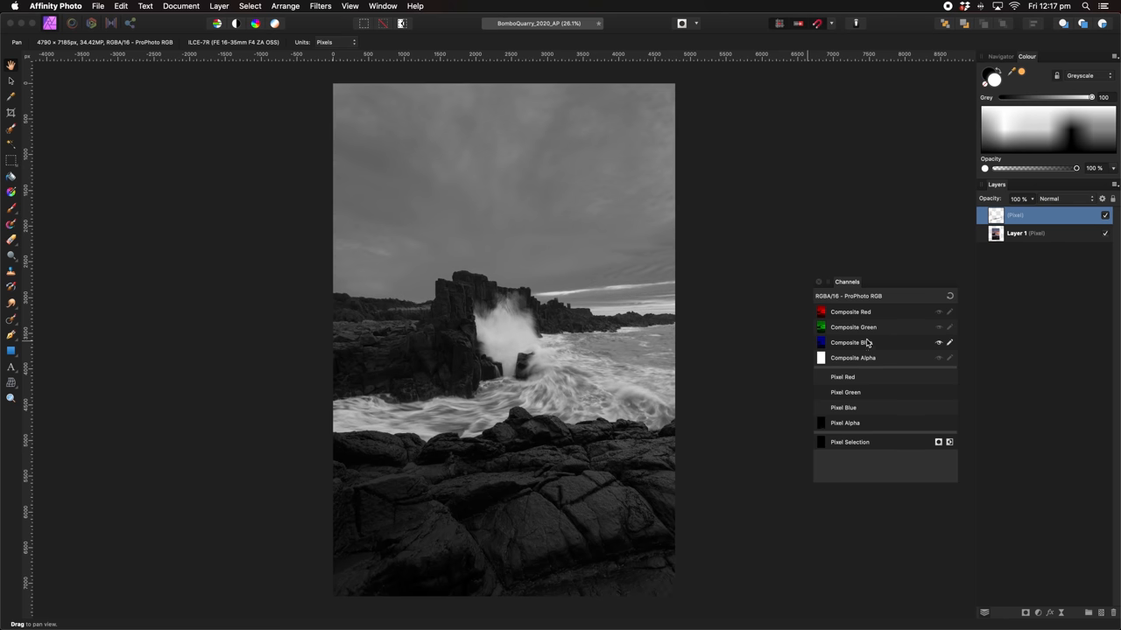
mouse_move(865, 345)
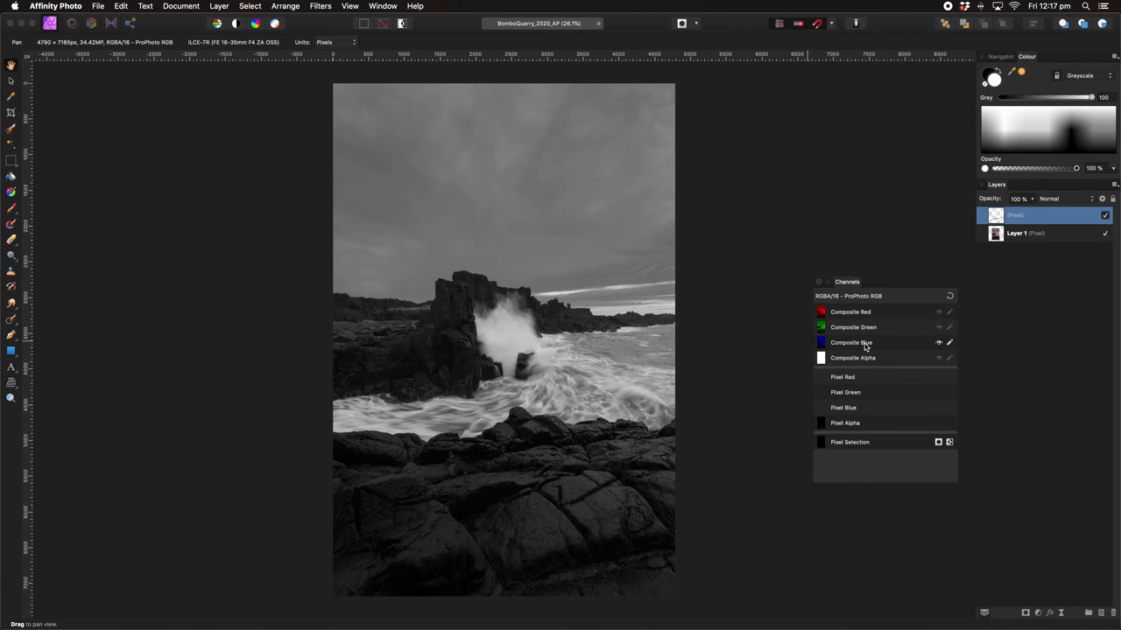
mouse_move(856, 348)
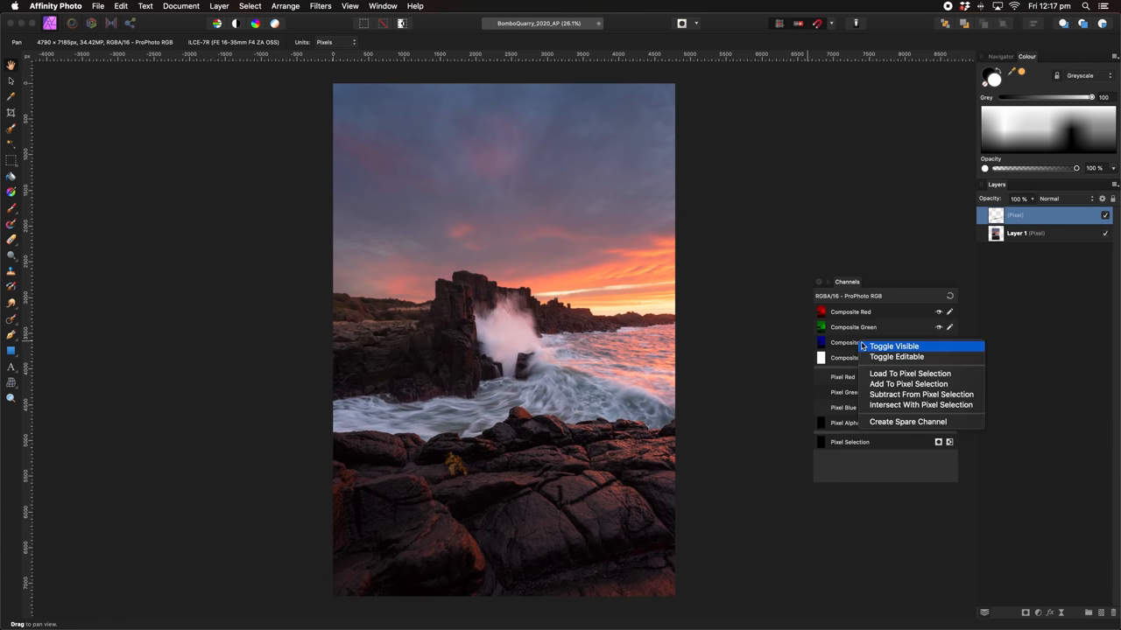
mouse_move(909, 374)
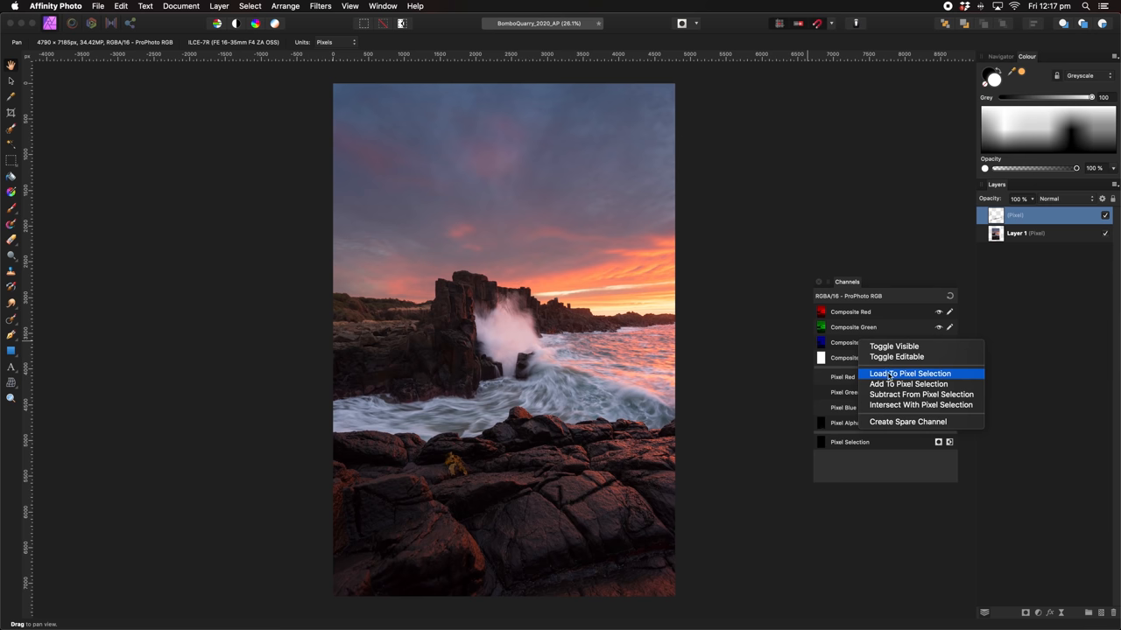
Load the Composite Blue channel as a pixel selection
left_click(910, 374)
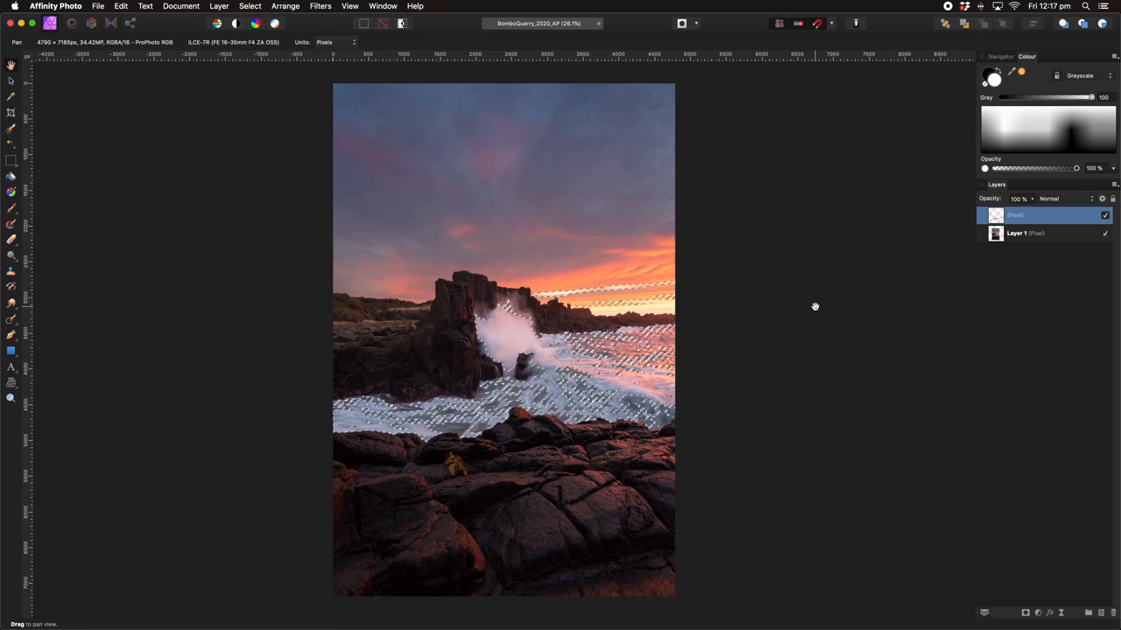
mouse_move(820, 310)
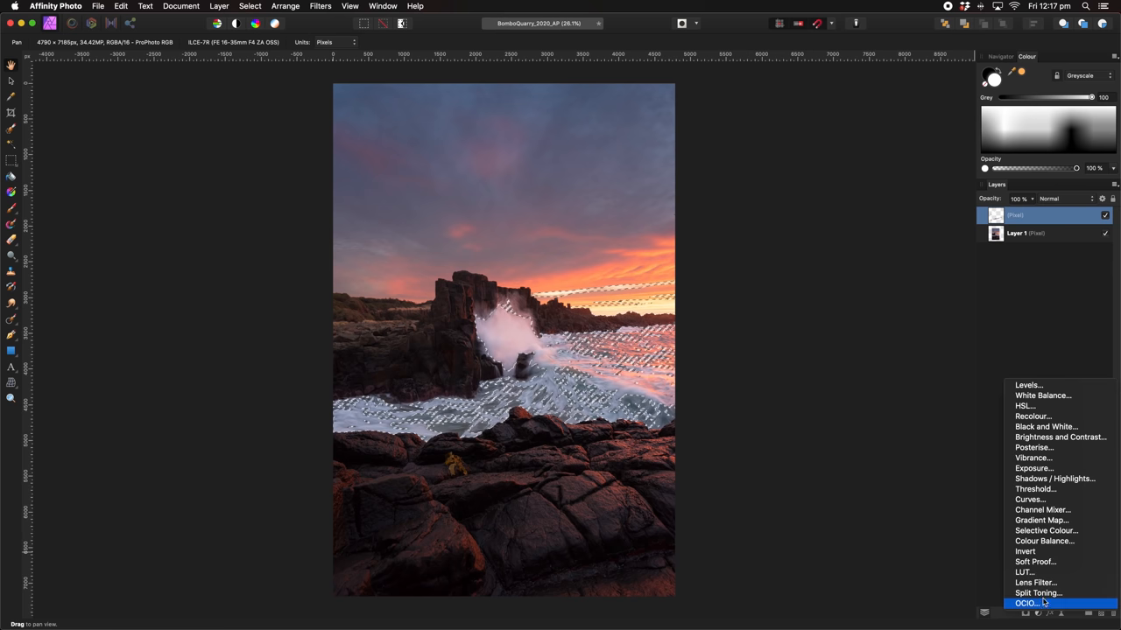
Pull the master Curves line downward to darken the image
left_click(1029, 499)
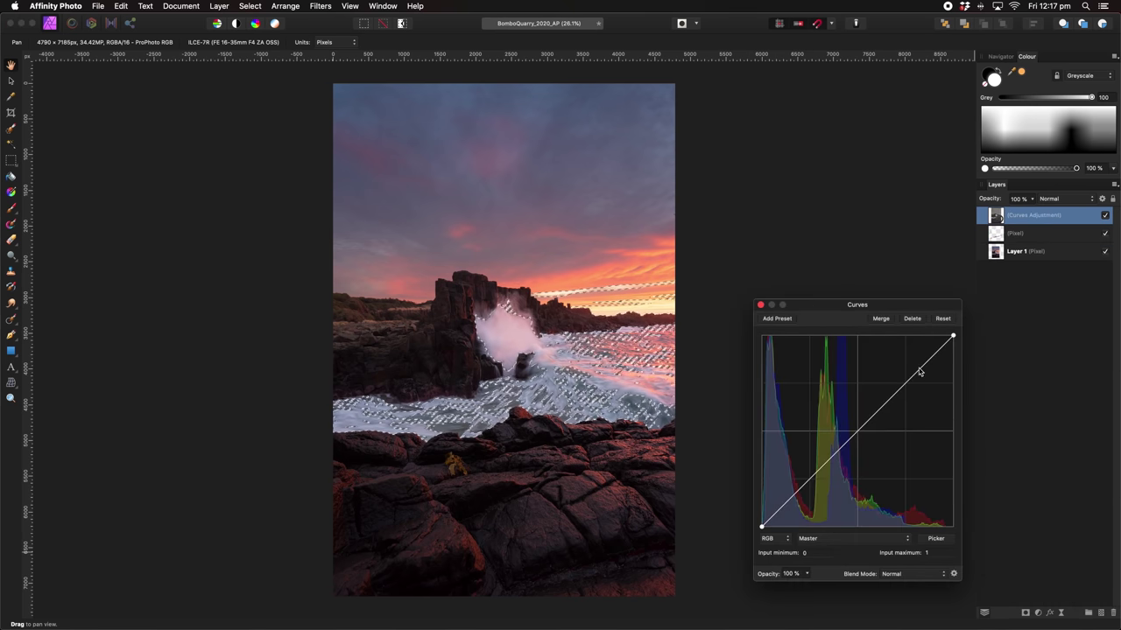
left_click_drag(919, 371, 919, 389)
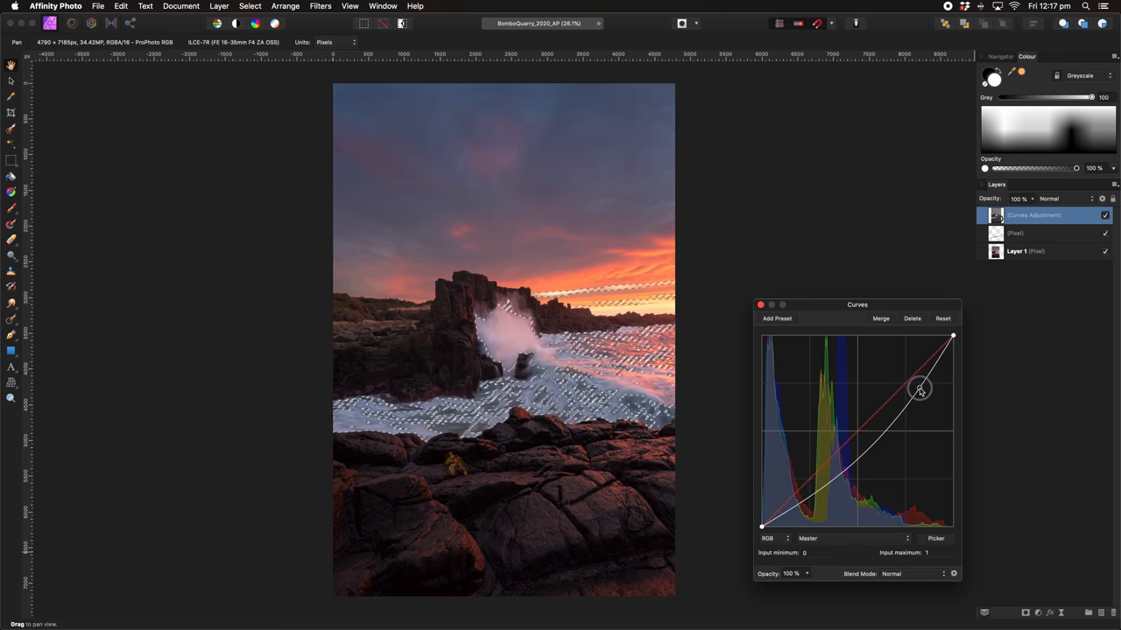
left_click_drag(920, 391, 926, 388)
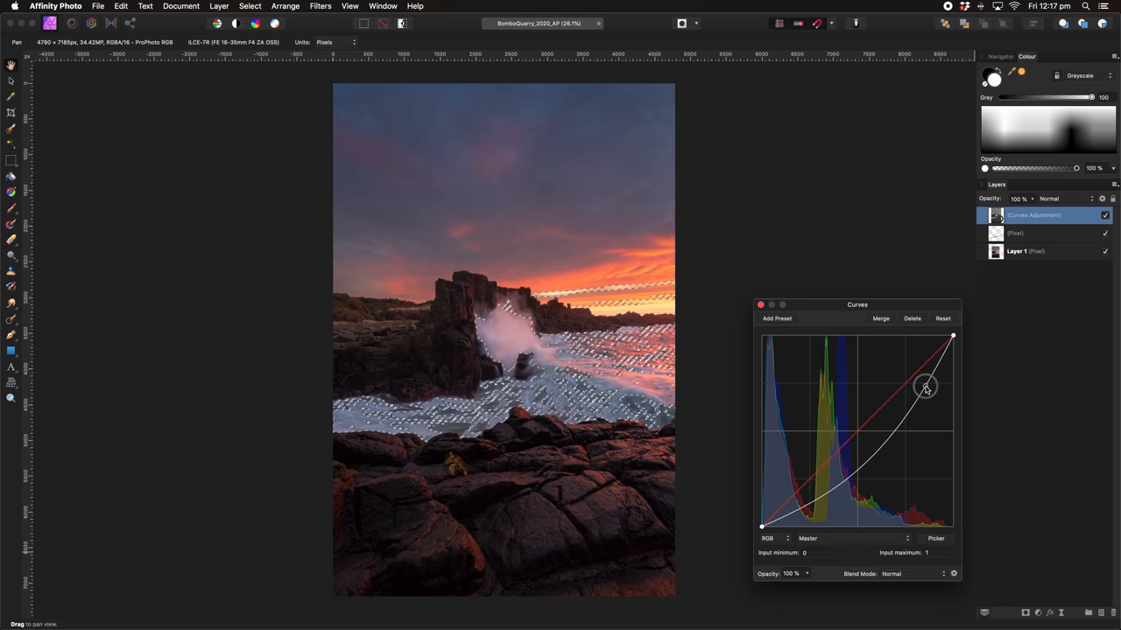
left_click(760, 305)
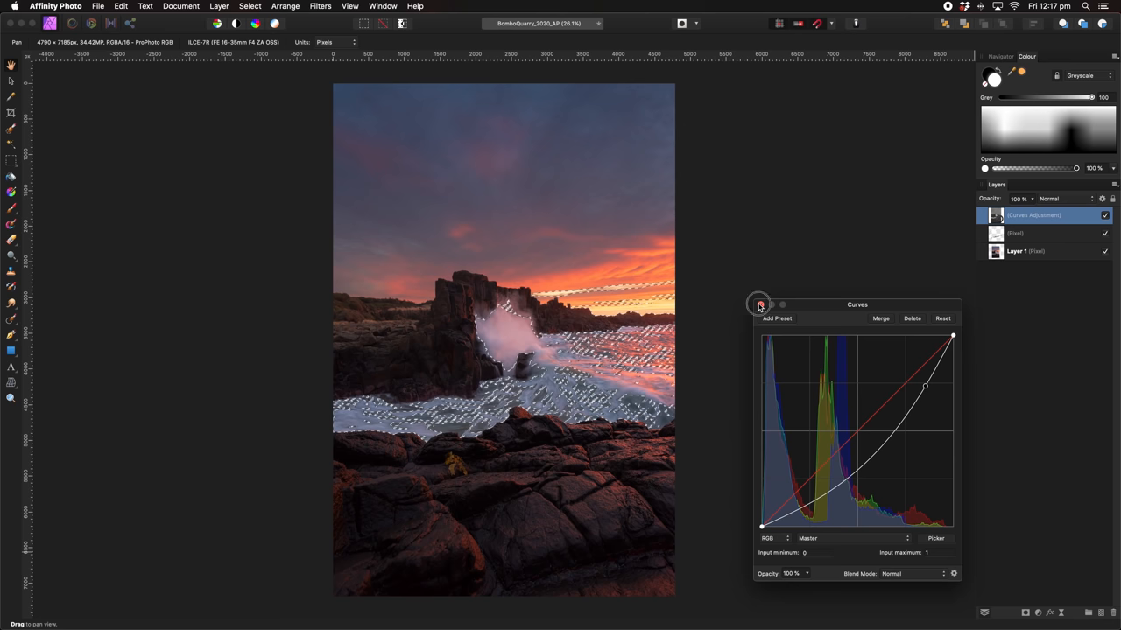
Toggle the Curves adjustment's visibility to compare against the original
left_click(1105, 215)
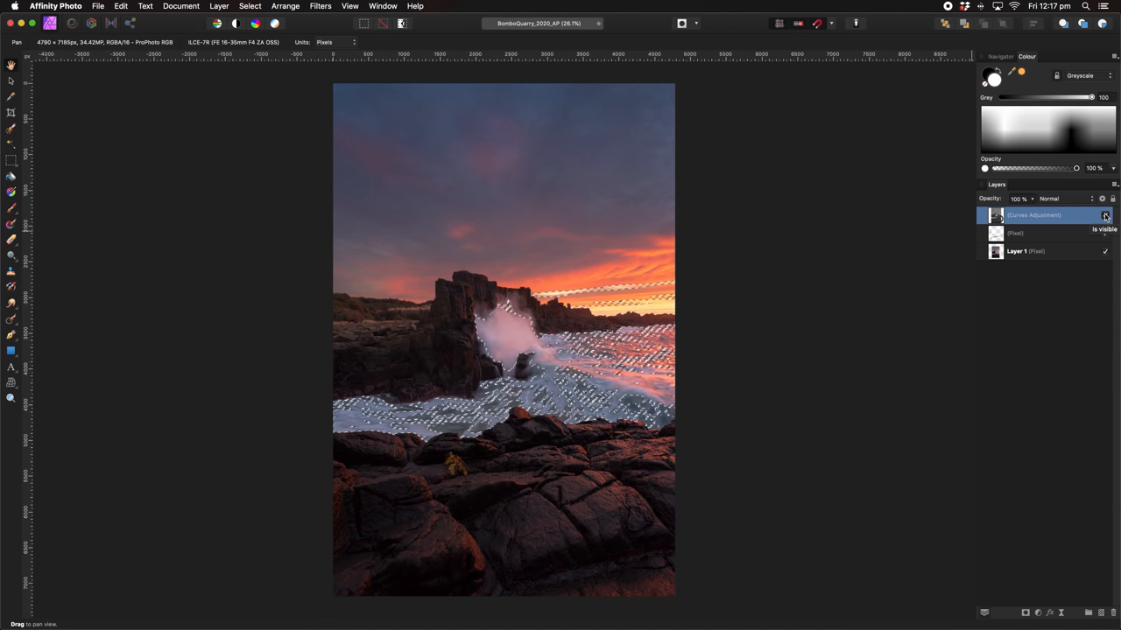
left_click(1105, 233)
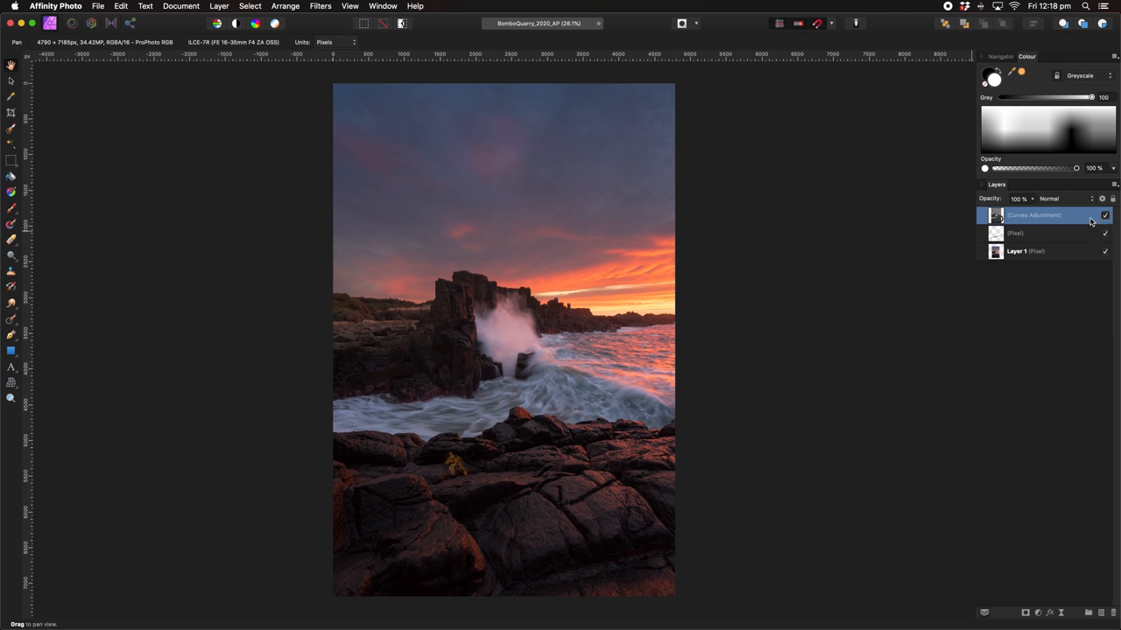
left_click(1105, 215)
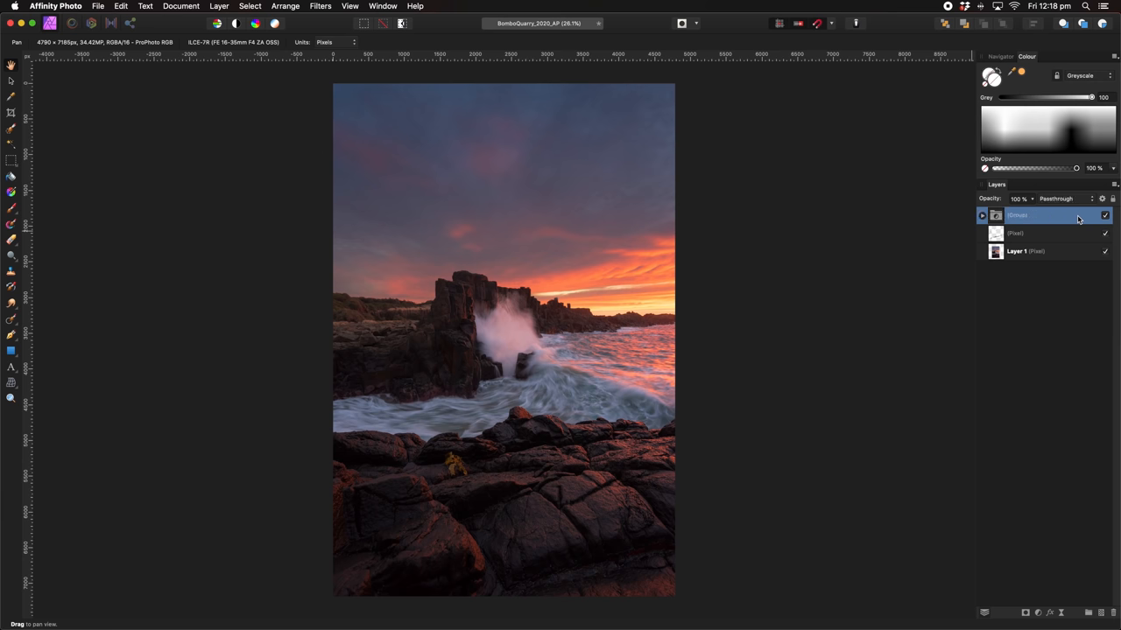
Mask the curves group with a linear gradient fading the darkening above the rocks
left_click(982, 216)
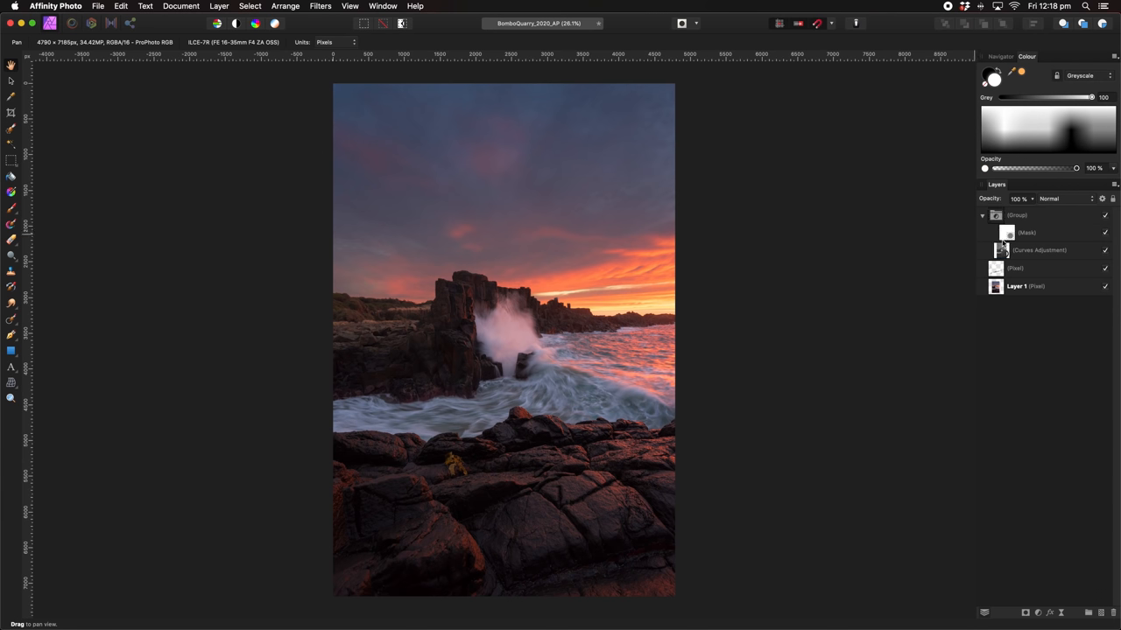
left_click(1026, 232)
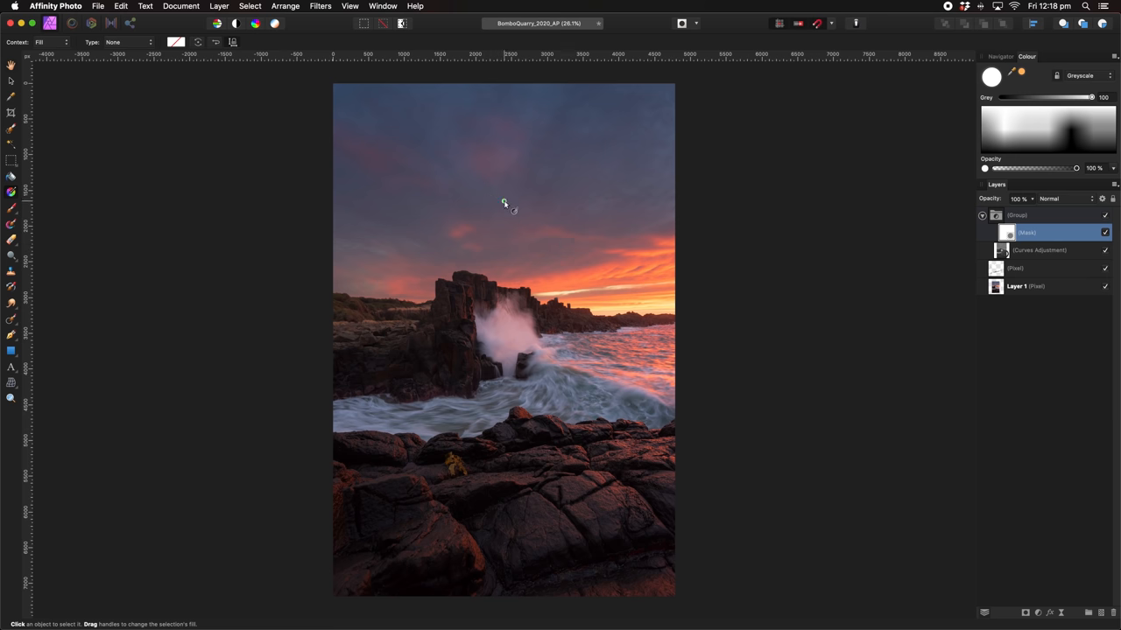
left_click_drag(511, 206, 517, 409)
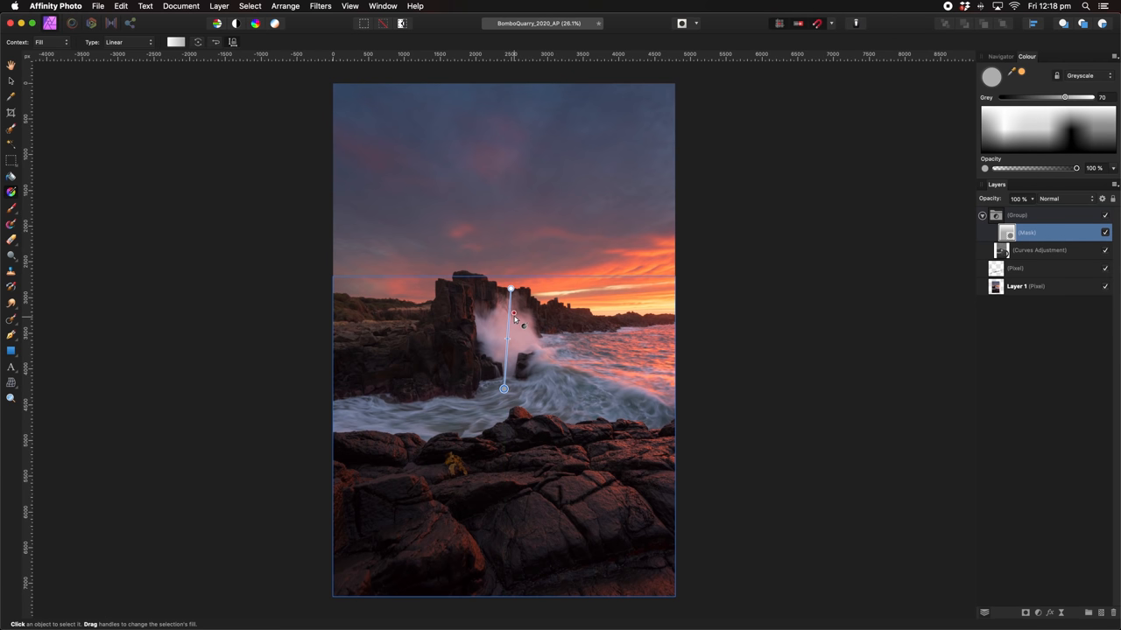
left_click_drag(510, 289, 510, 260)
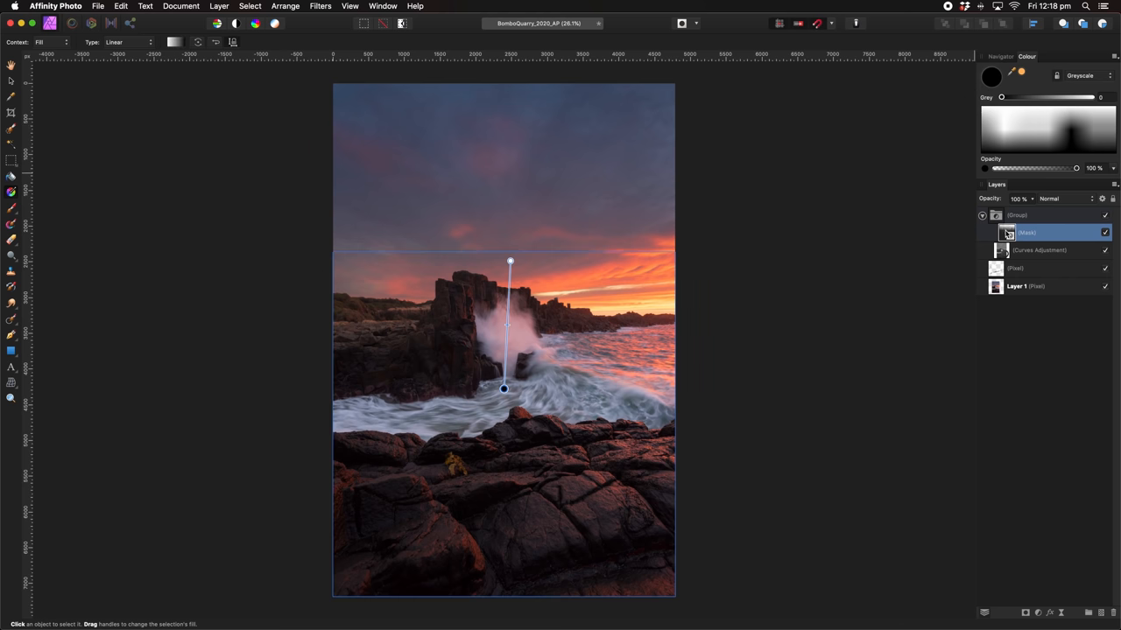
left_click(12, 209)
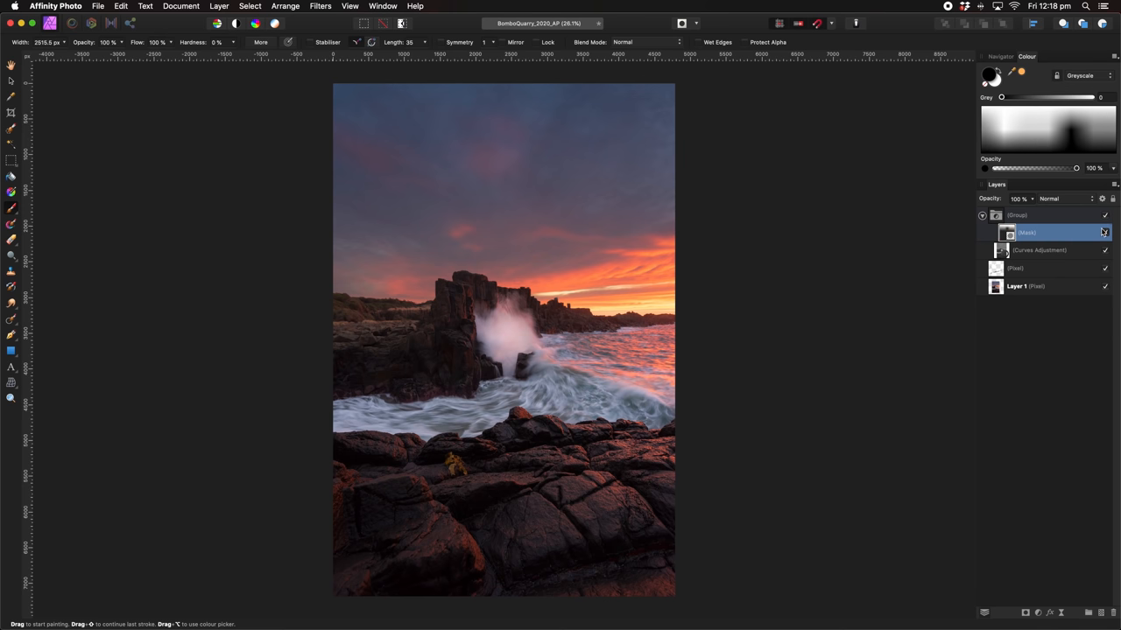
left_click(1016, 215)
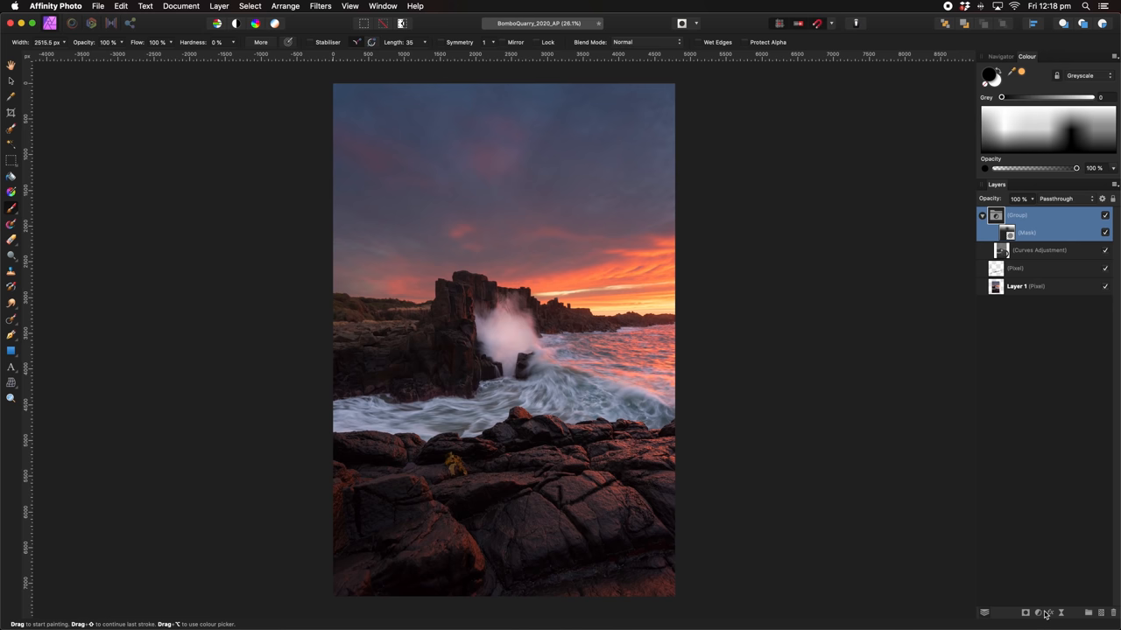
mouse_move(1042, 613)
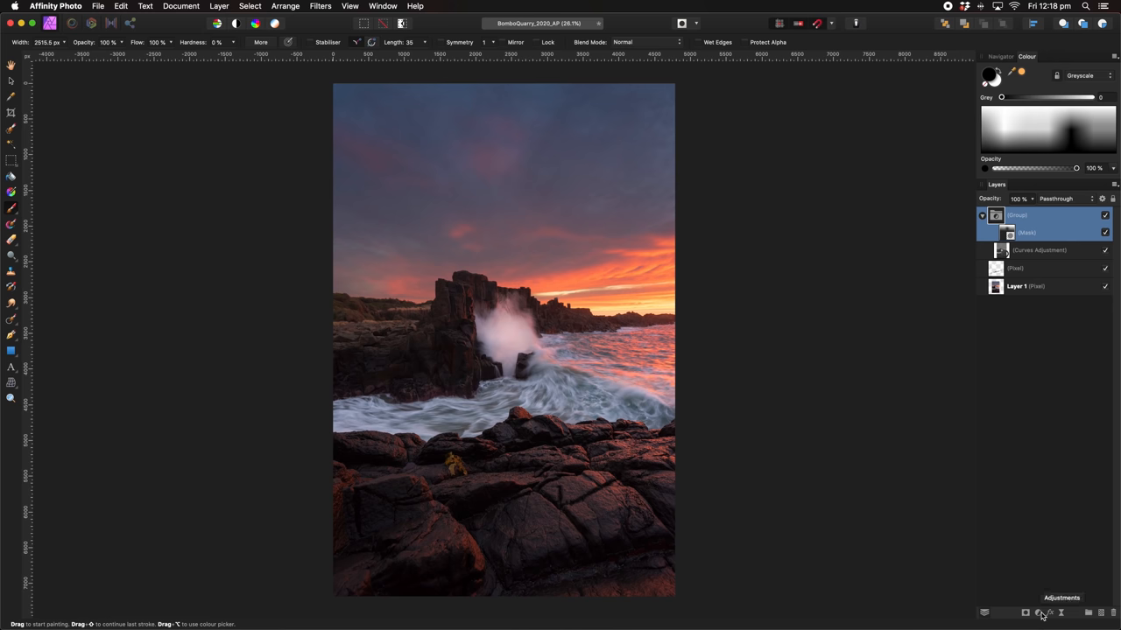
Add a second Curves with a top-down gradient and group it with the darkening group
left_click(1039, 612)
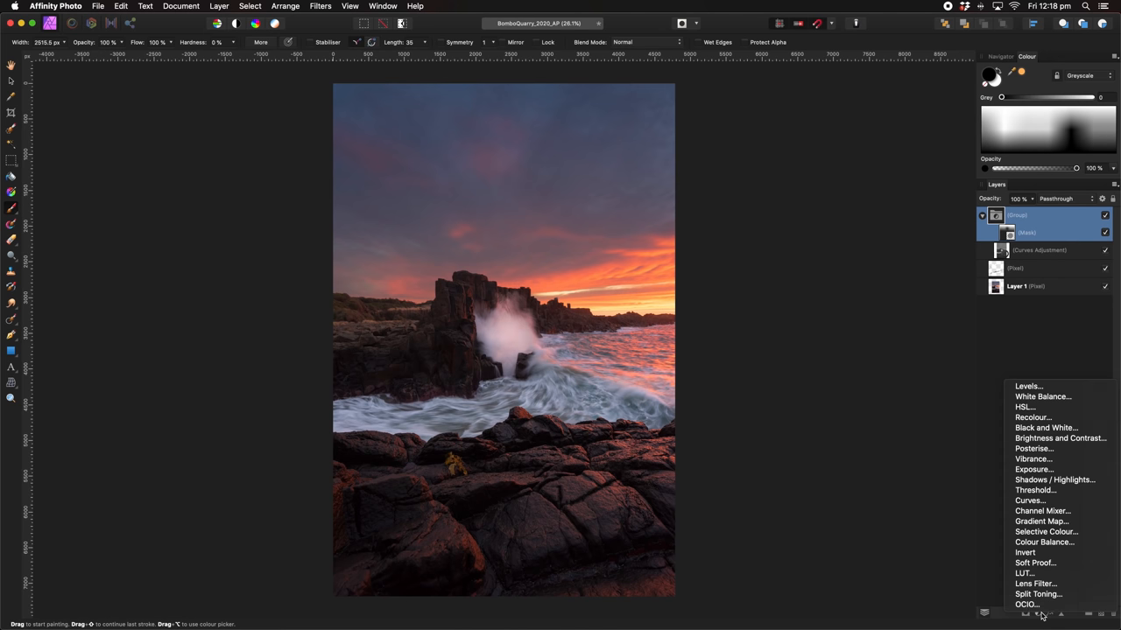
left_click(1030, 499)
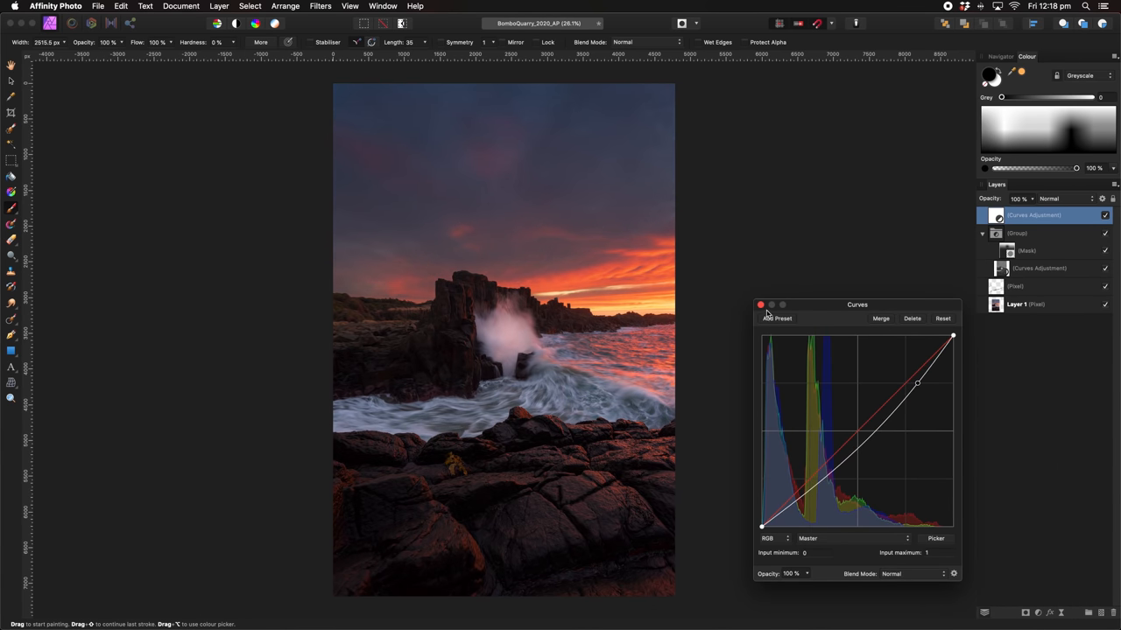
left_click(760, 305)
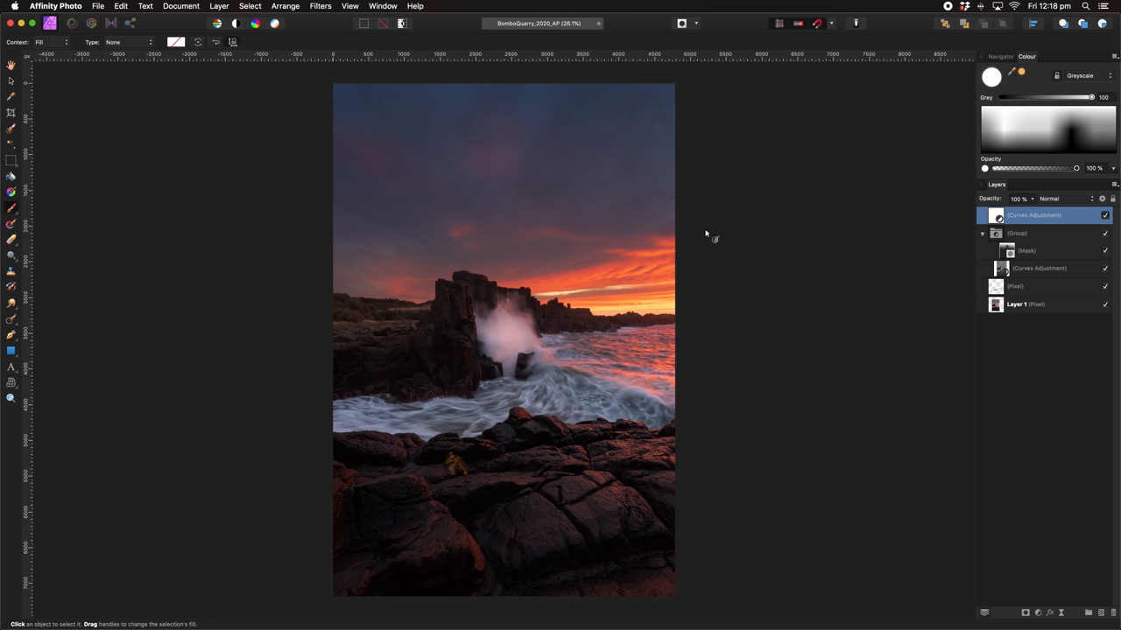
left_click_drag(488, 98, 495, 341)
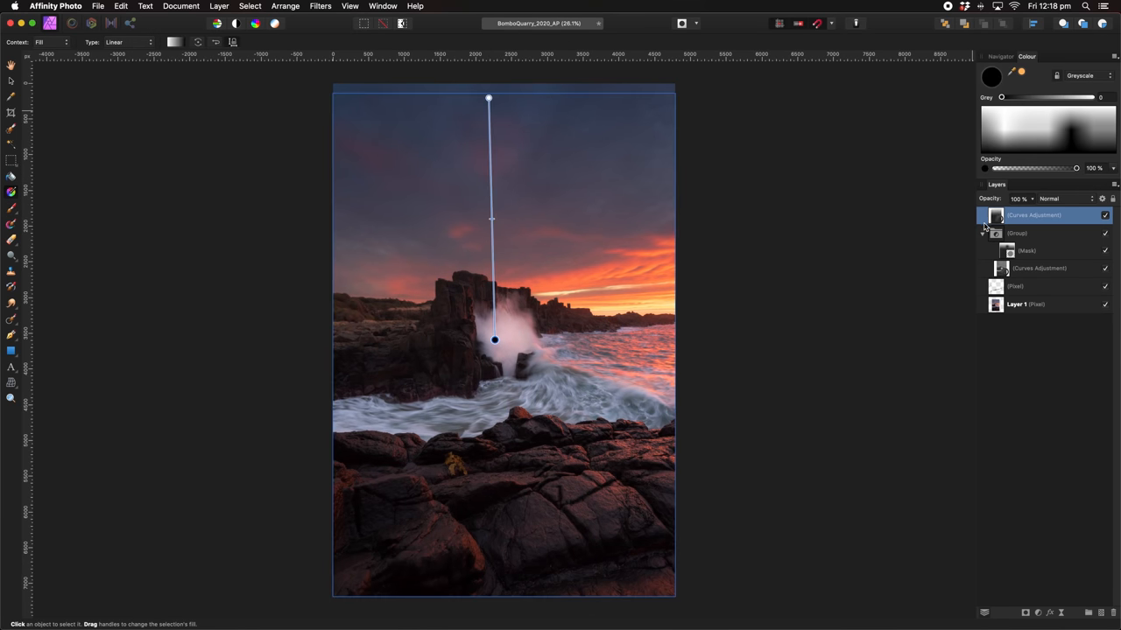
left_click(1104, 215)
type("S")
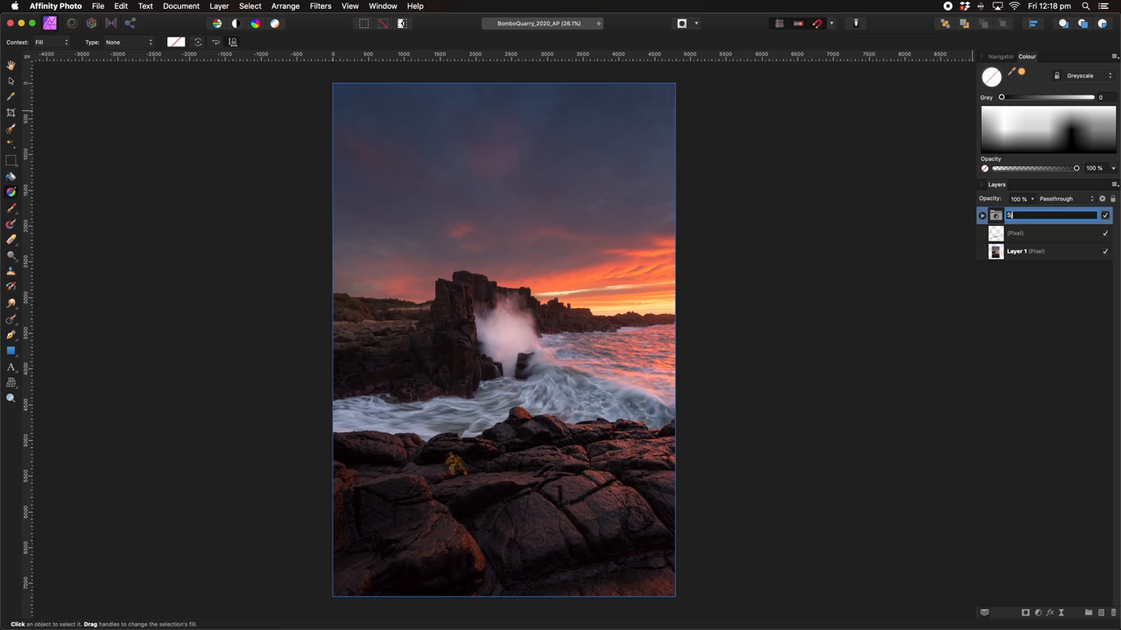
Rename the combined group to 'Sky Darkening'
type("ky Darkening")
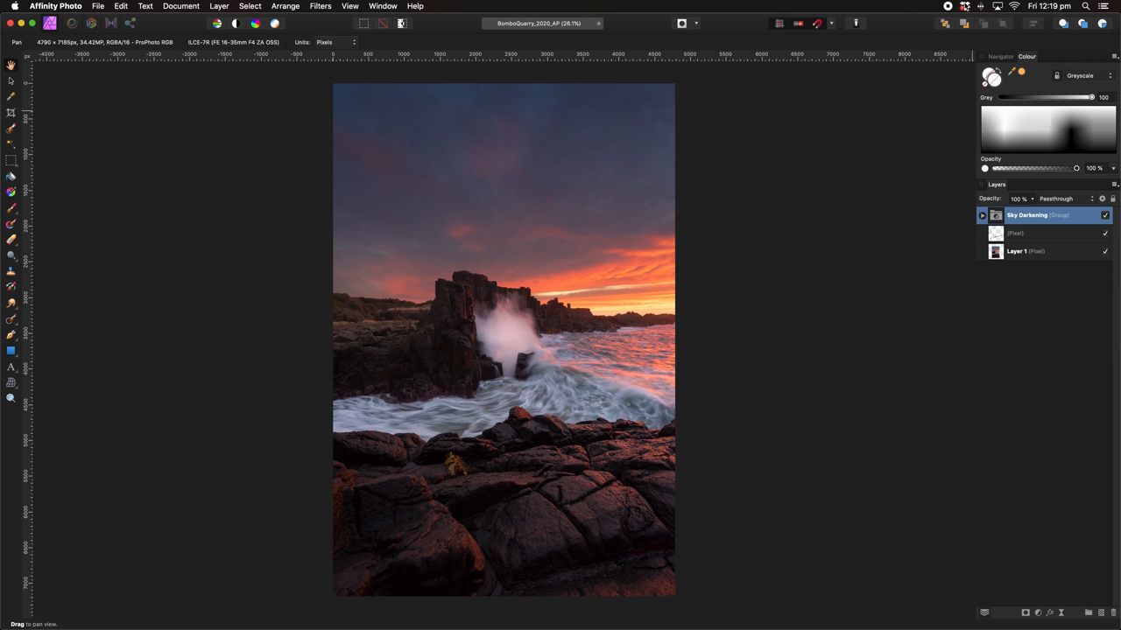
mouse_move(872, 407)
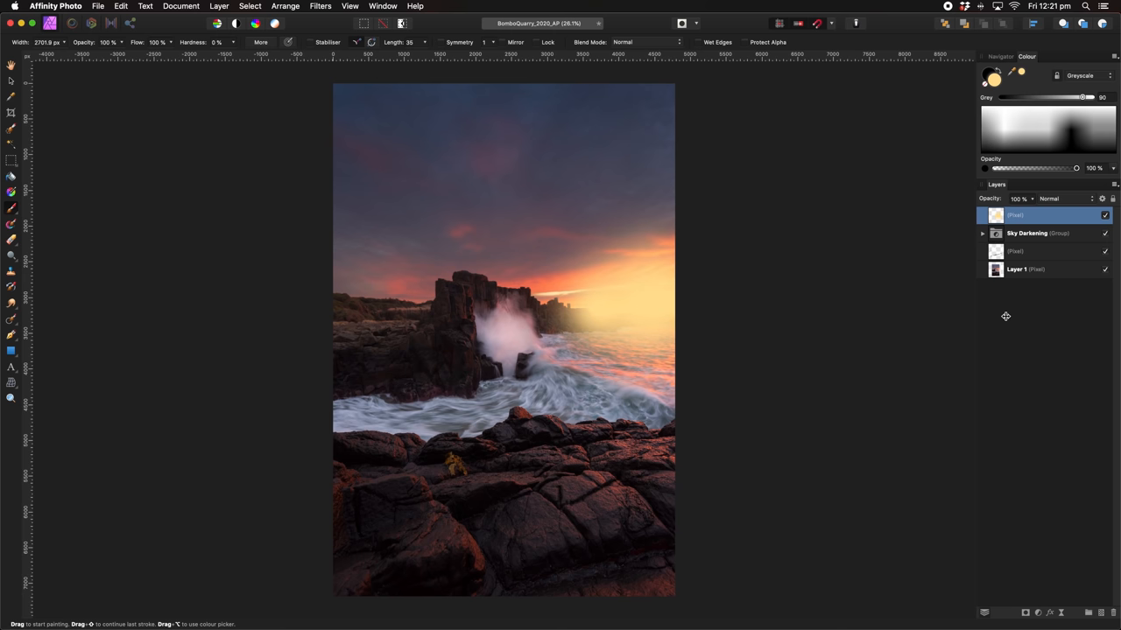
mouse_move(1047, 200)
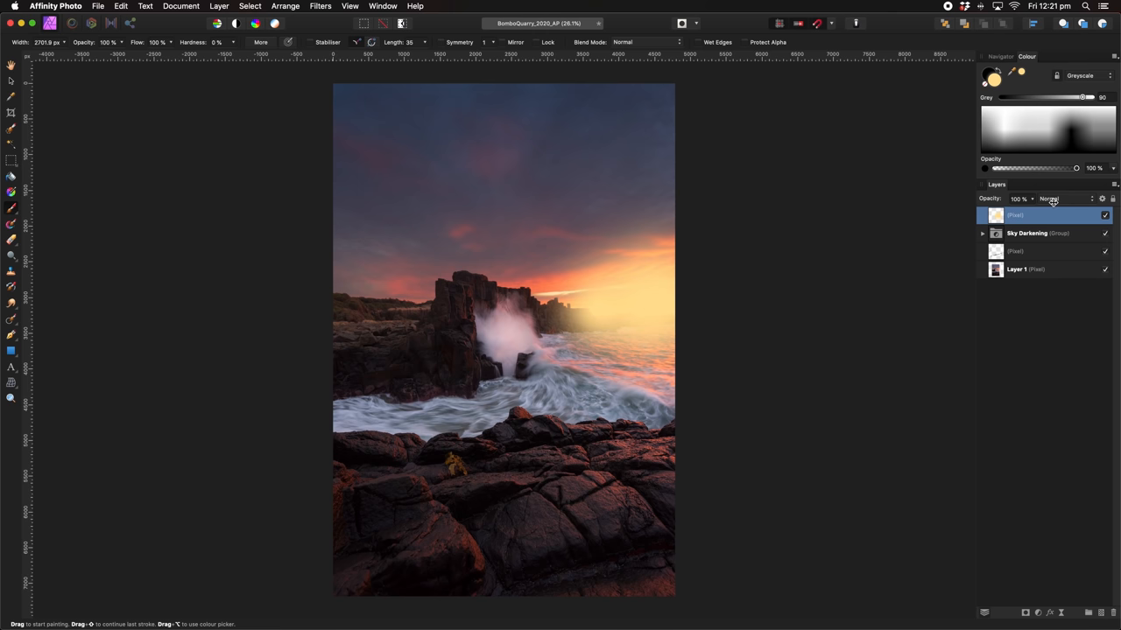
Set the glow layer to Screen blend mode at 25% opacity
left_click(1048, 198)
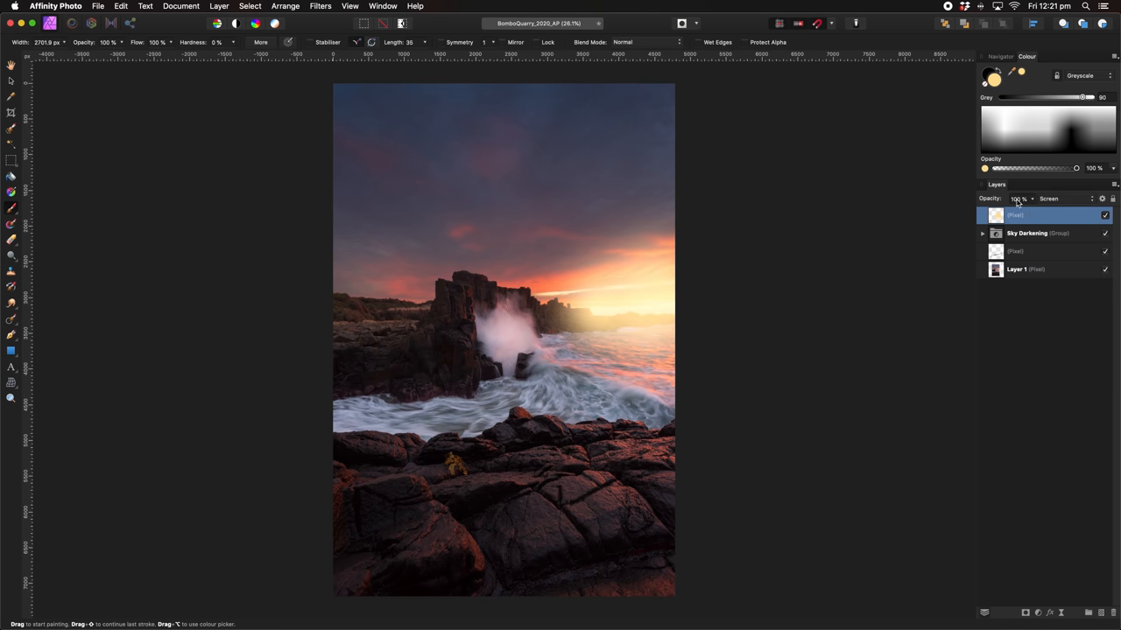
left_click_drag(1020, 199, 963, 201)
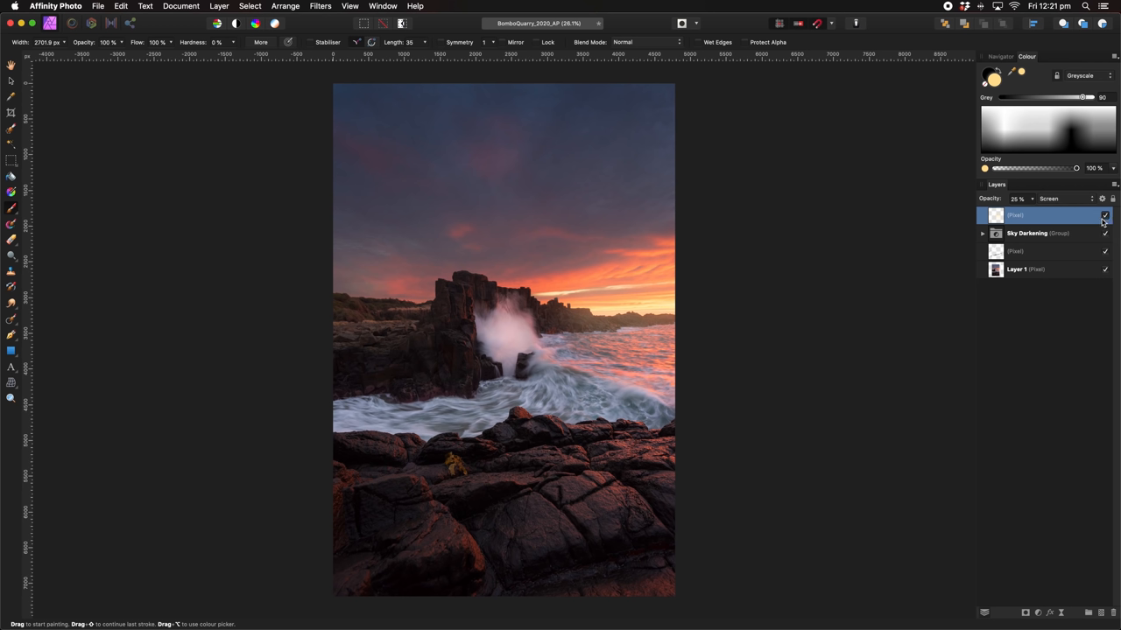
mouse_move(1104, 217)
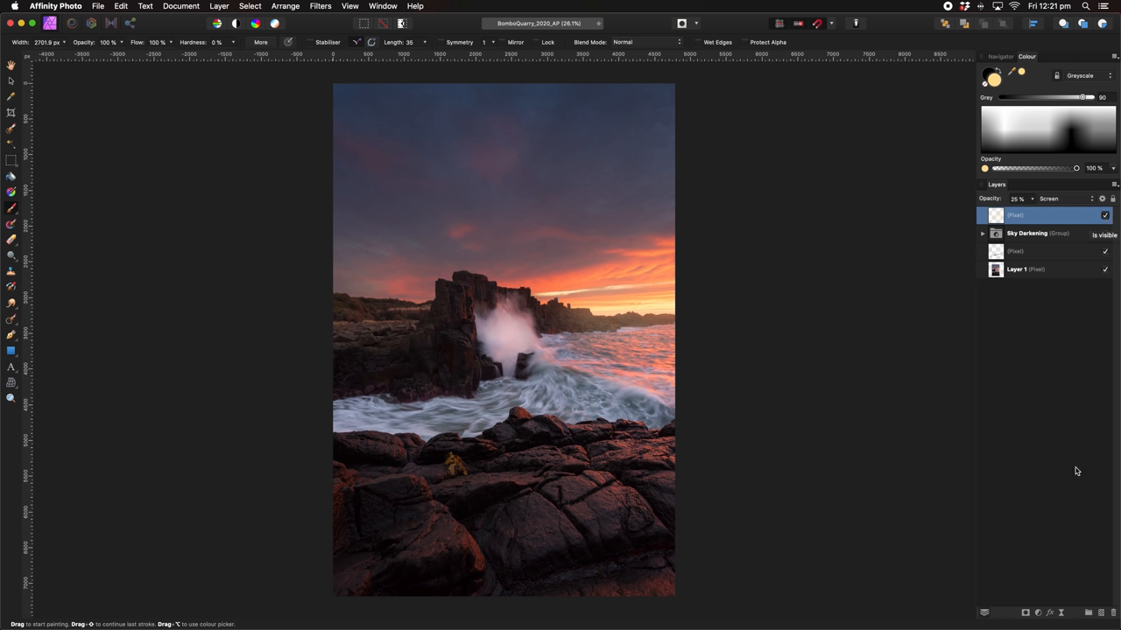
mouse_move(1049, 531)
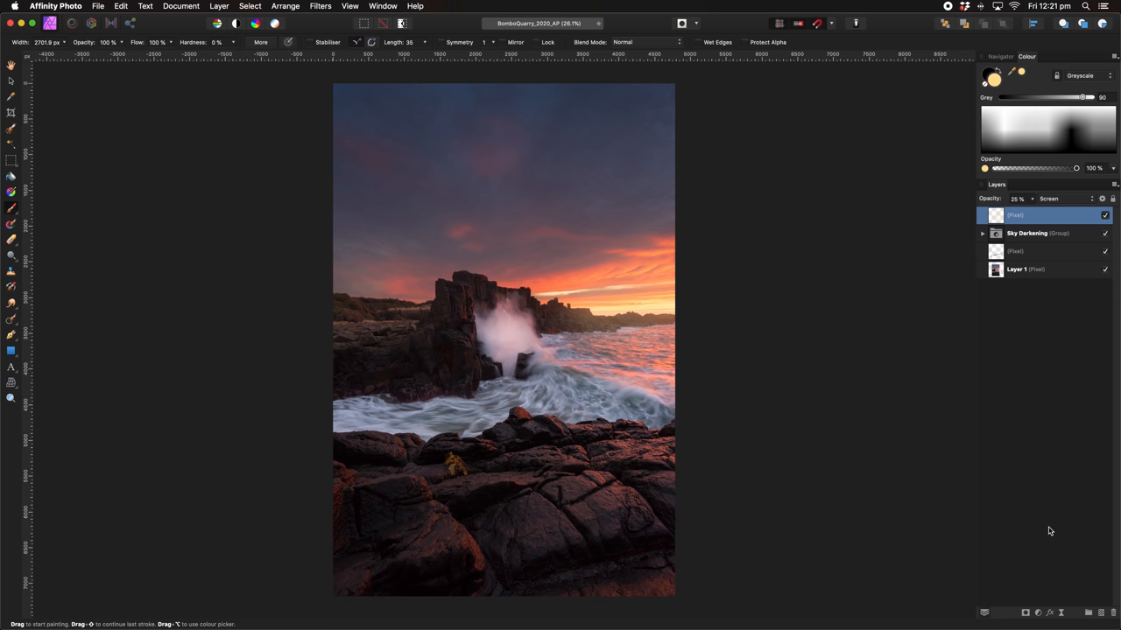
Add a Channel Mixer with Red 120%, Green -10%, Blue -10% on the Red output
left_click(1038, 612)
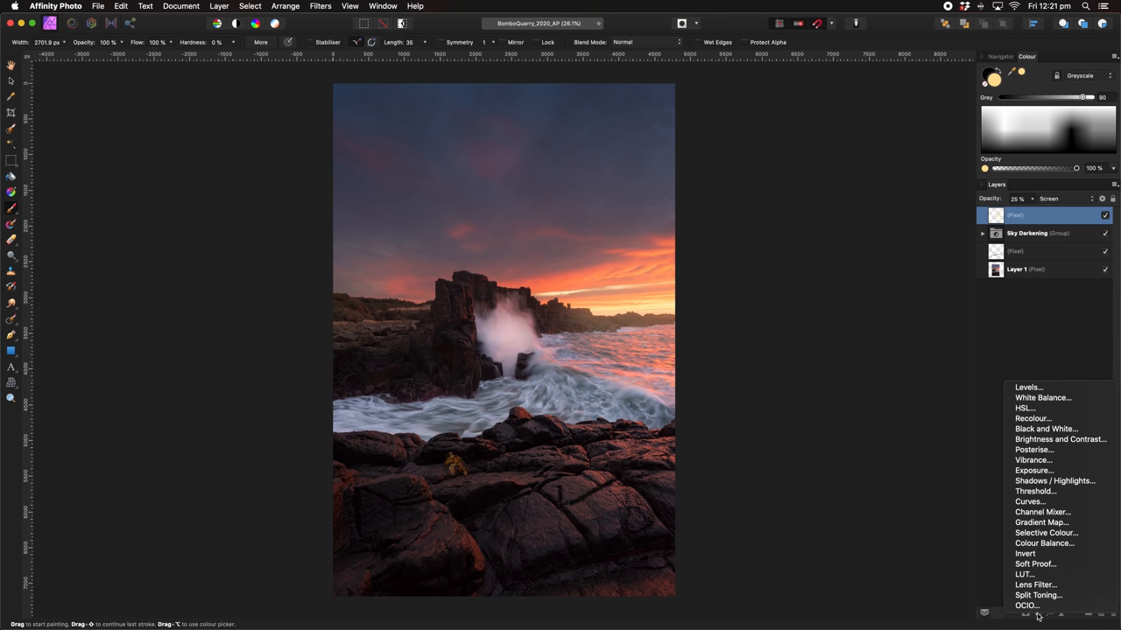
mouse_move(1041, 522)
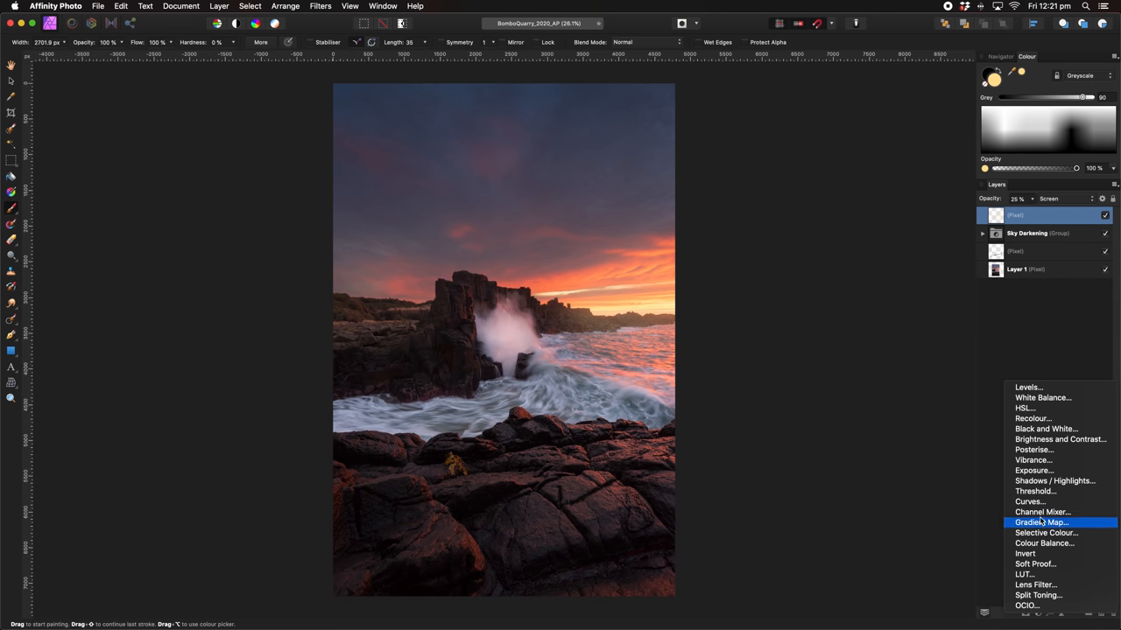
left_click(1041, 512)
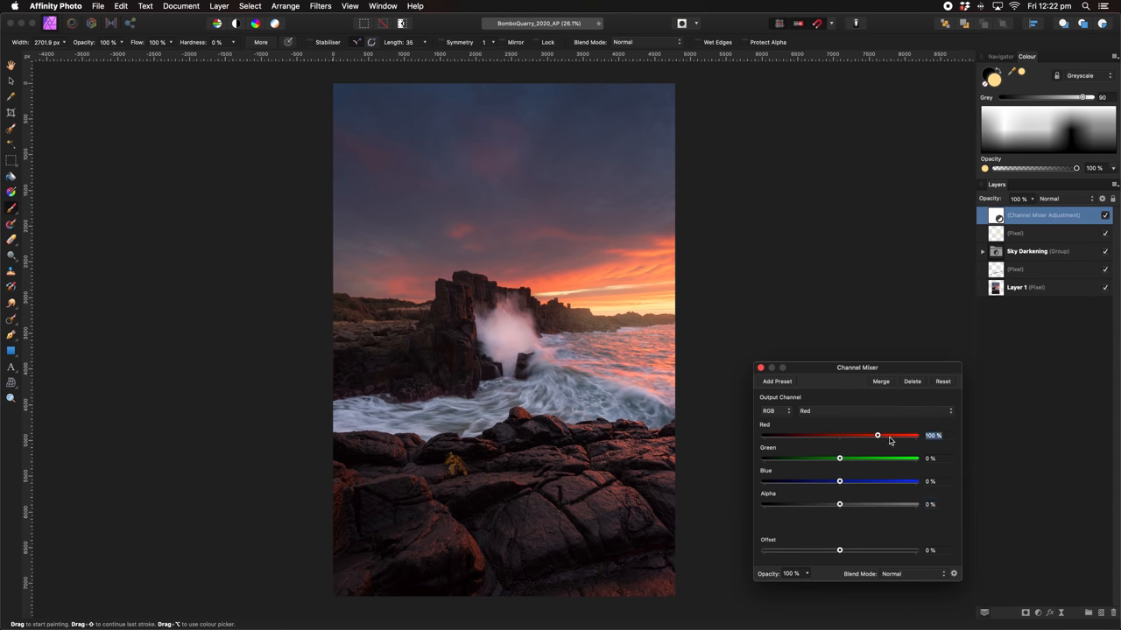
left_click_drag(877, 435, 884, 435)
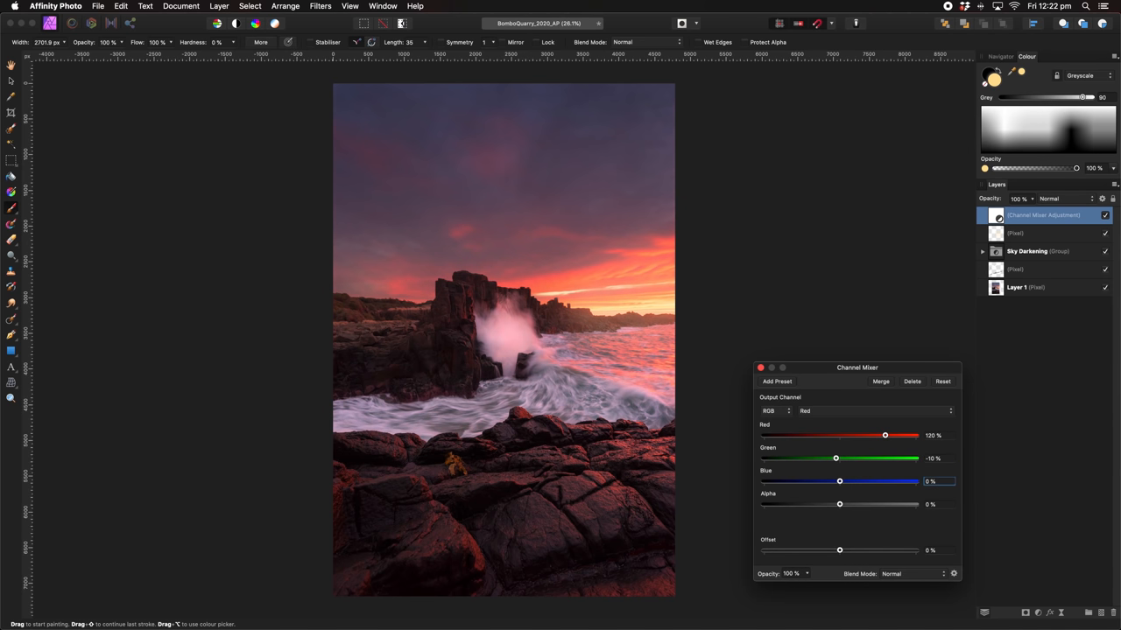
left_click_drag(839, 480, 835, 480)
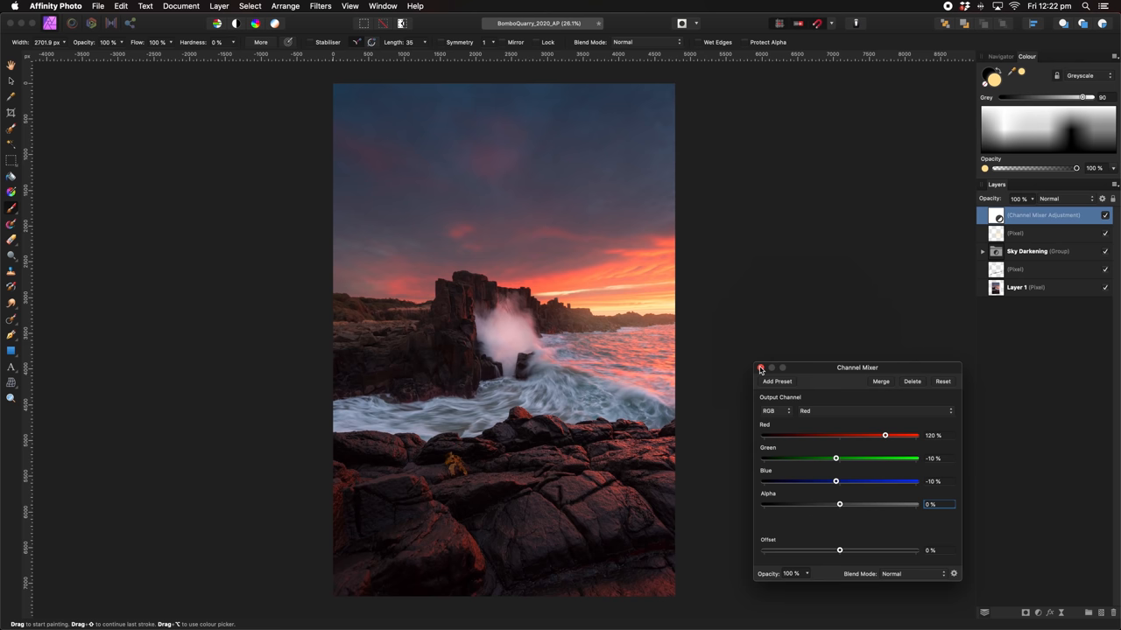
left_click(760, 368)
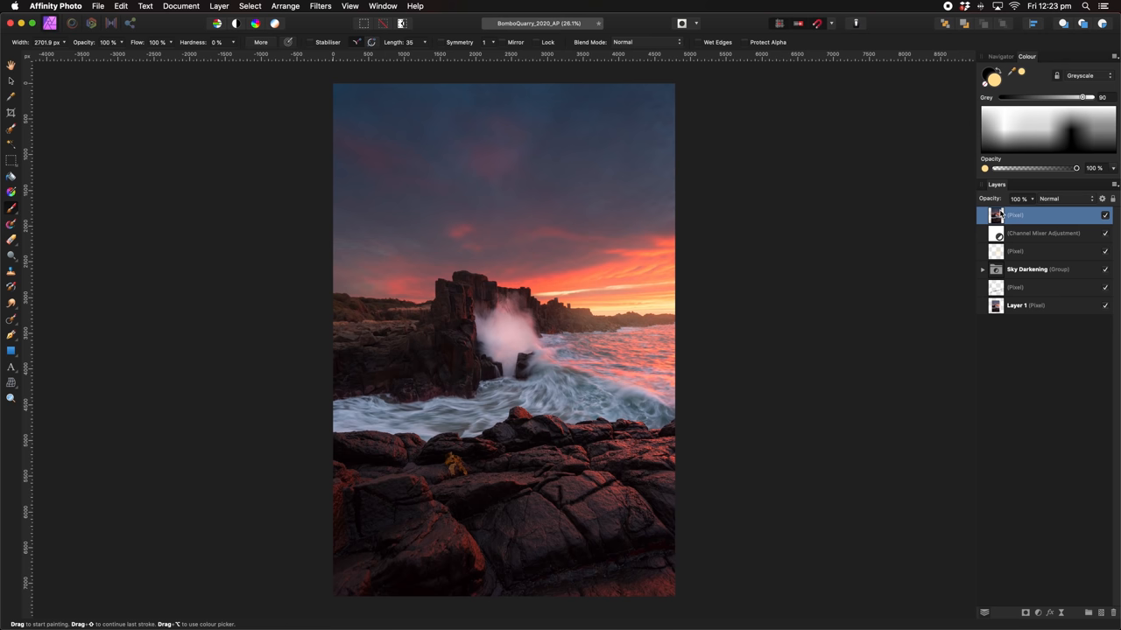
Select the new merged pixel layer at the top of the stack
left_click(219, 6)
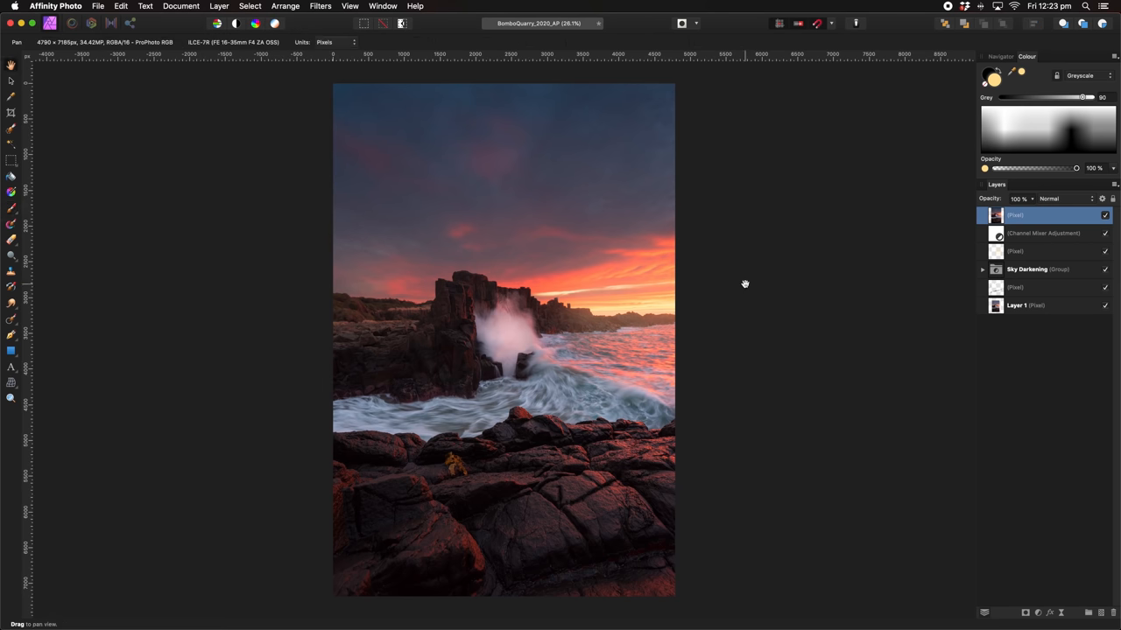
mouse_move(330, 12)
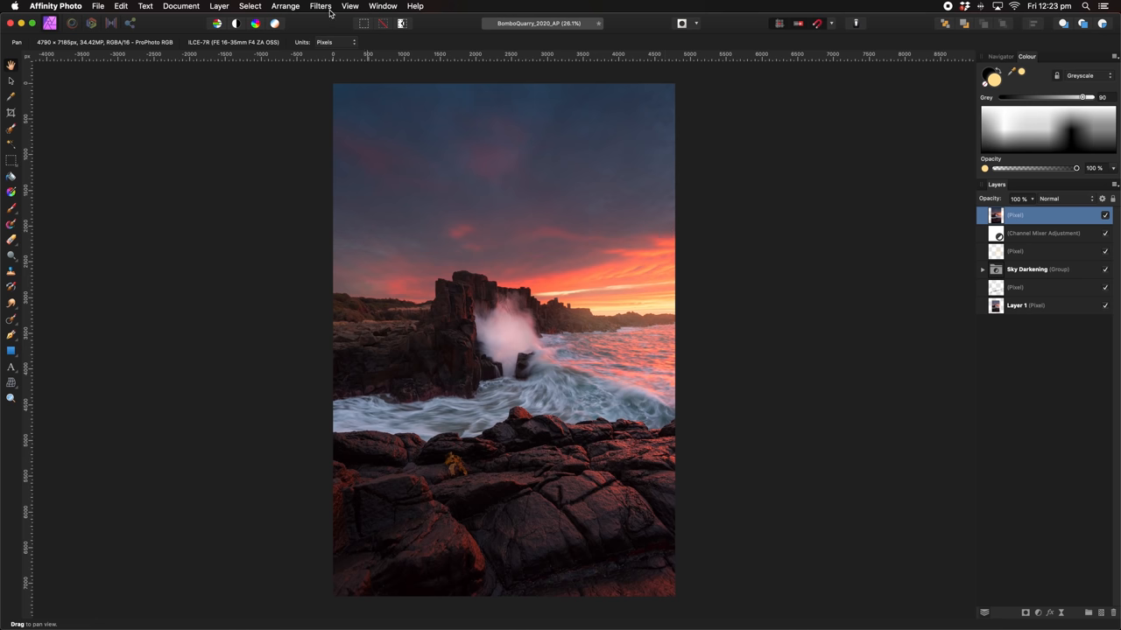
Apply a Gaussian Blur of about 36.1 px radius to the merged layer
left_click(320, 6)
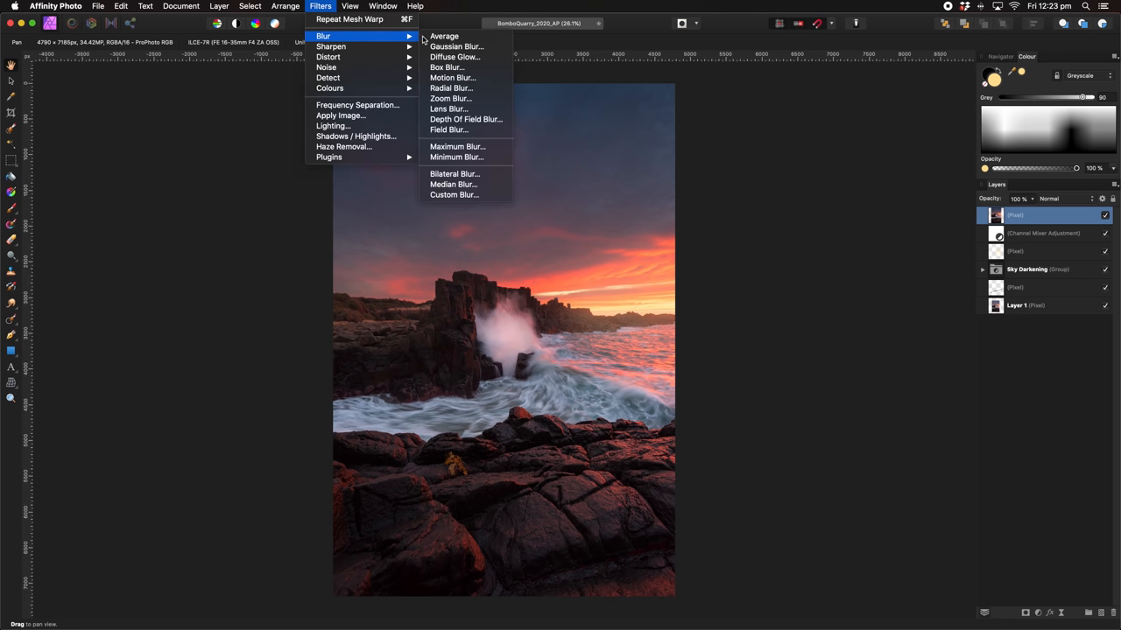
left_click(456, 46)
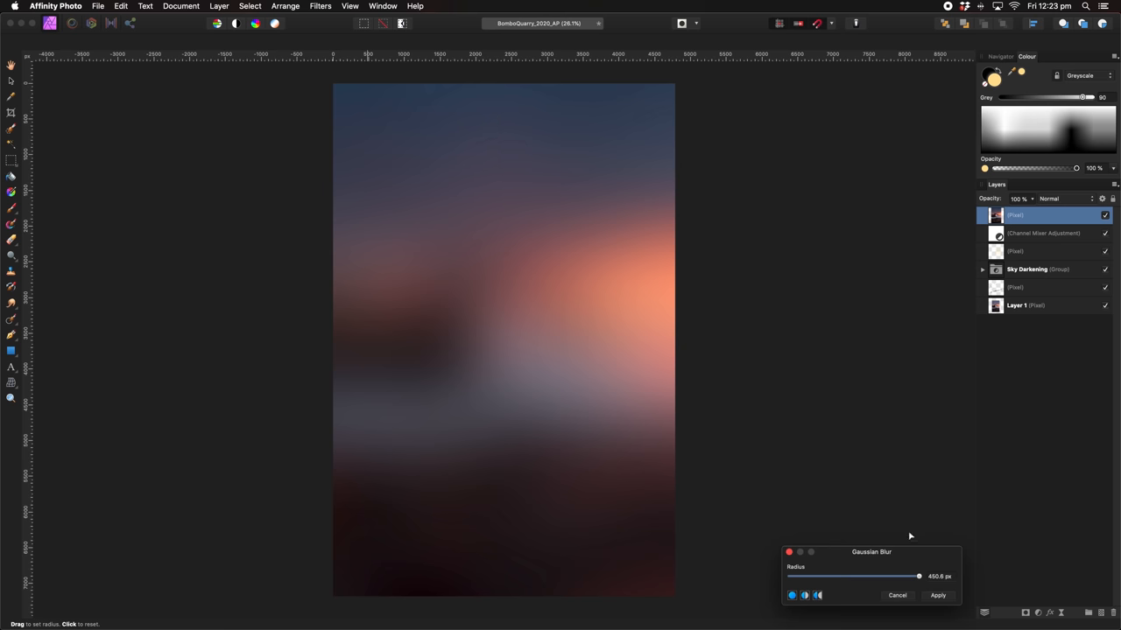
left_click_drag(917, 576, 878, 576)
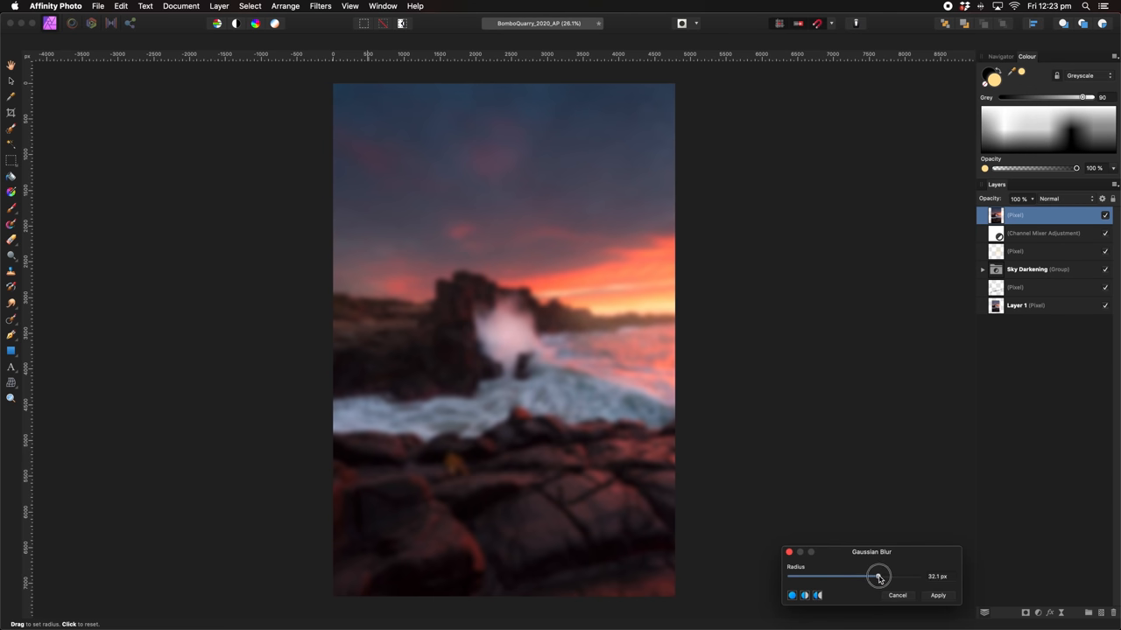
left_click_drag(878, 577, 885, 576)
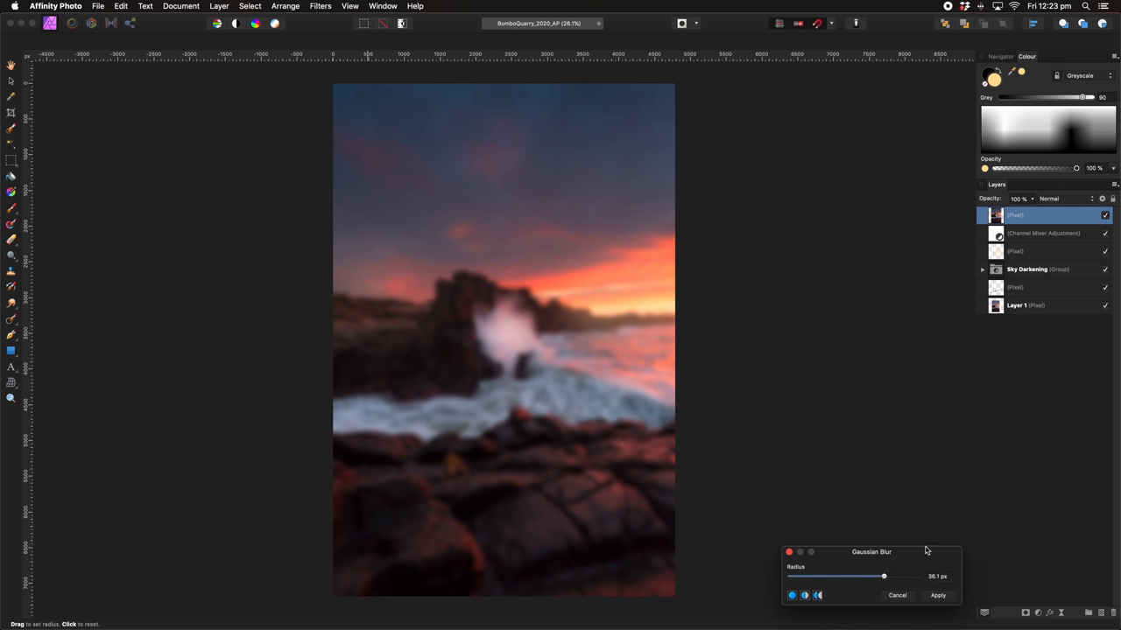
mouse_move(921, 554)
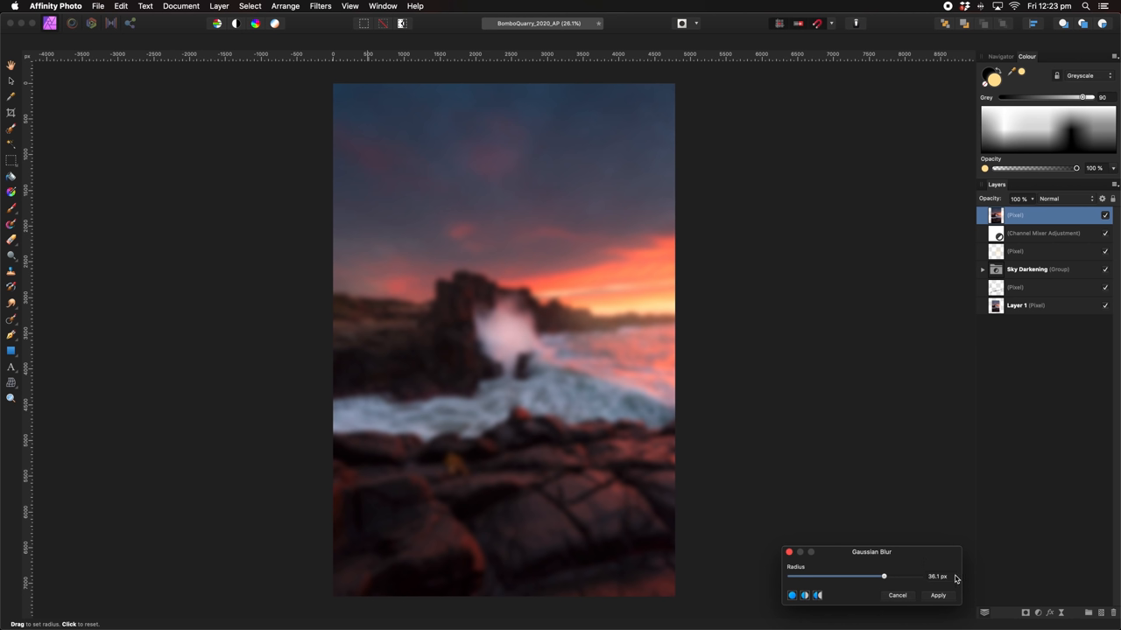
left_click(938, 596)
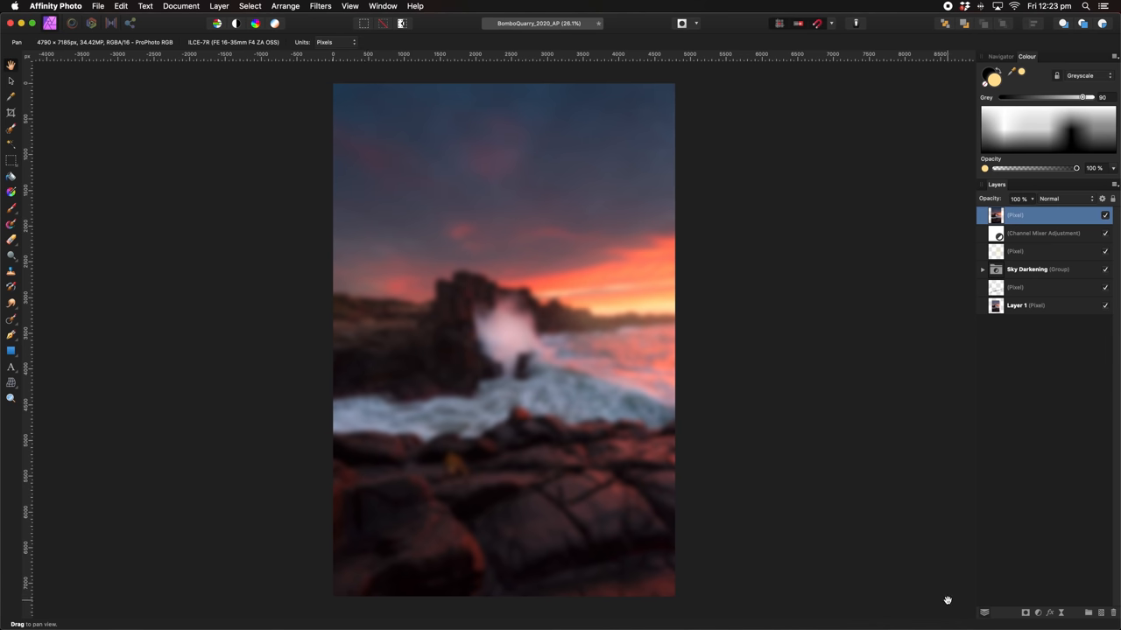
mouse_move(769, 149)
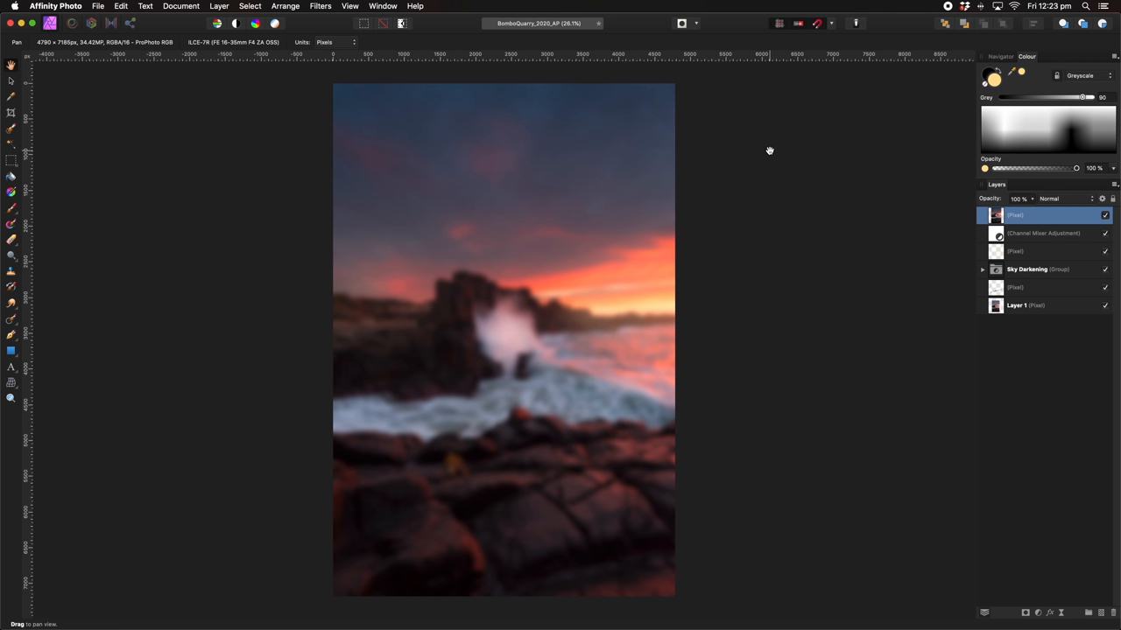
mouse_move(745, 143)
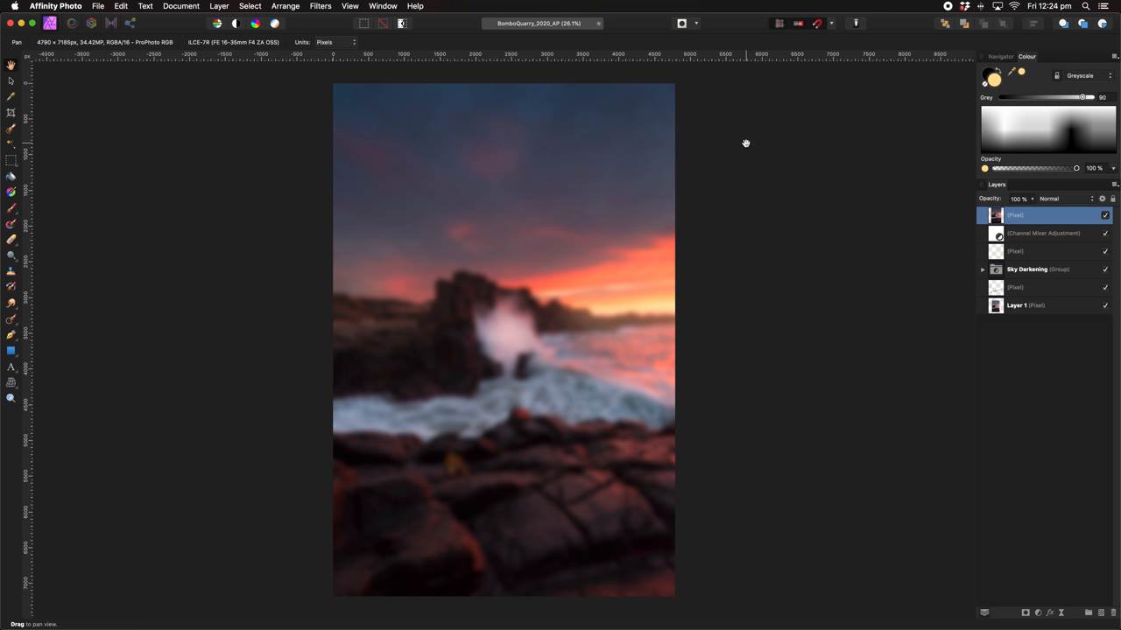
mouse_move(319, 5)
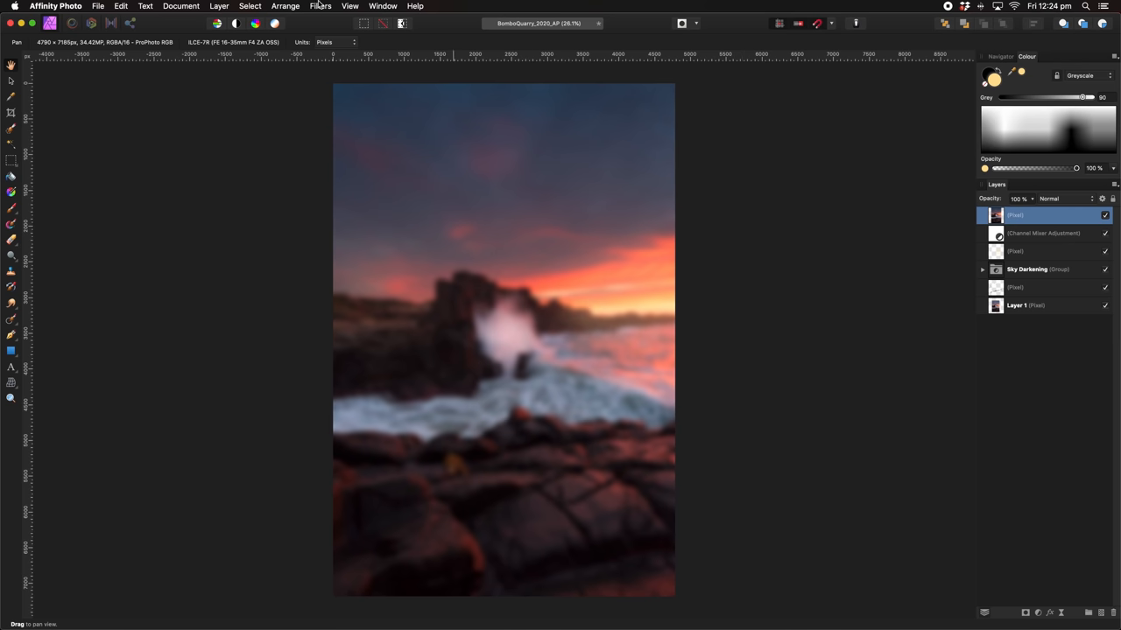
Use Apply Image with the current layer as source and a darkening blend mode
left_click(320, 6)
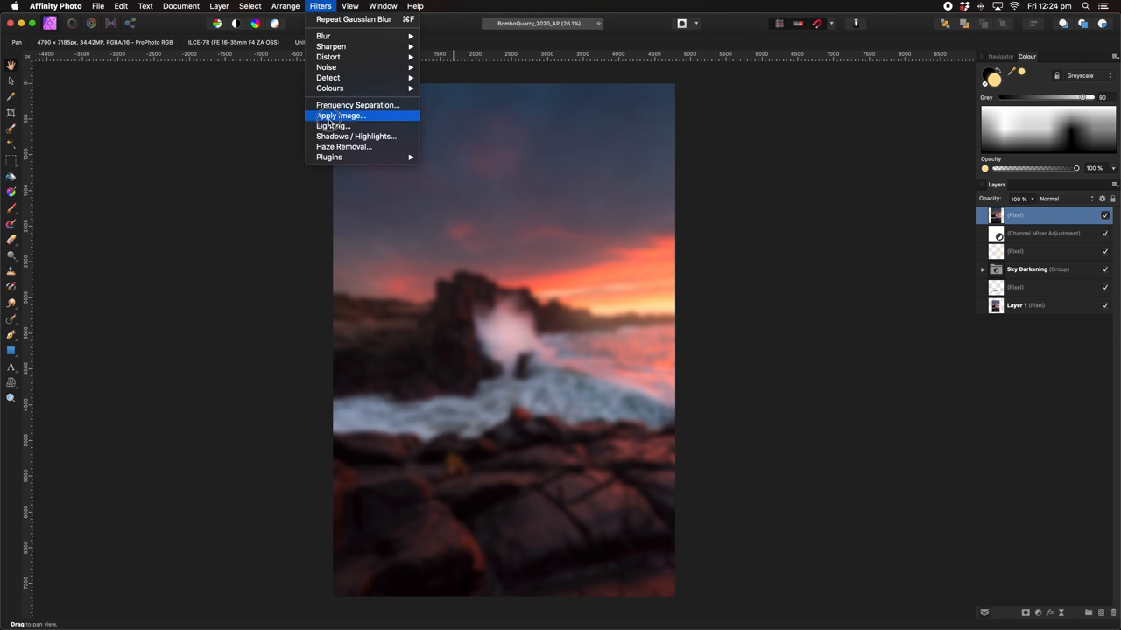
left_click(341, 116)
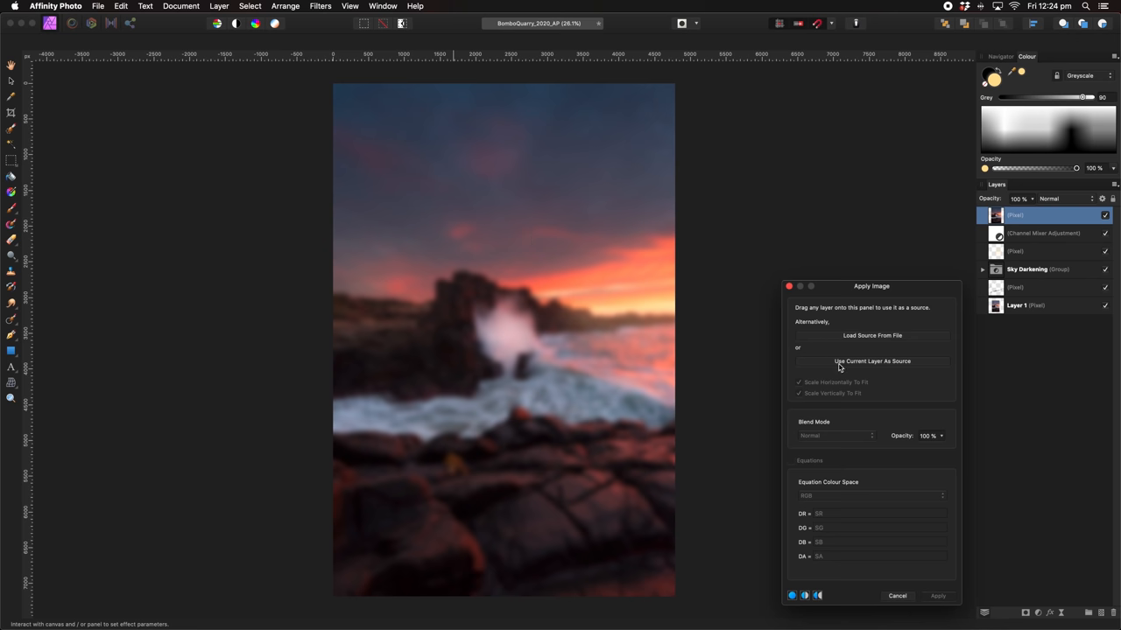
left_click(835, 435)
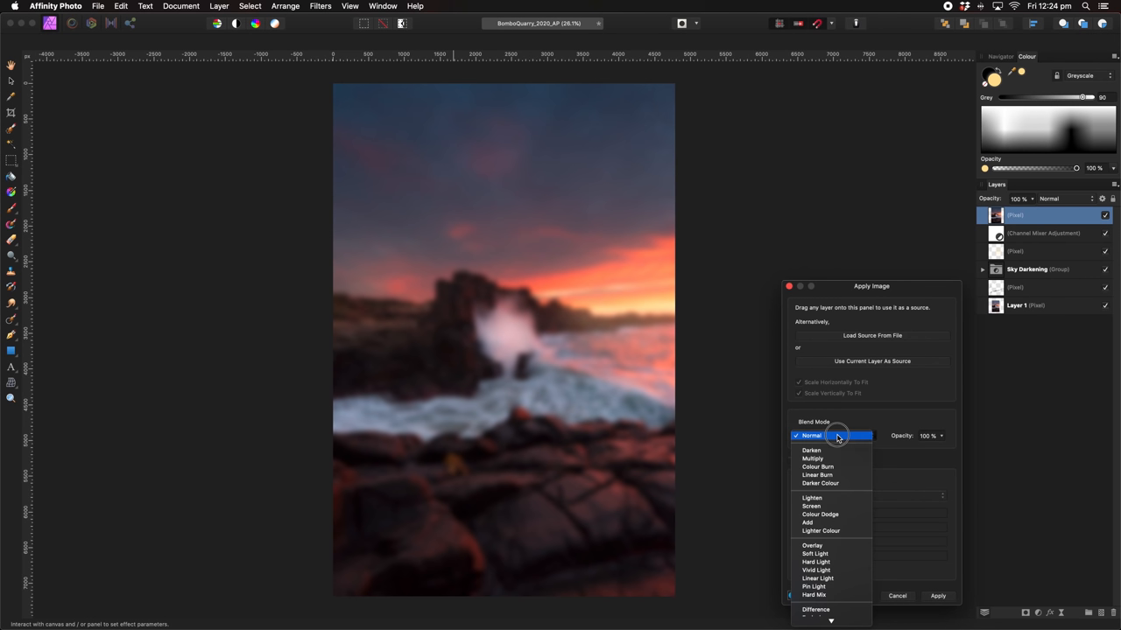
left_click(812, 458)
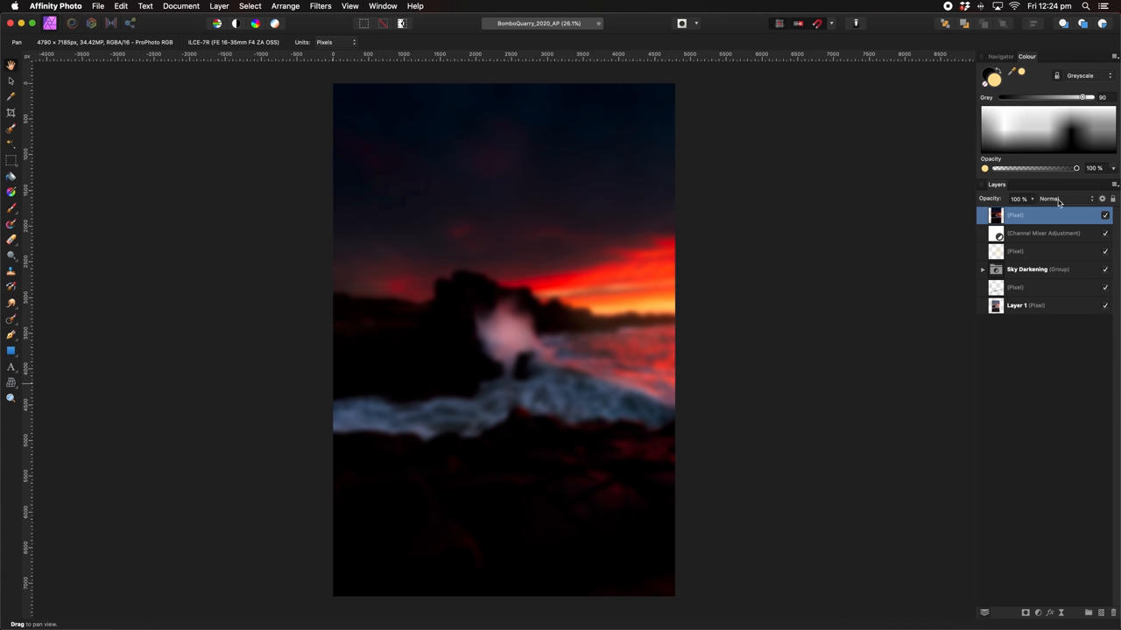
Change the blurred layer's blend mode and toggle it to compare before and after
left_click(1051, 199)
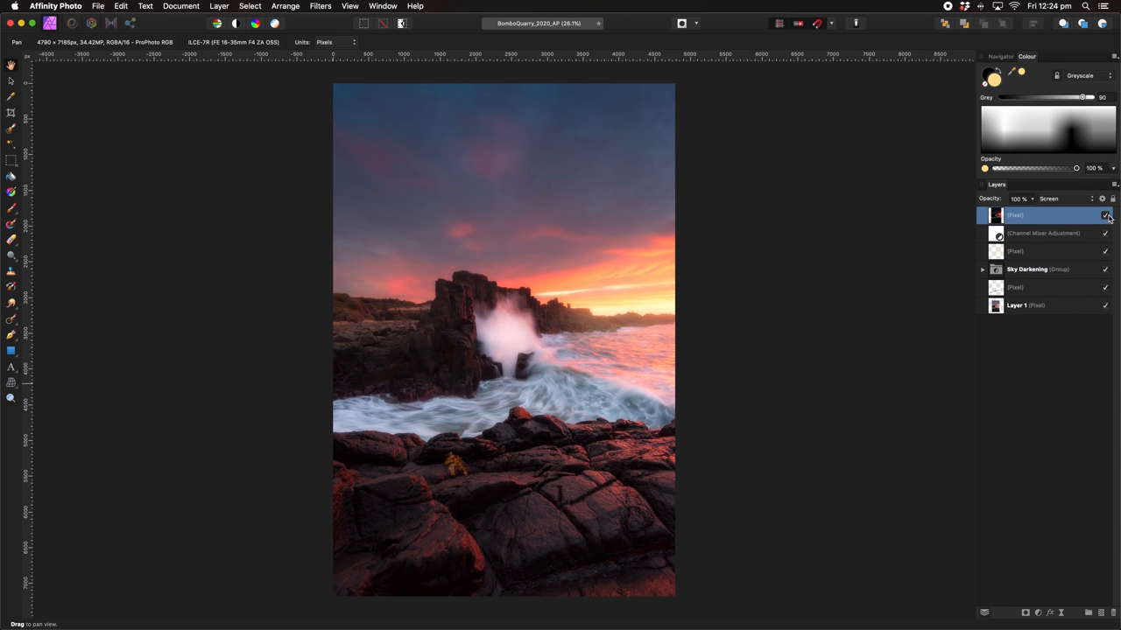
mouse_move(1105, 216)
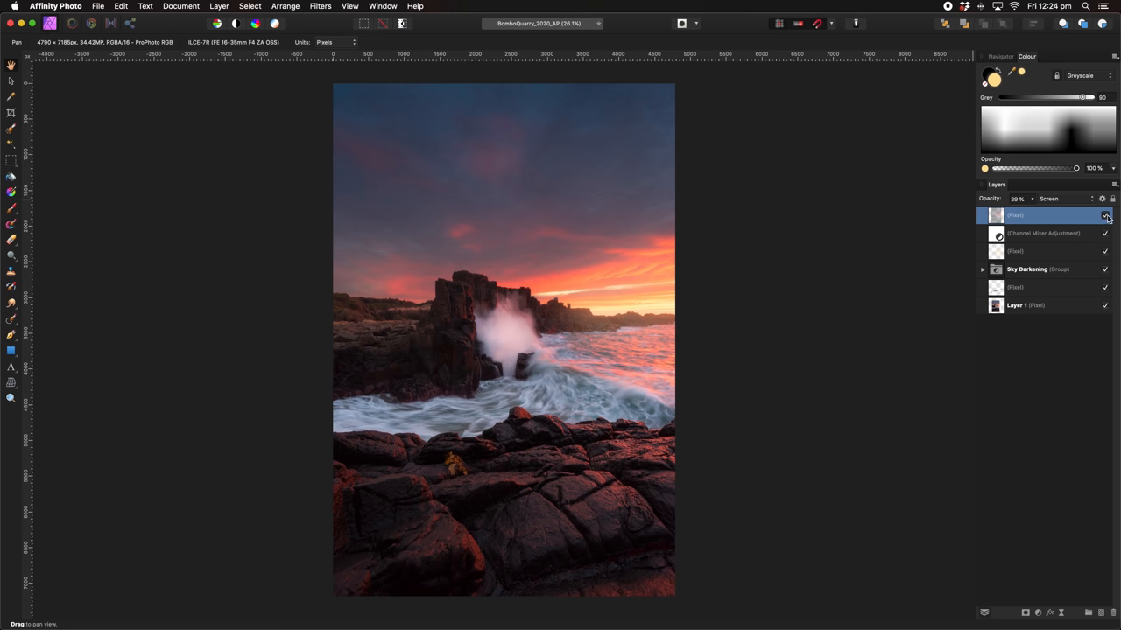
mouse_move(1105, 215)
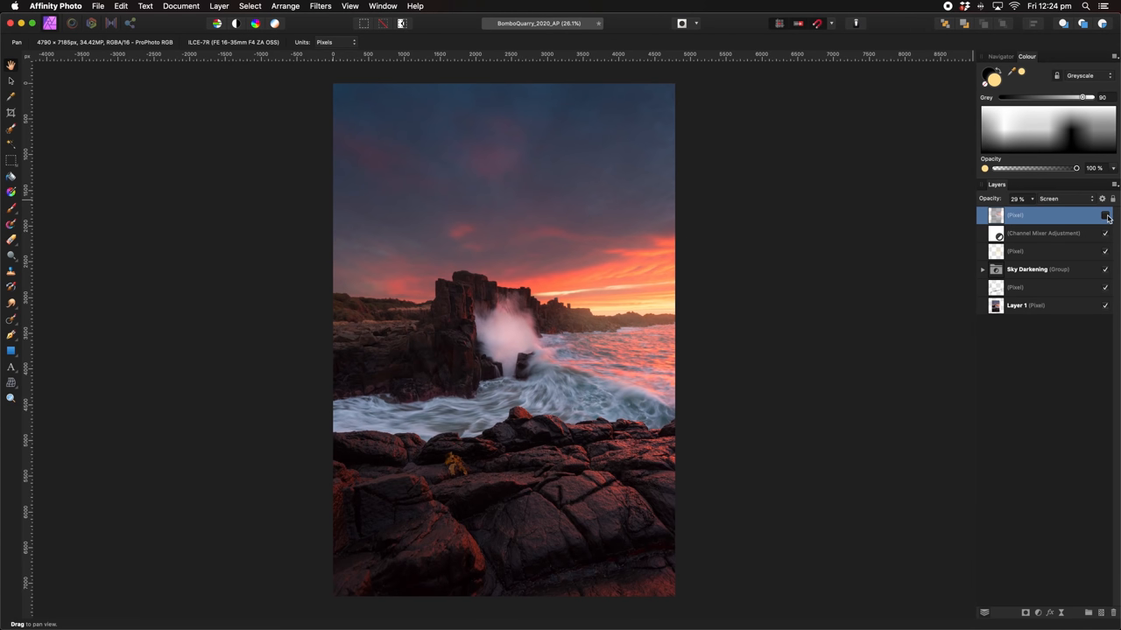
left_click(1042, 233)
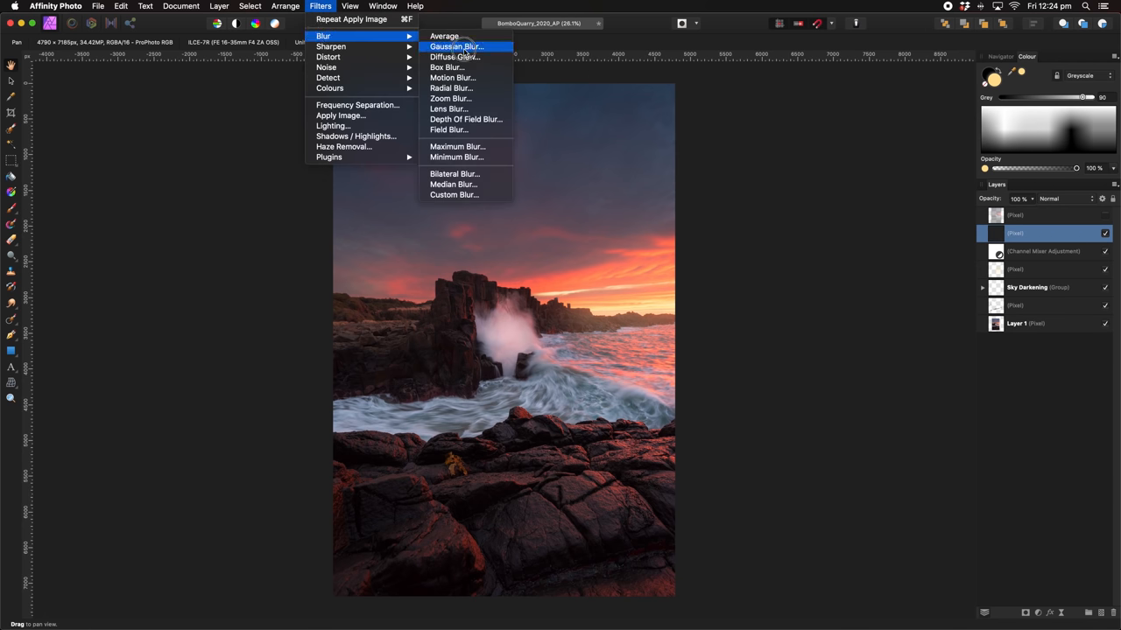
Blur the pixel layer, drag opacity down to 29%, and select the top glow layer
left_click(455, 47)
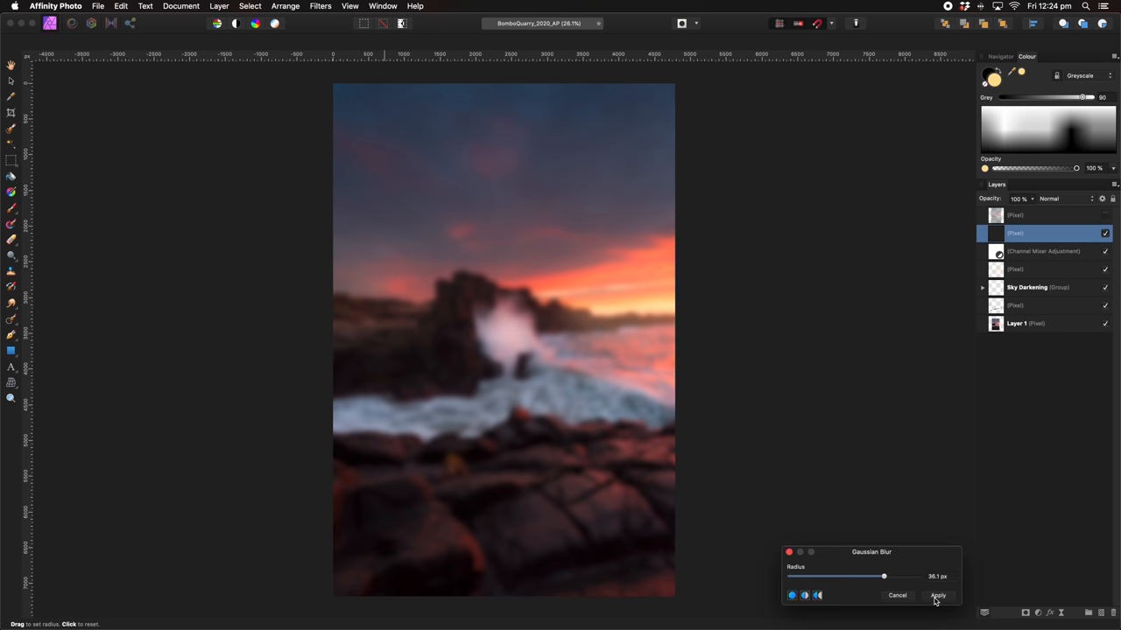
left_click(937, 595)
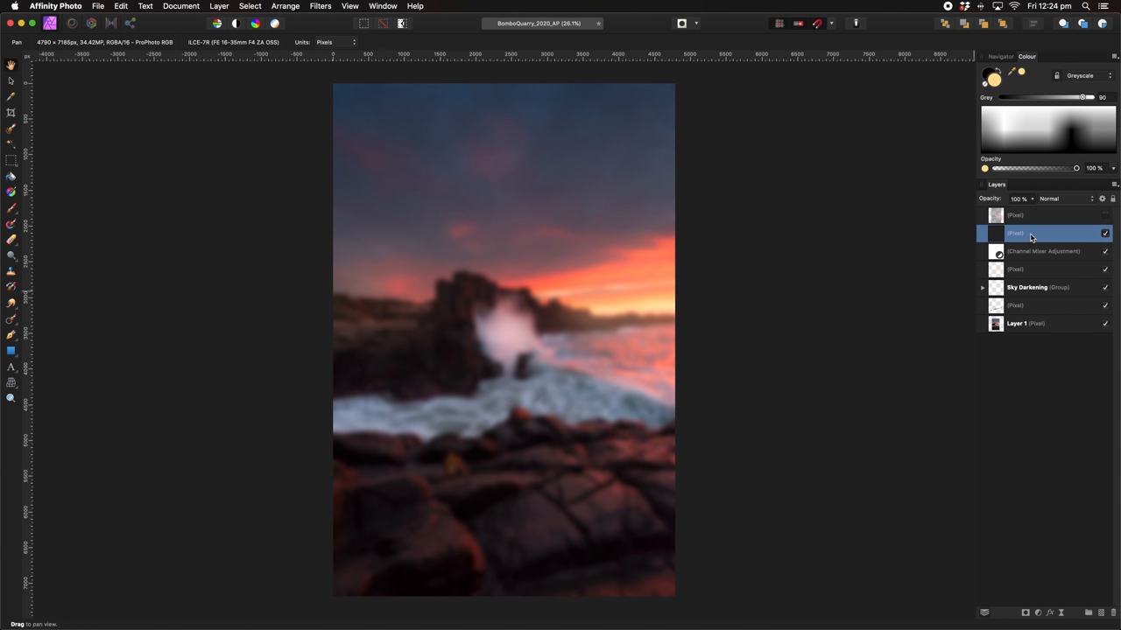
left_click_drag(1086, 199, 1016, 198)
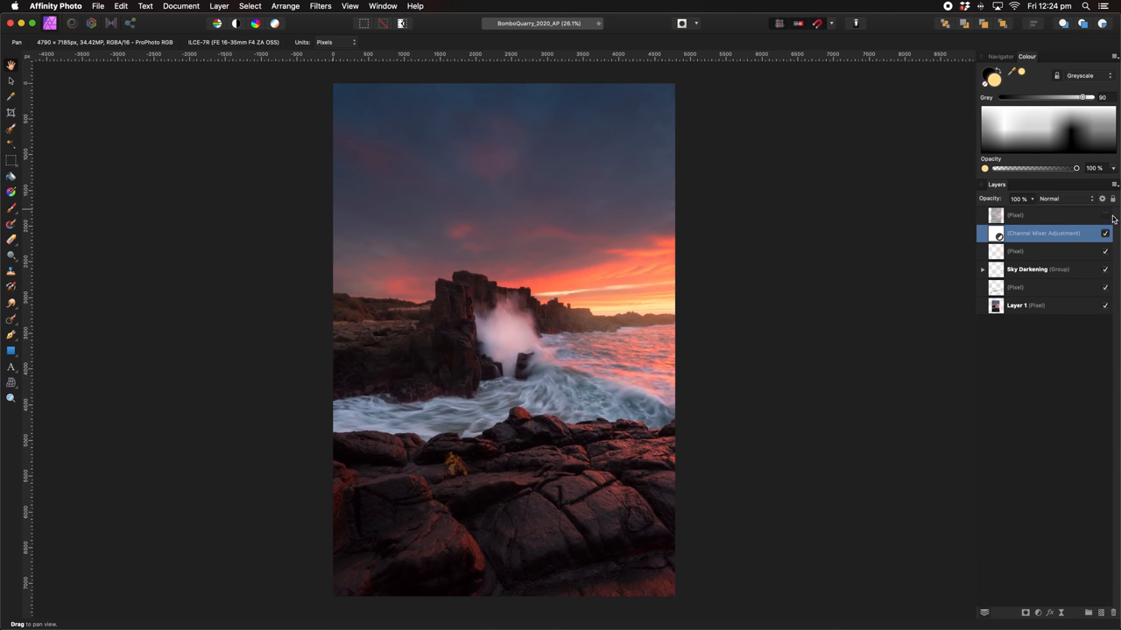
left_click(1046, 215)
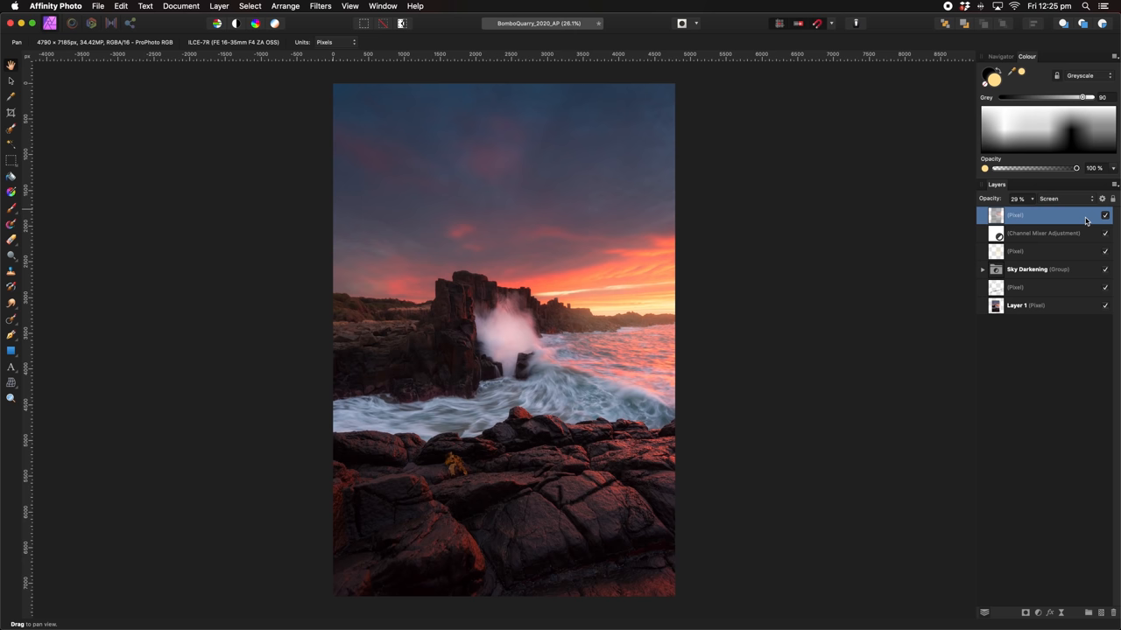
mouse_move(12, 167)
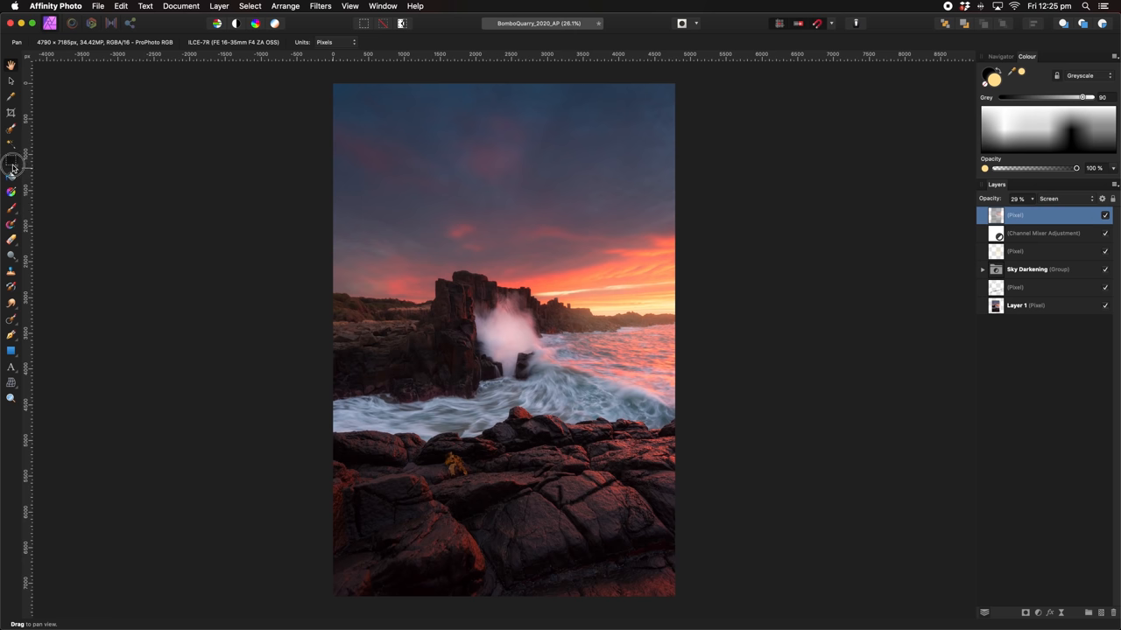
Freehand-select the centre and add a Curves adjustment pulled down to darken the edges
left_click(11, 165)
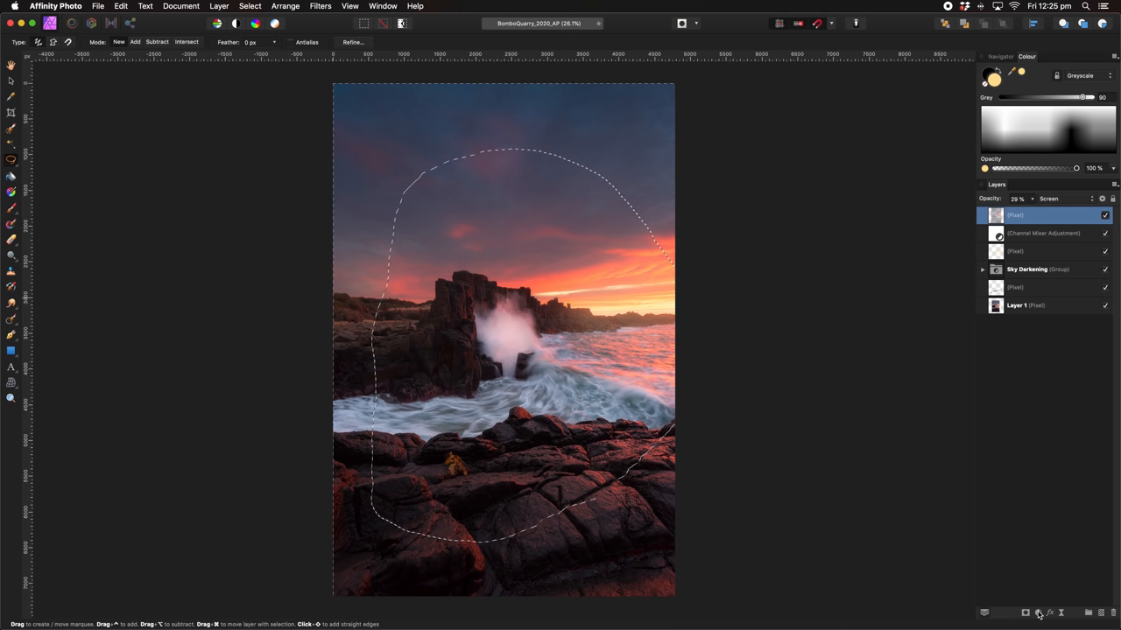
left_click(1038, 612)
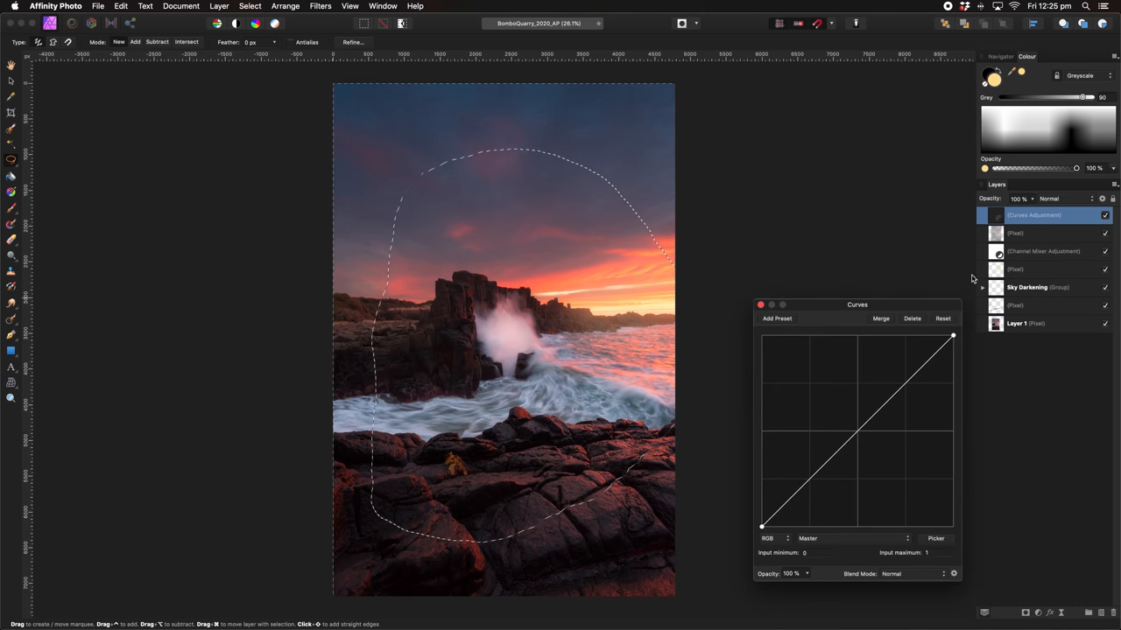
left_click_drag(952, 336, 952, 364)
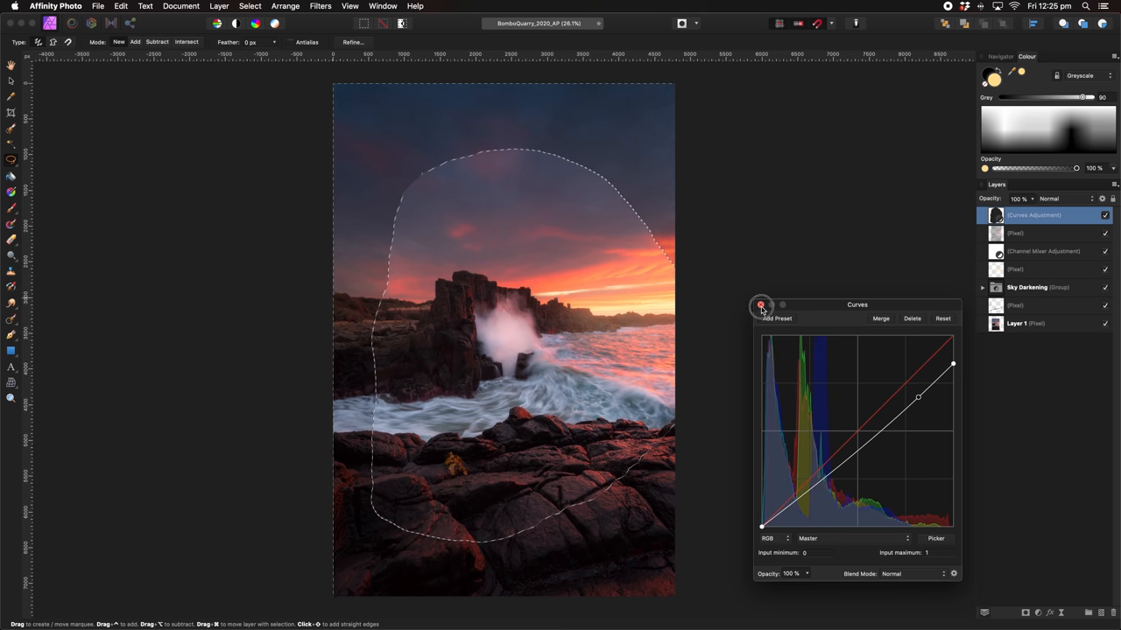
left_click(761, 305)
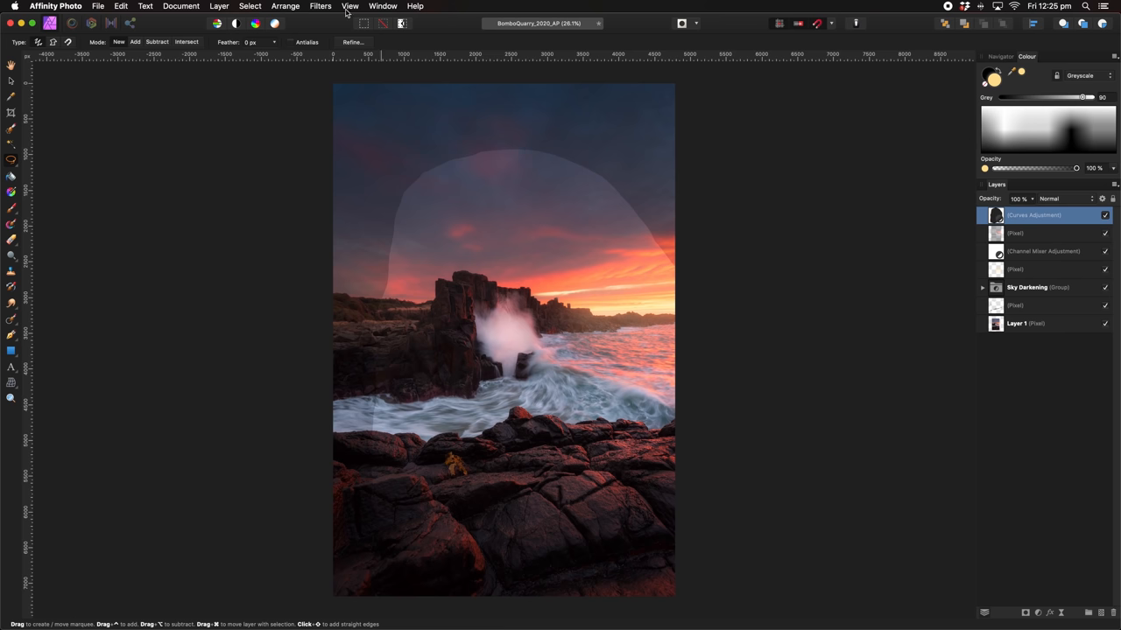
Blur the Curves adjustment's mask with a Gaussian Blur of about 70 px
left_click(321, 6)
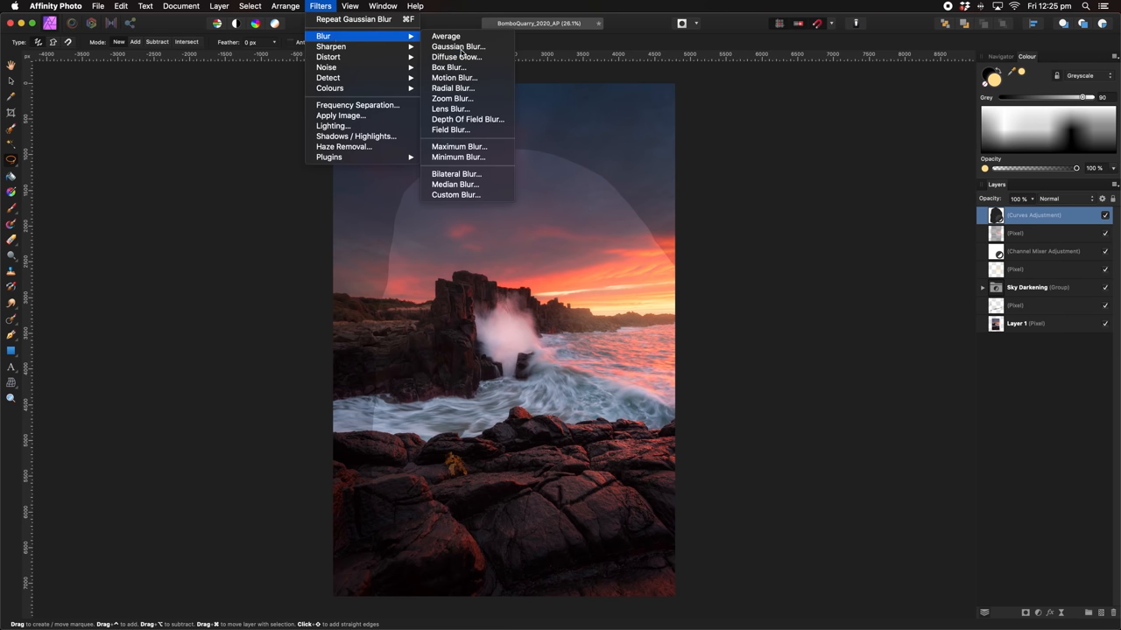
left_click(457, 47)
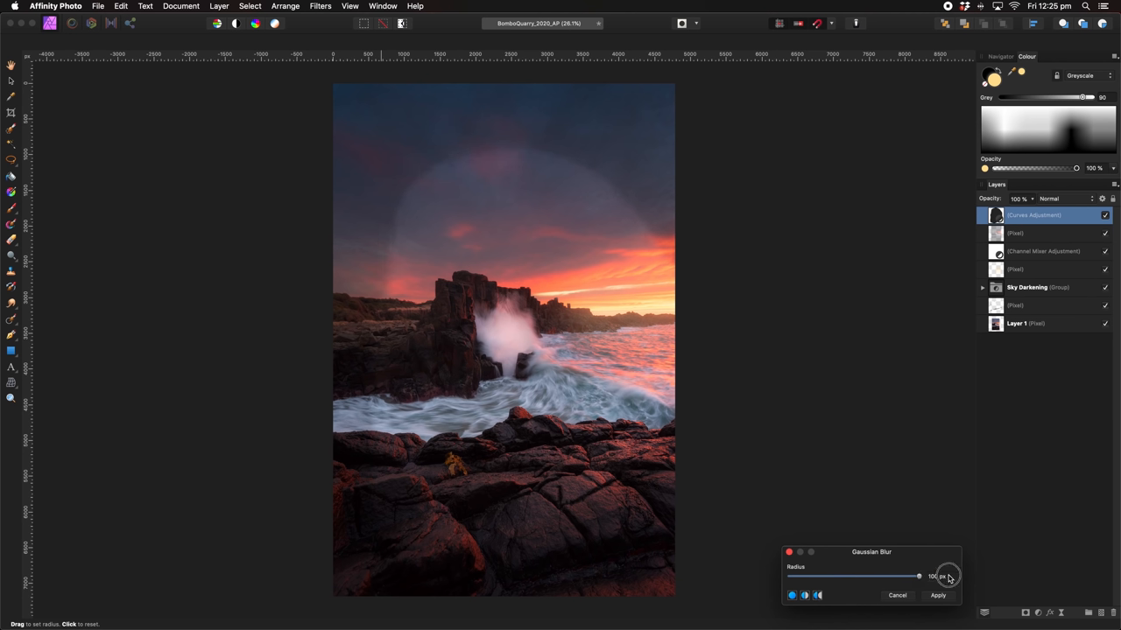
mouse_move(948, 576)
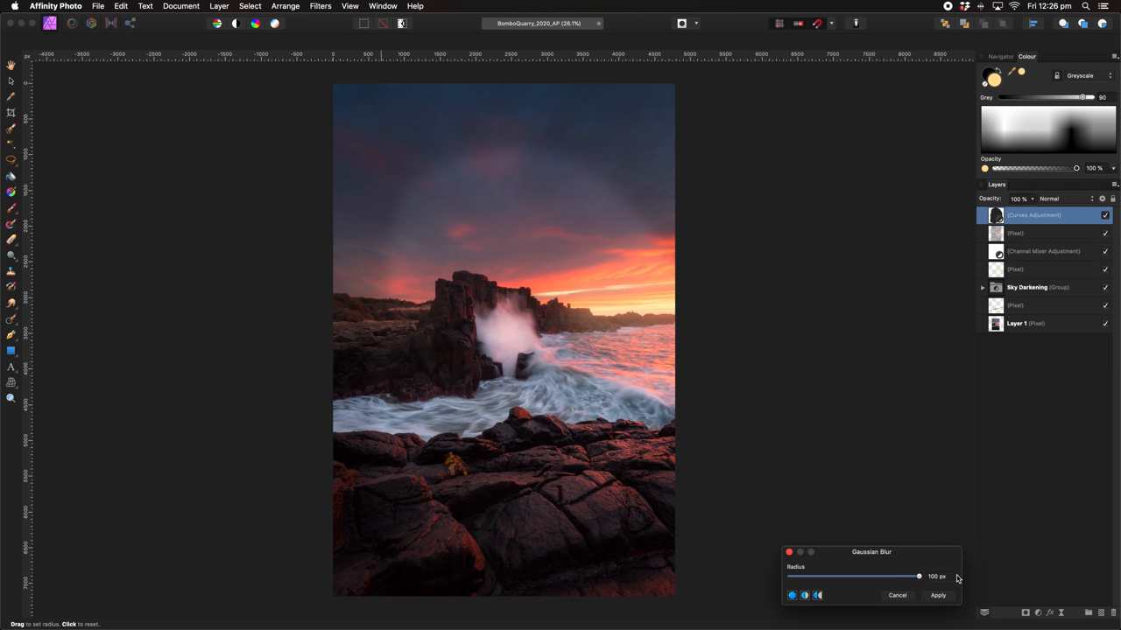
left_click_drag(918, 576, 909, 576)
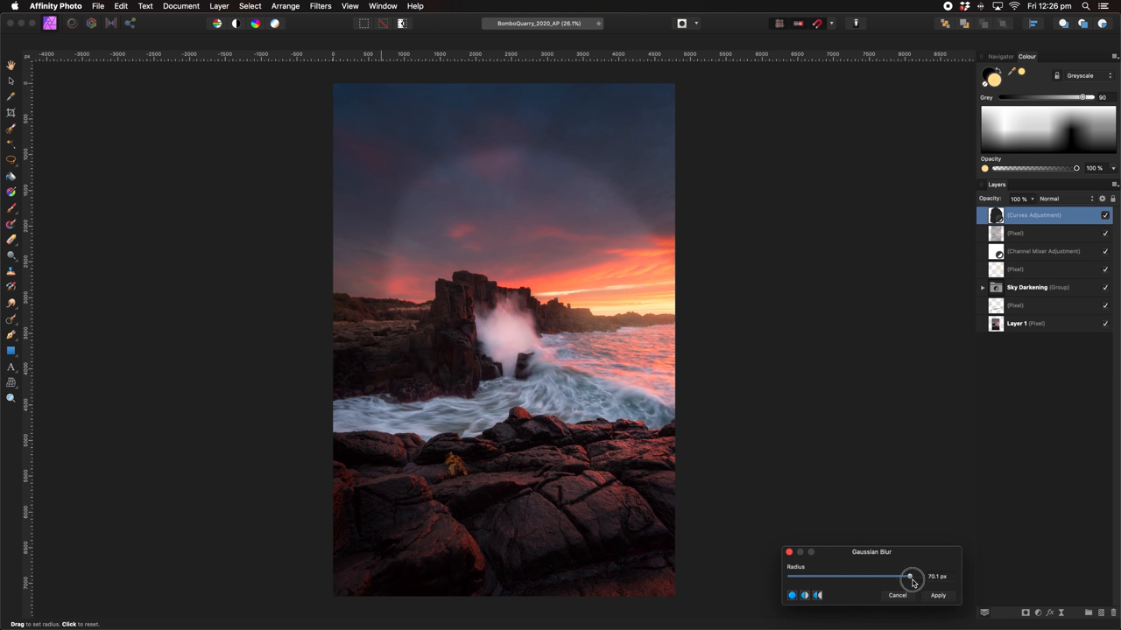
left_click_drag(908, 577, 931, 577)
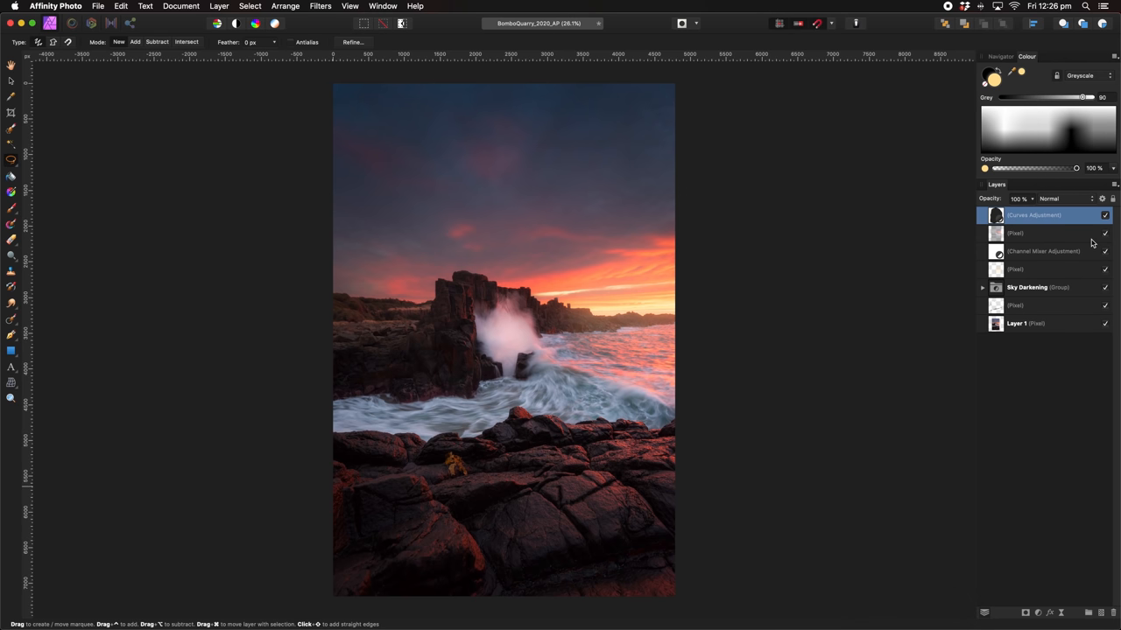
Toggle the Curves vignette layer's visibility to compare before and after
left_click(1104, 215)
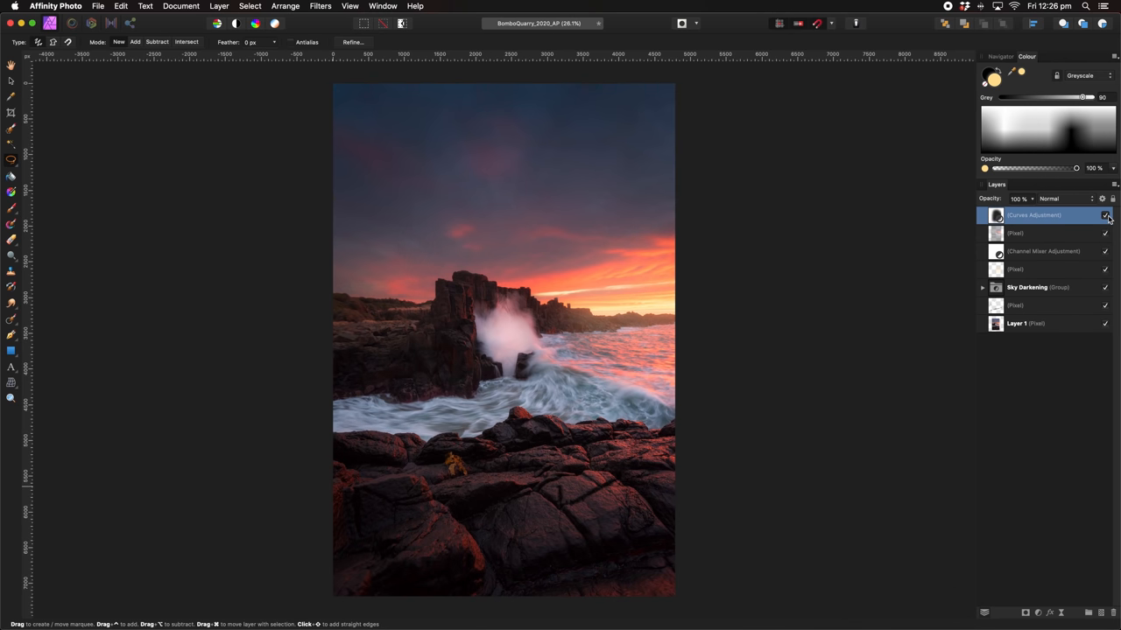
mouse_move(1076, 221)
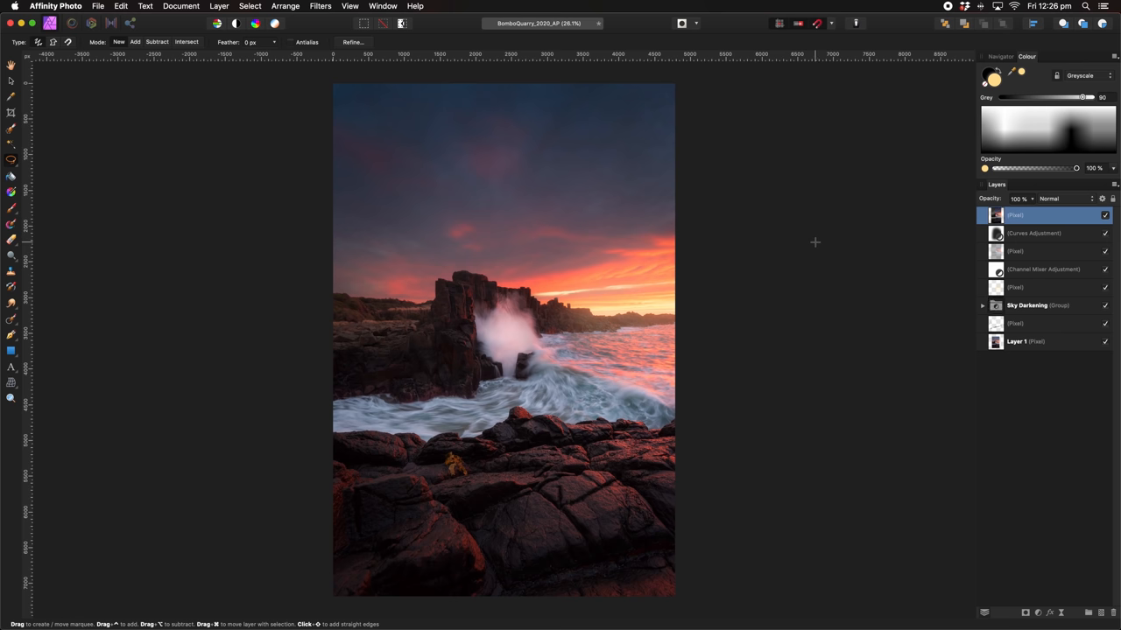
Pan the view, then mesh-warp the sea stack and rocks and commit the warp
left_click(11, 65)
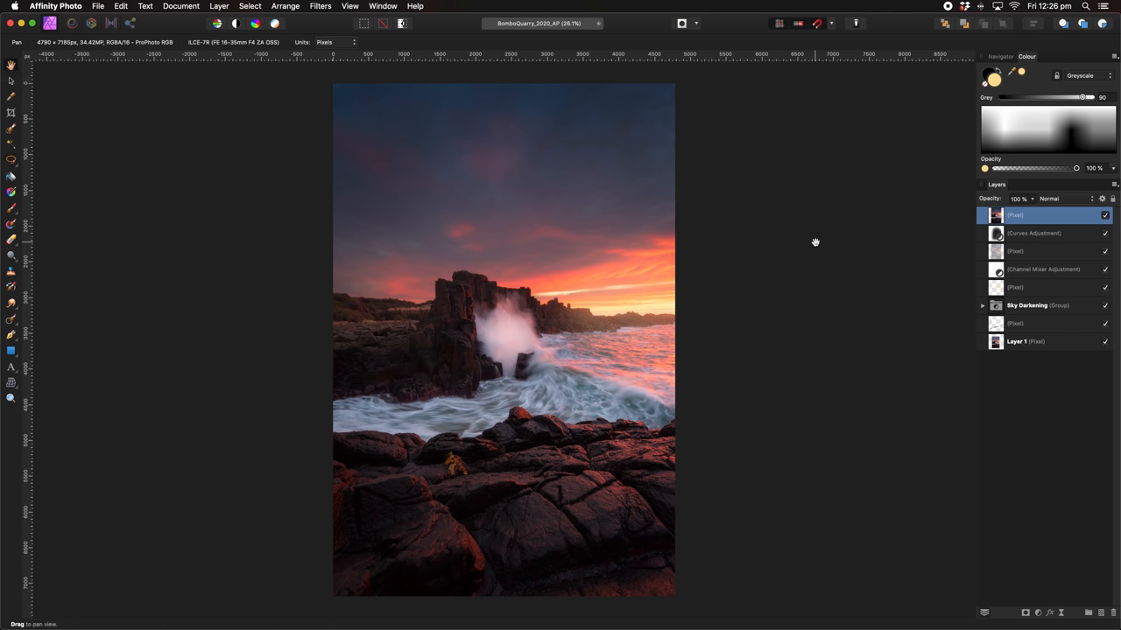
mouse_move(374, 355)
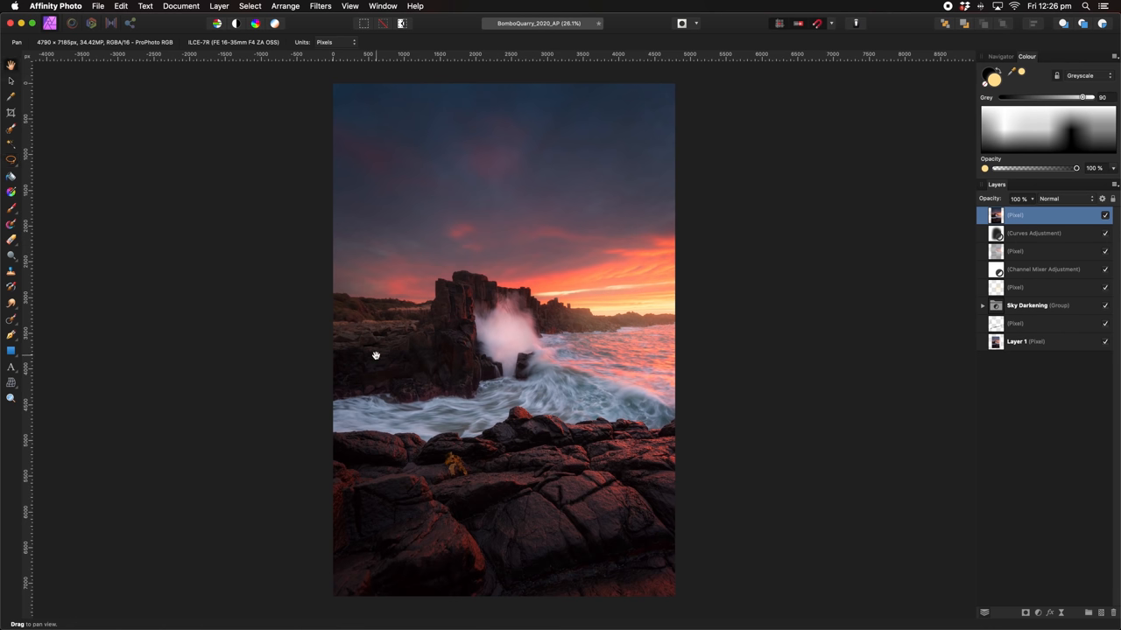
mouse_move(13, 392)
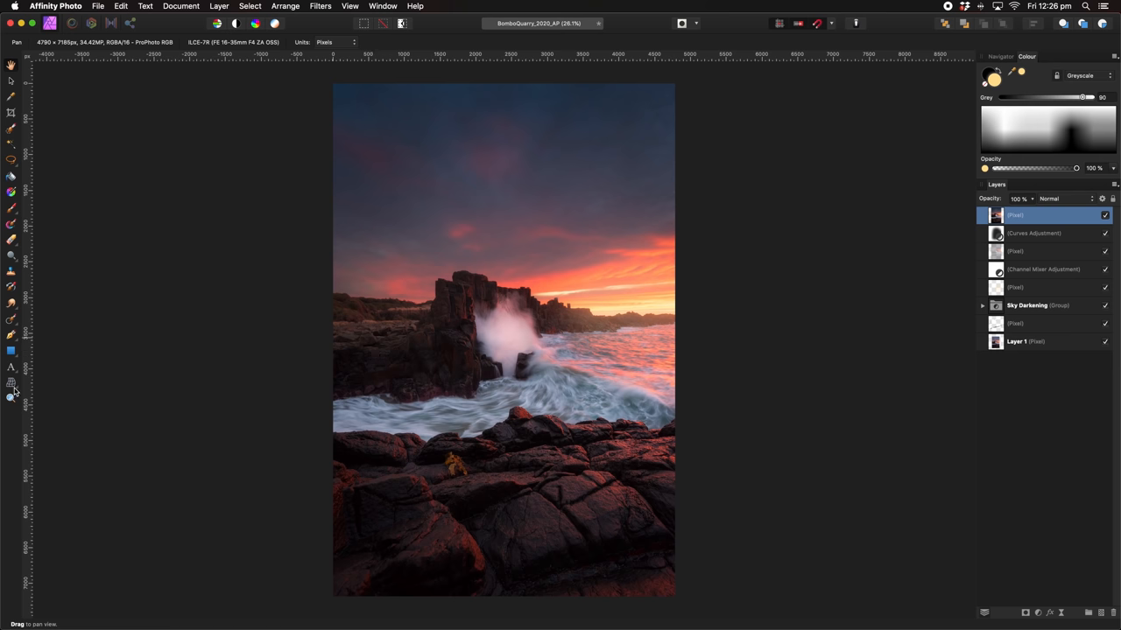
left_click(12, 385)
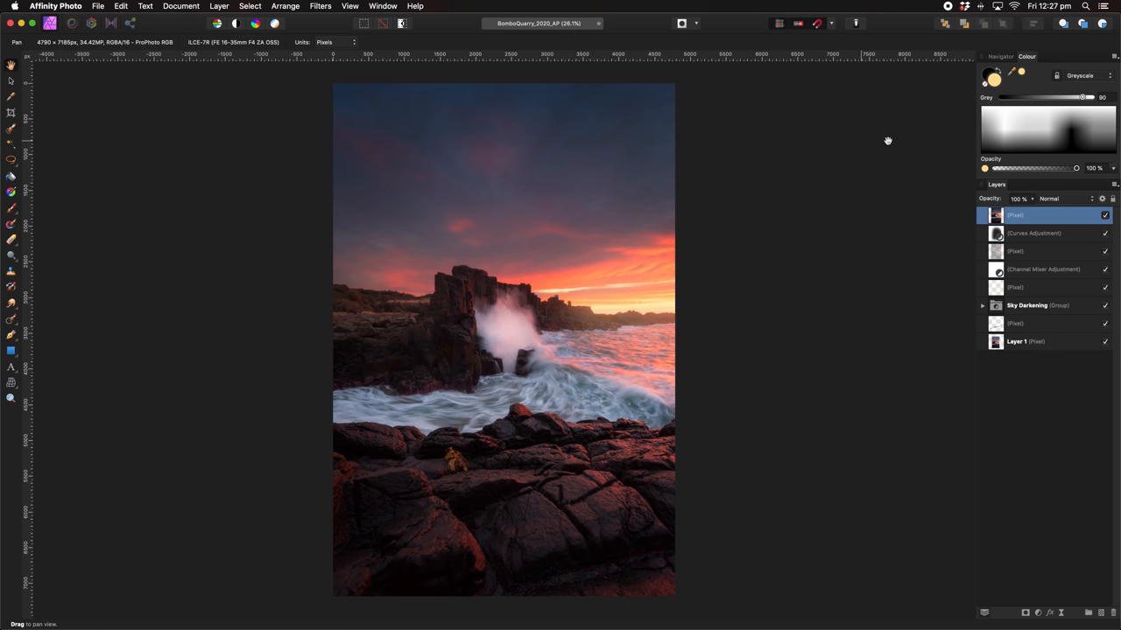
left_click(1104, 215)
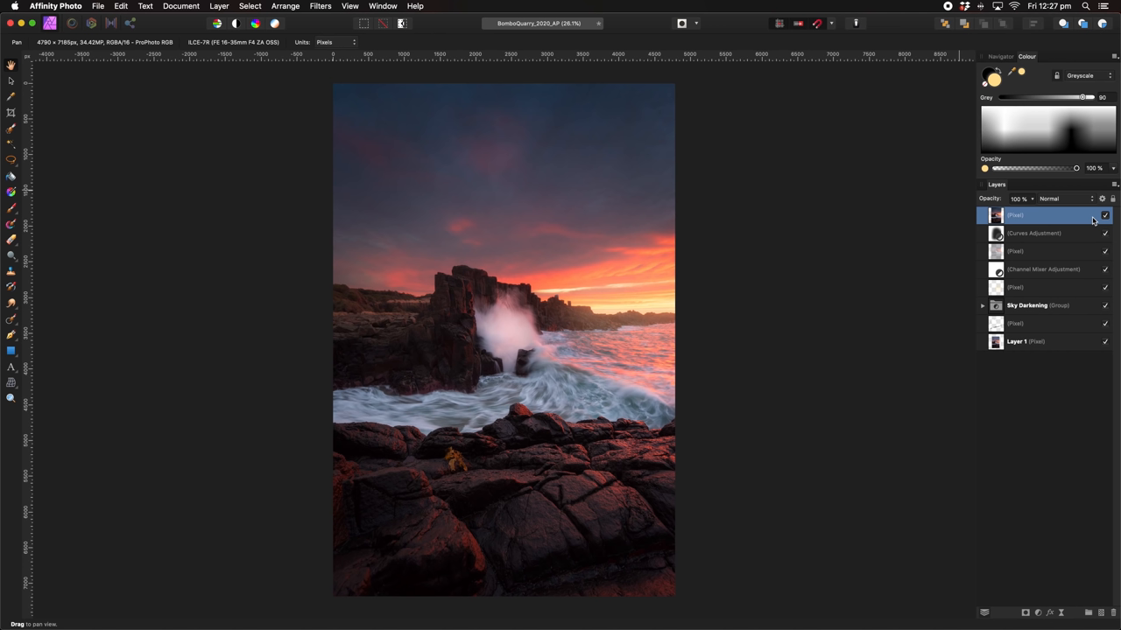
mouse_move(1007, 337)
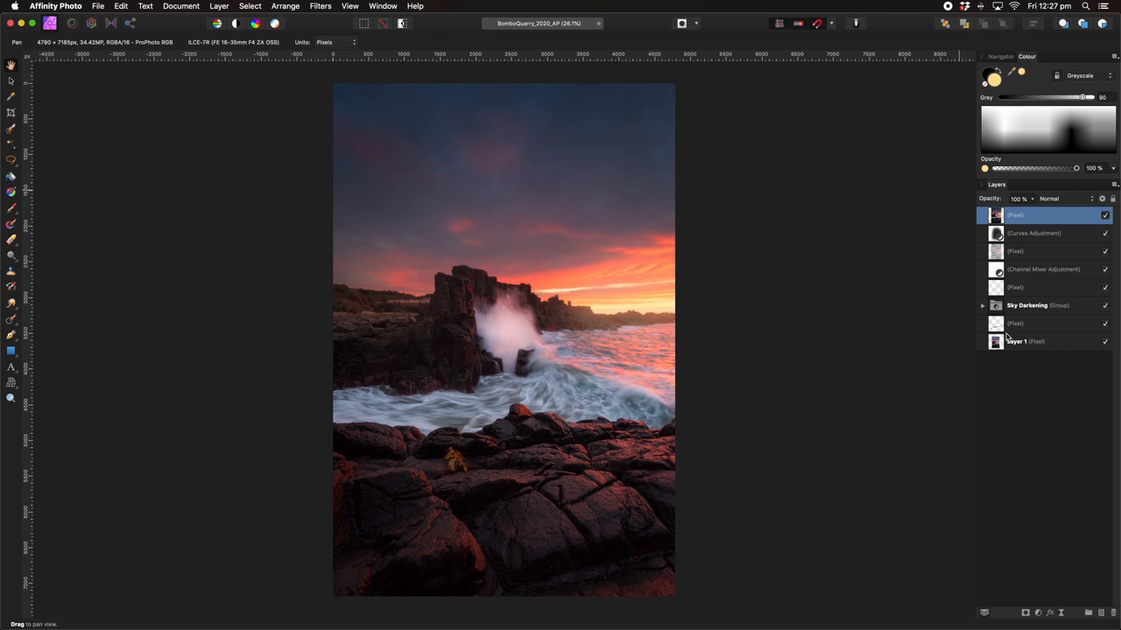
Deselect the merged layer and solo Layer 1 to show the original photo
left_click(1015, 341)
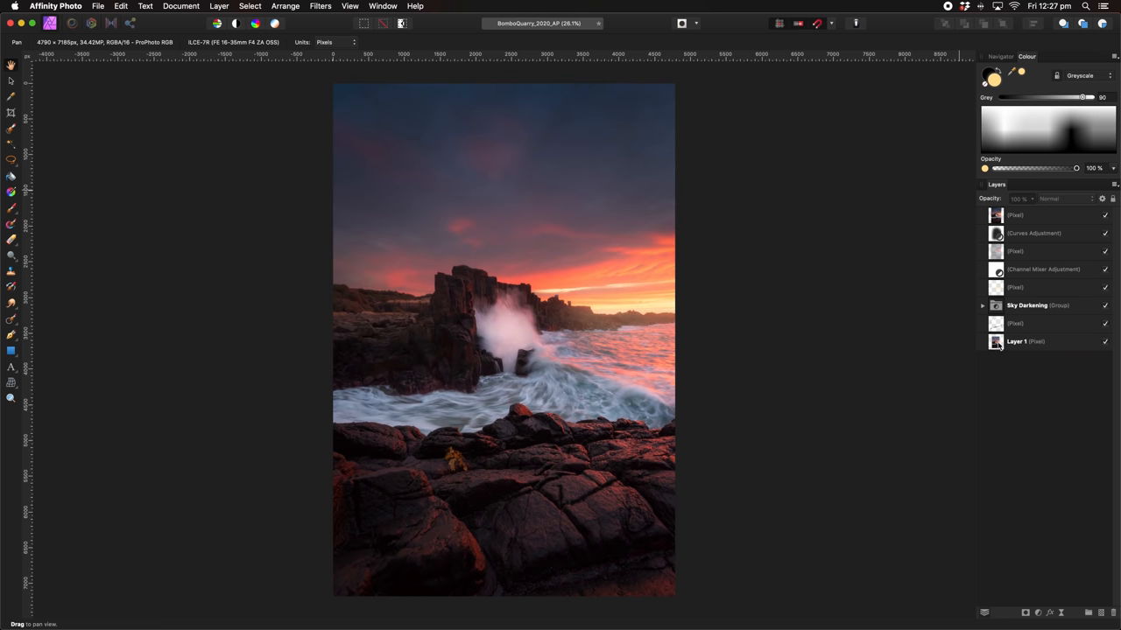
left_click(1016, 341)
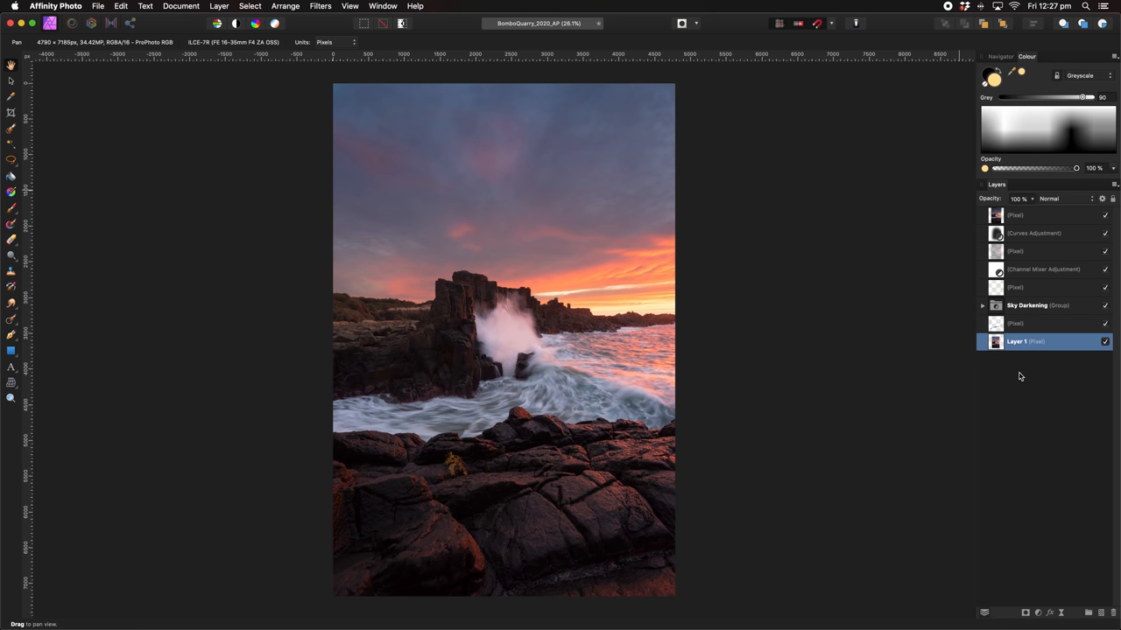